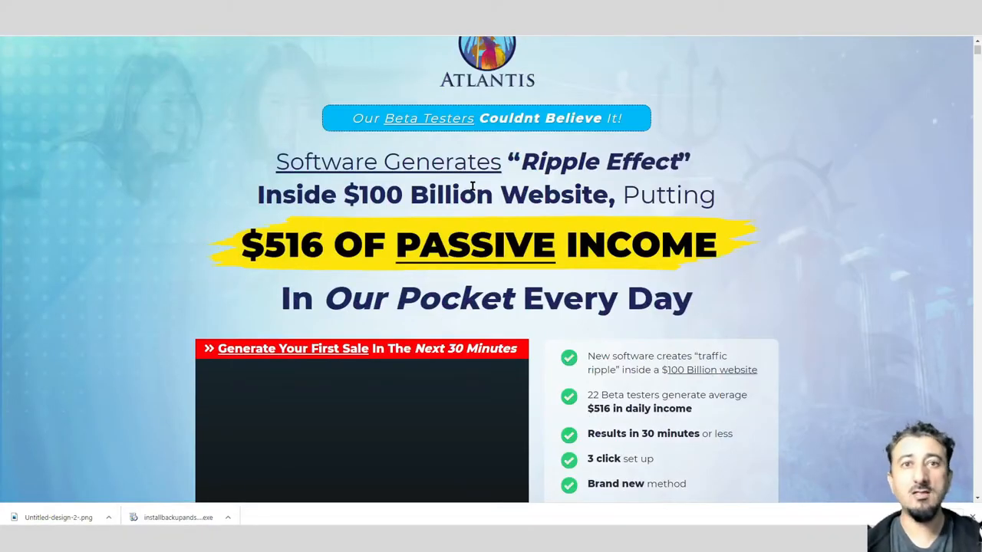
- Scroll up and back down Sid's Insane Bonus Bundle page for Atlantis
scroll("up", 3)
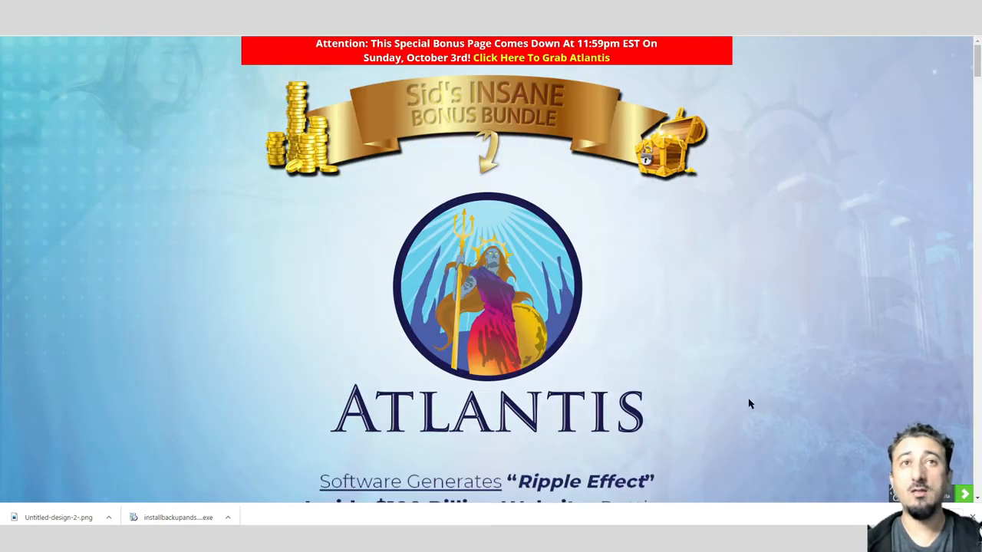
scroll("down", 3)
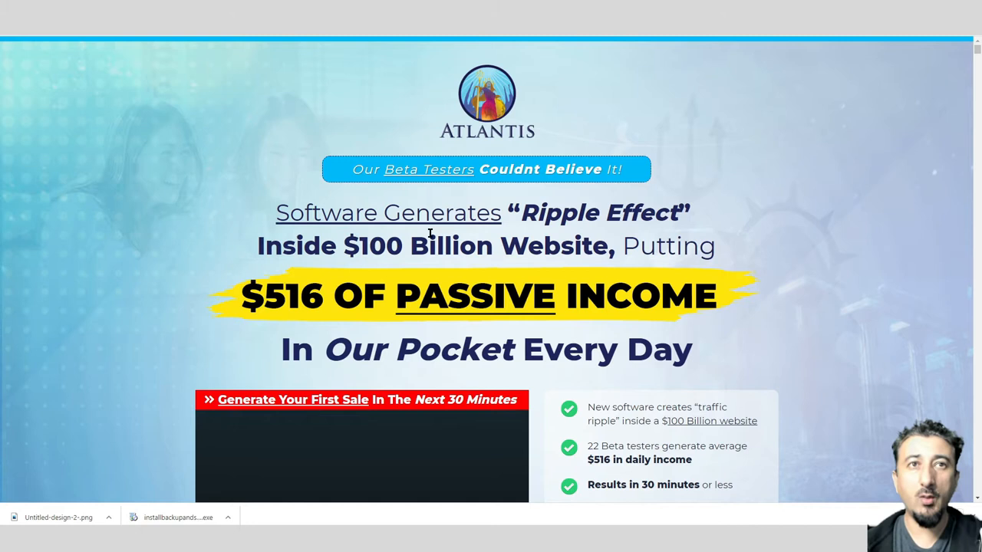
mouse_move(391, 188)
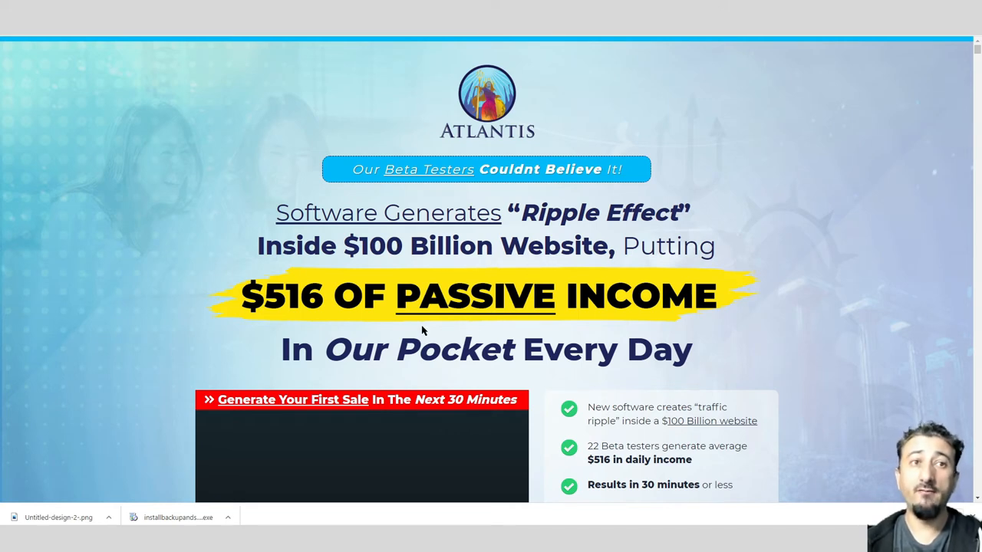
- Scroll past the $516 passive-income headline to the three-click setup and 30-minute results claims
scroll("down", 3)
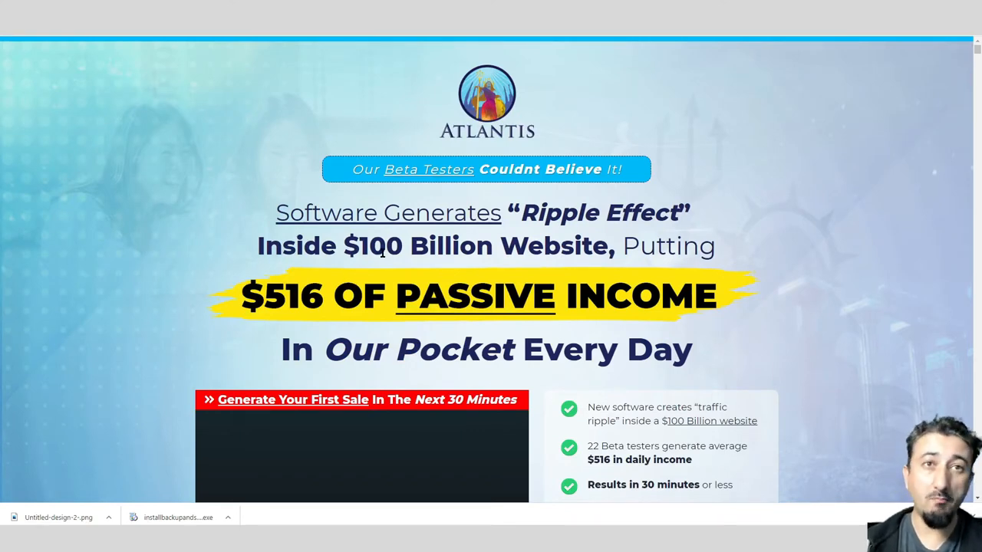
scroll("down", 3)
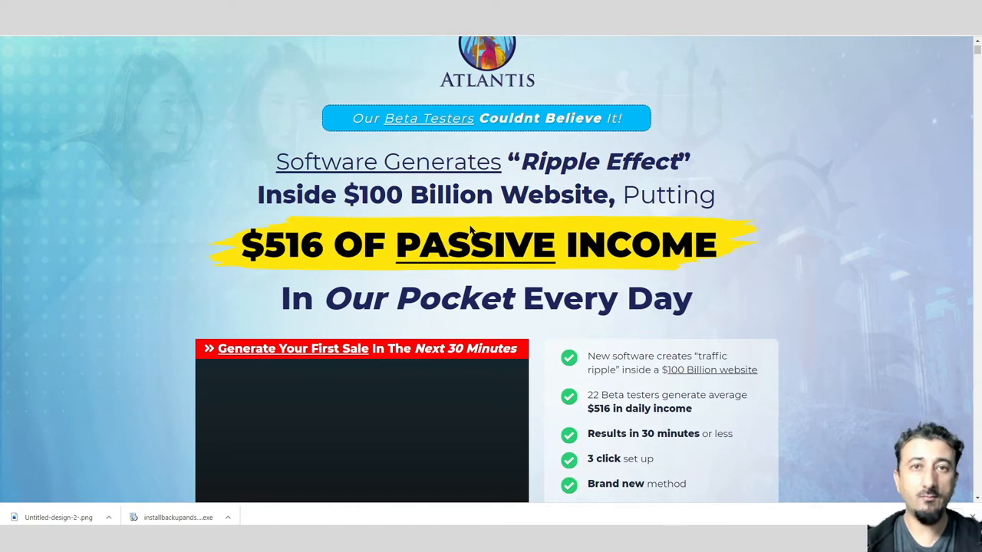
- Play the sales video, then scroll to the $17 one-time price box with its countdown
scroll("down", 3)
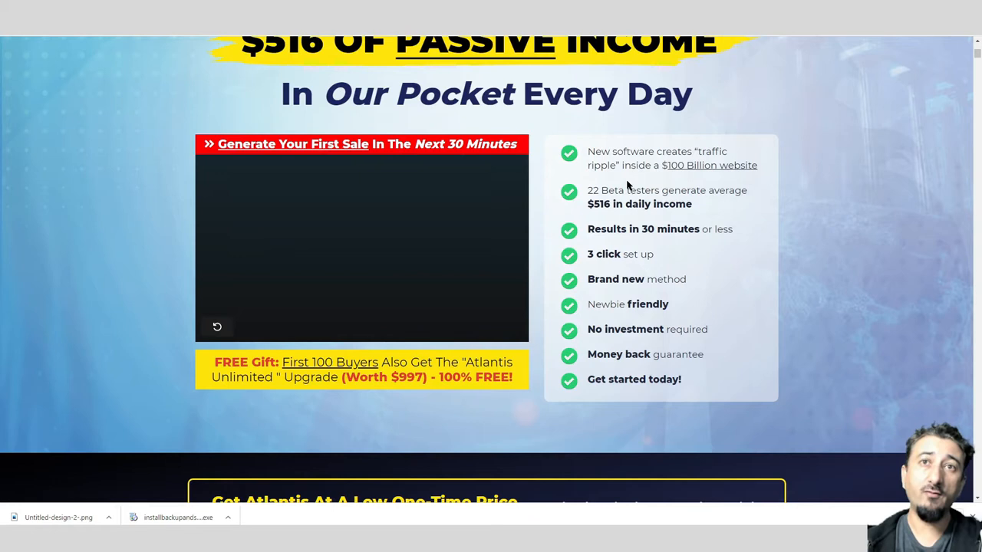
mouse_move(611, 220)
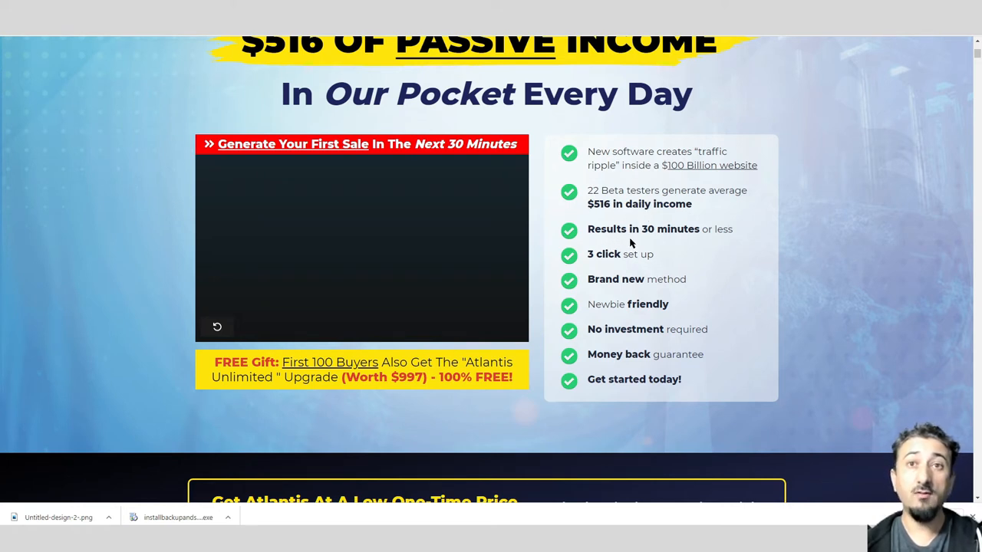
mouse_move(614, 233)
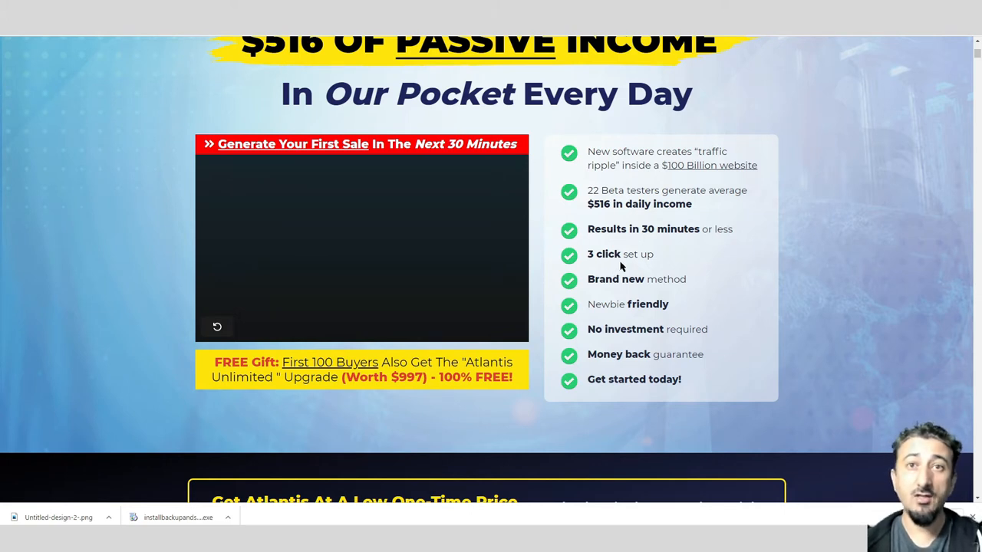
mouse_move(622, 295)
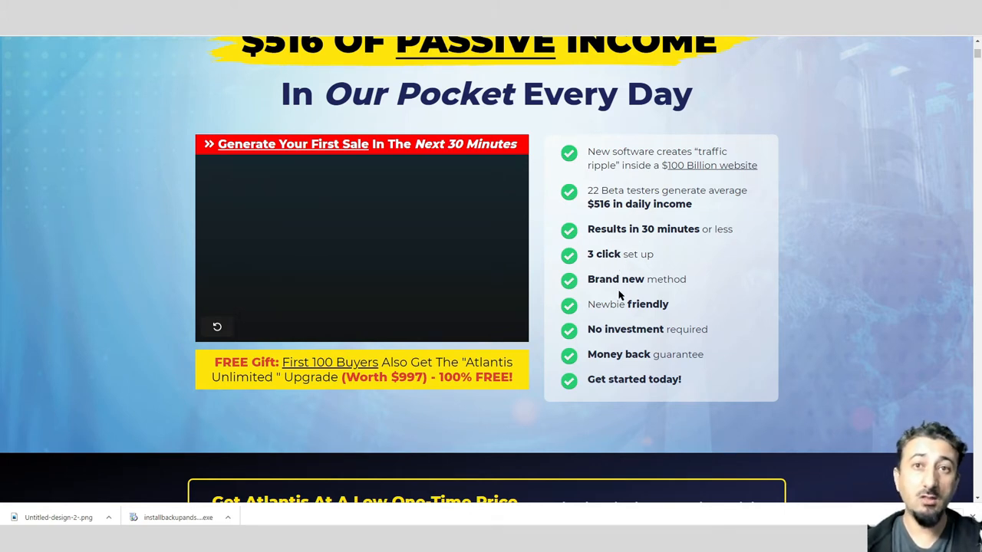
mouse_move(646, 317)
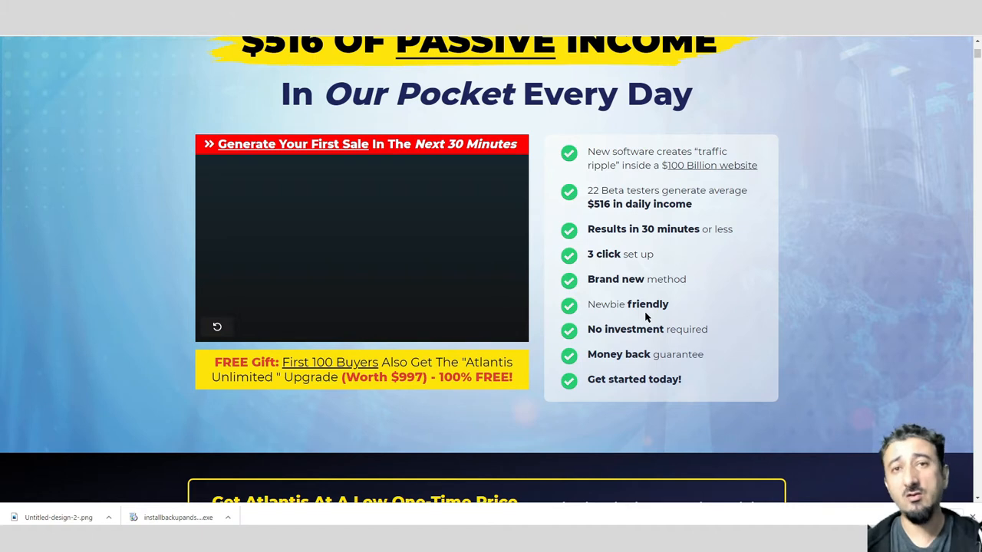
mouse_move(625, 368)
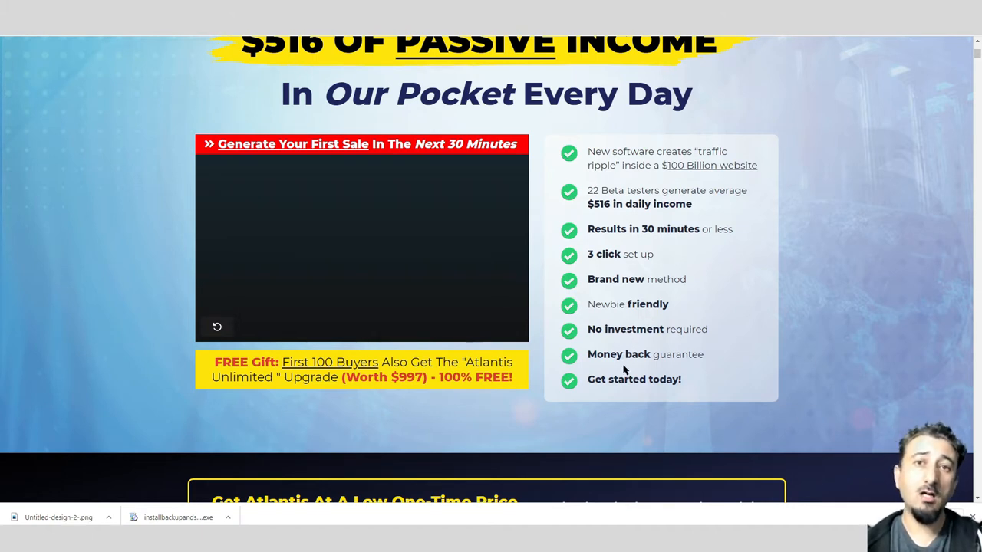
scroll("down", 3)
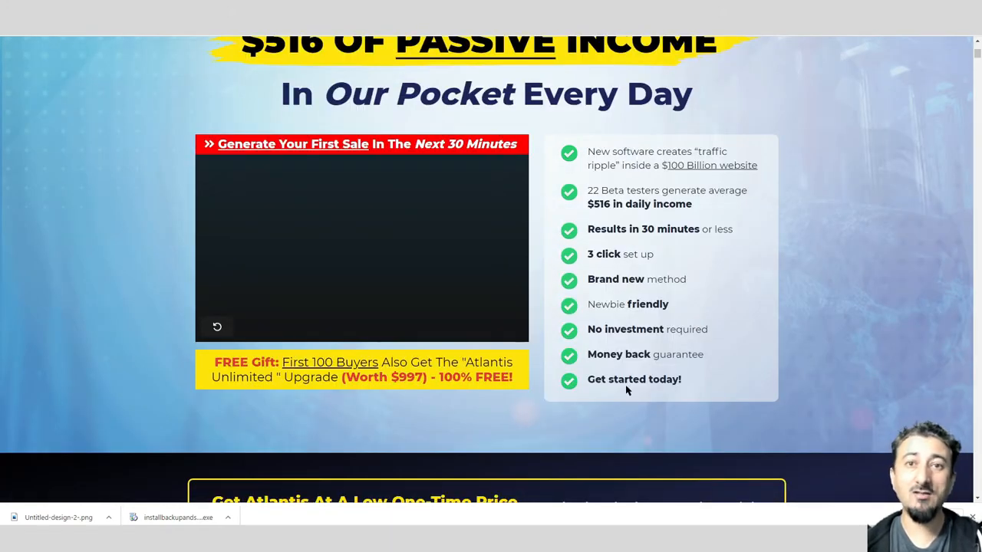
scroll("down", 3)
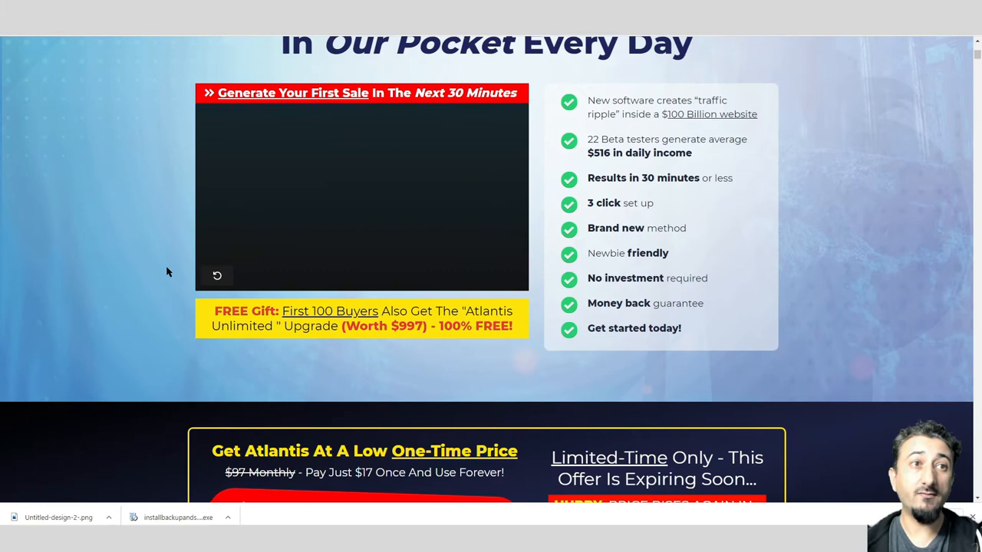
left_click(217, 277)
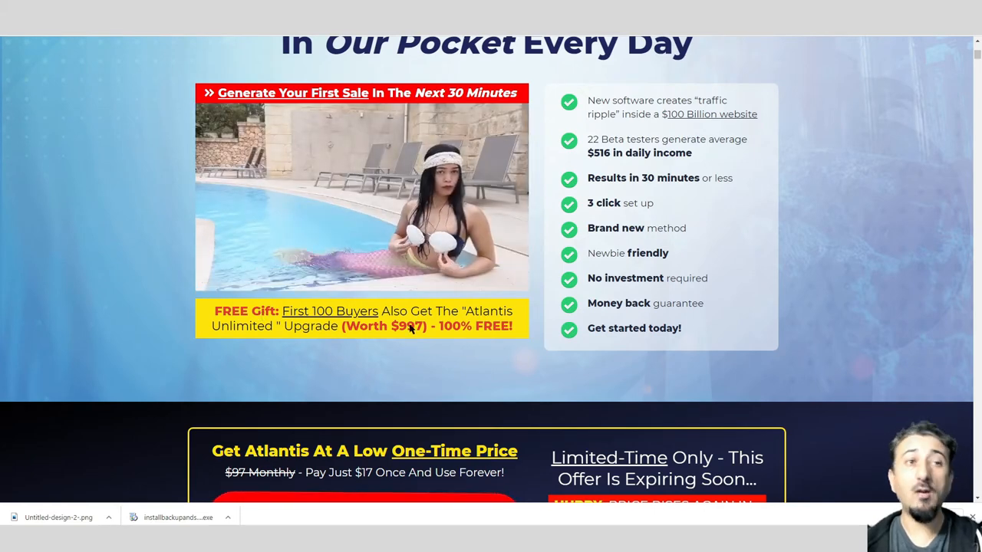
mouse_move(395, 338)
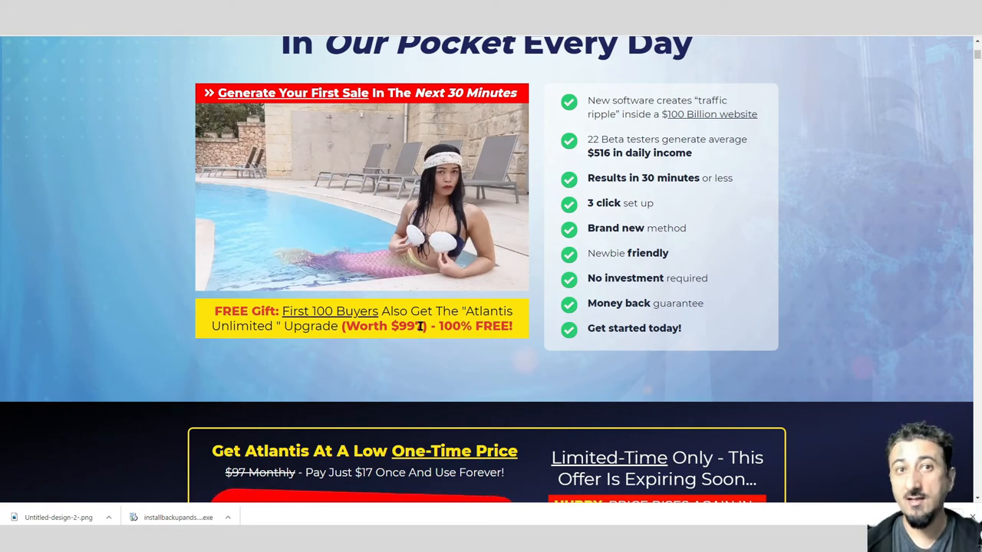
scroll("down", 3)
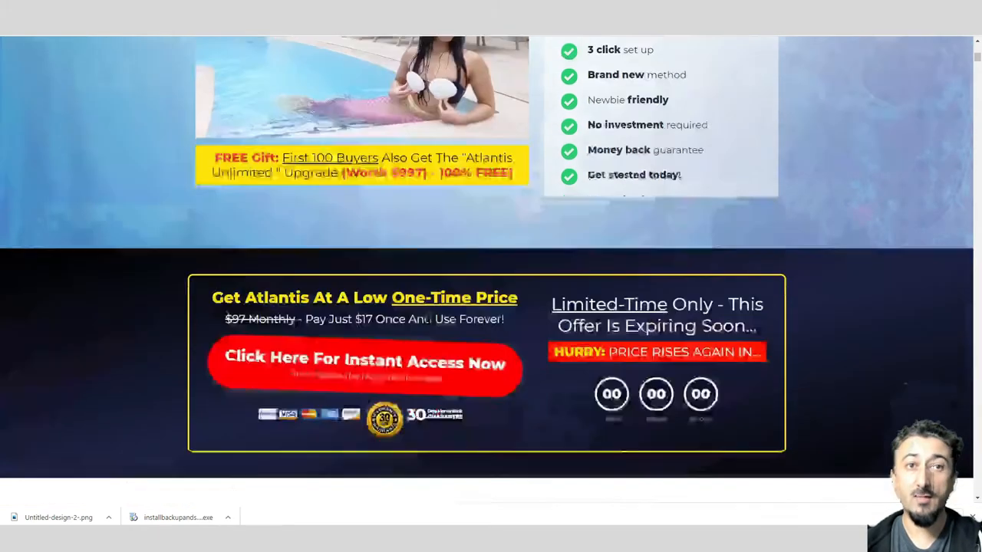
scroll("down", 3)
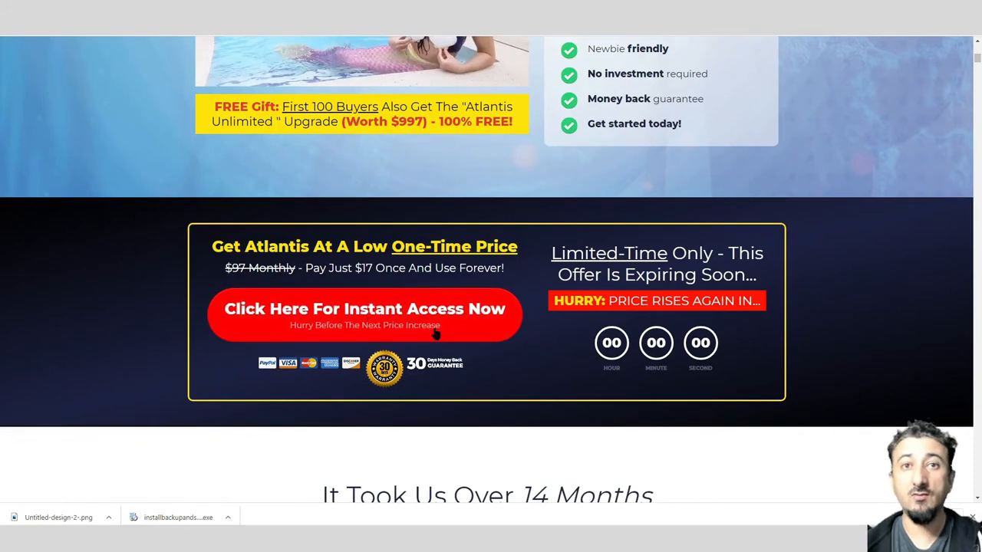
- Scroll past the results image and beta-tester testimonials to 'Start Profiting From Atlantis In 3 Clicks'
scroll("down", 3)
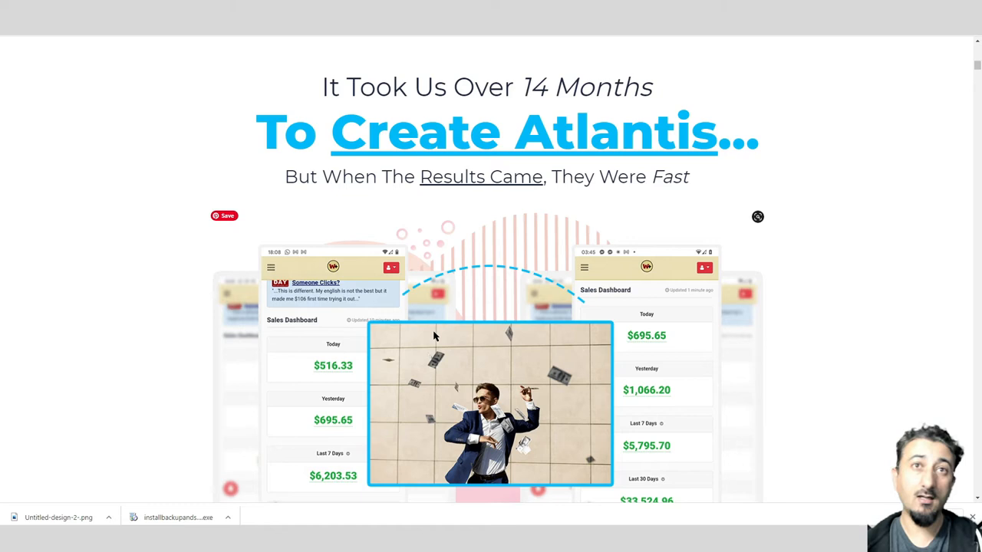
mouse_move(531, 206)
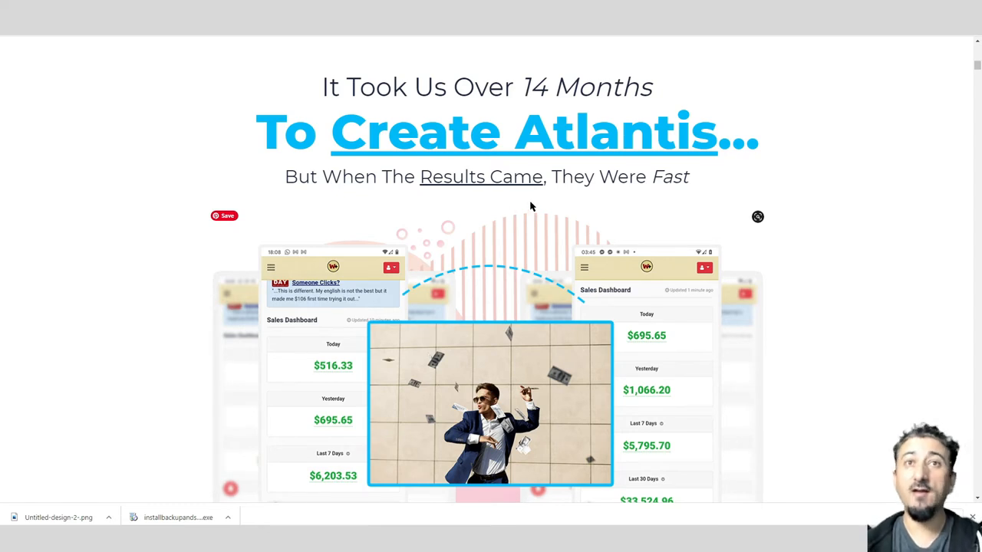
scroll("down", 3)
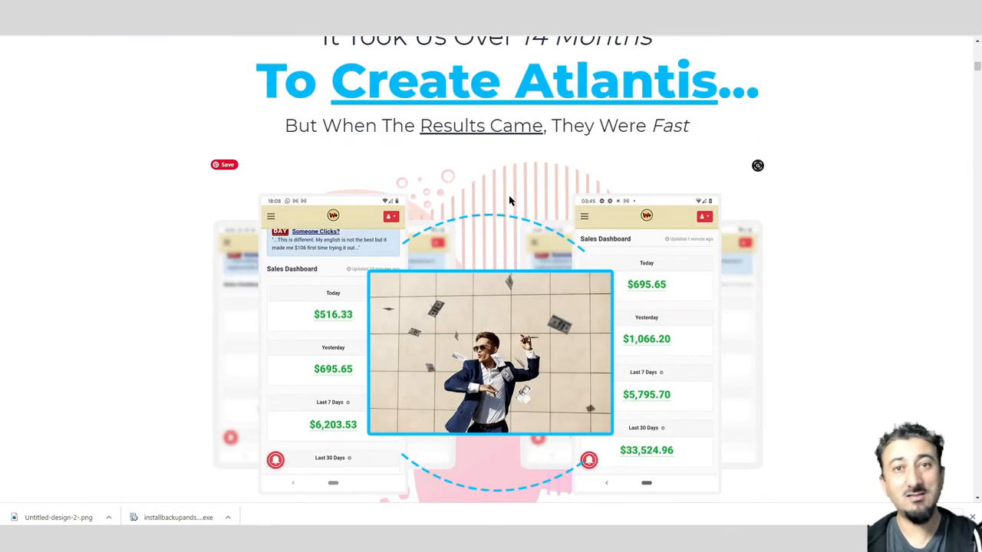
scroll("down", 3)
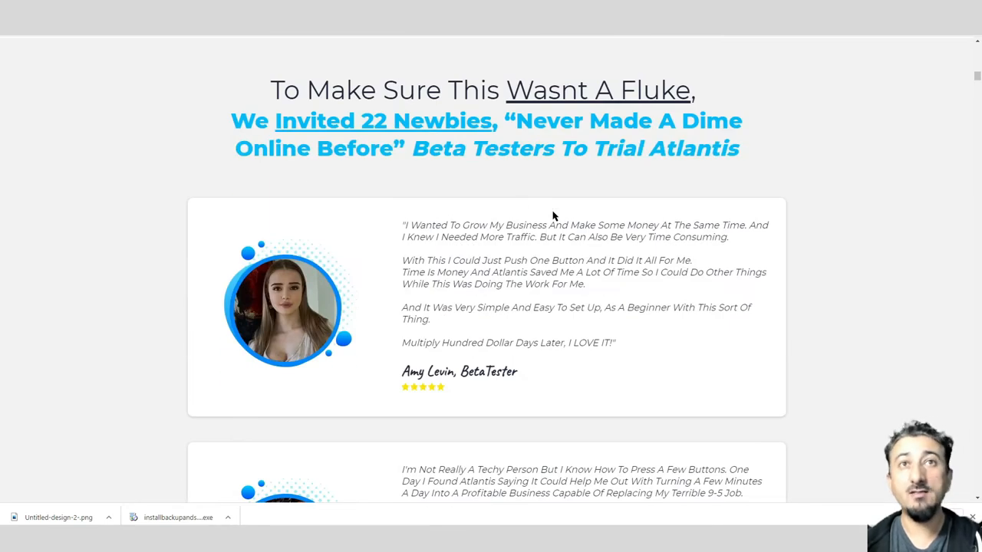
mouse_move(476, 127)
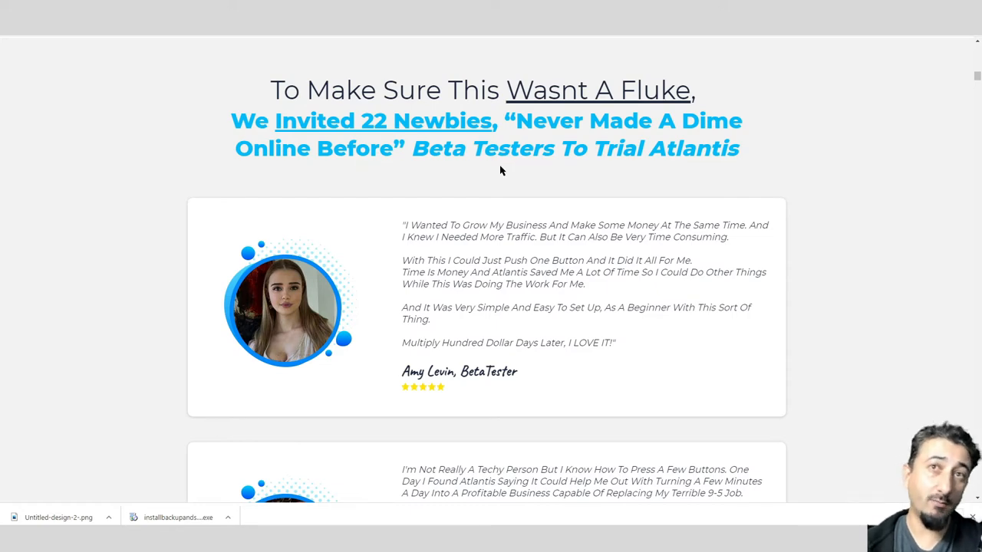
scroll("down", 3)
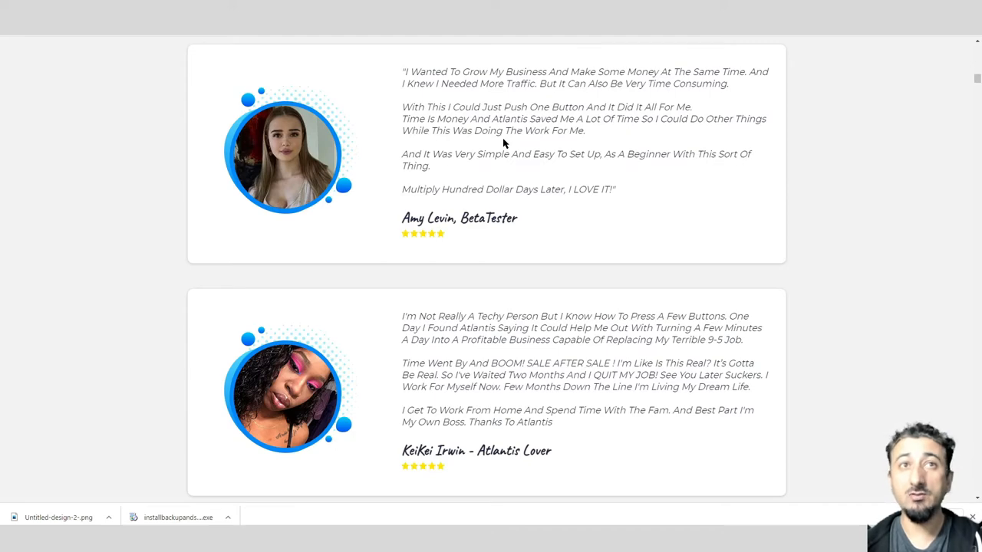
mouse_move(567, 143)
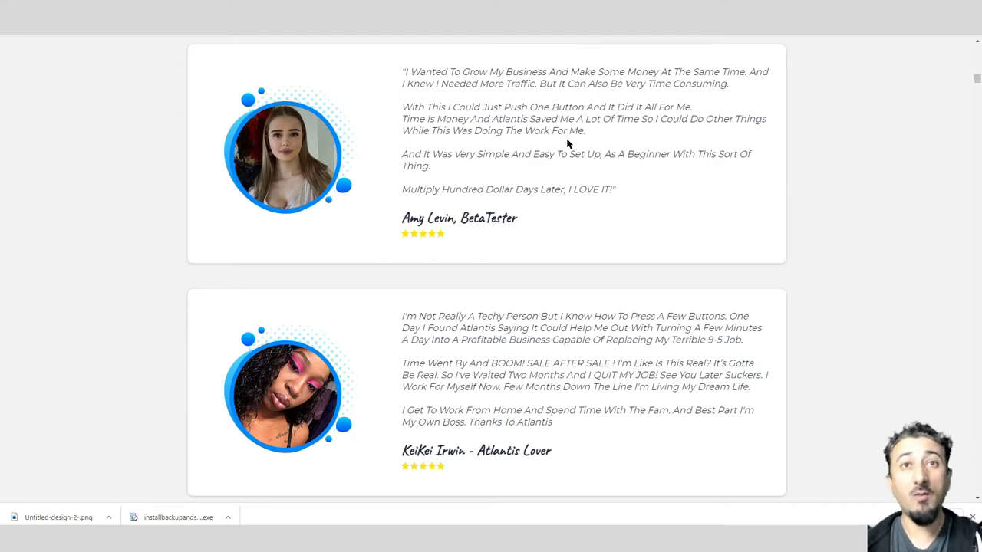
scroll("down", 3)
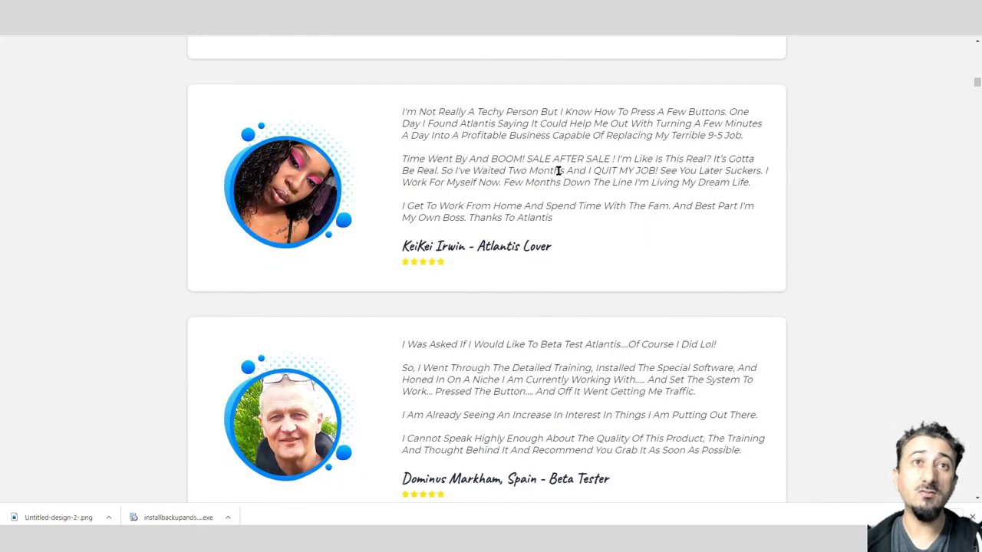
scroll("down", 3)
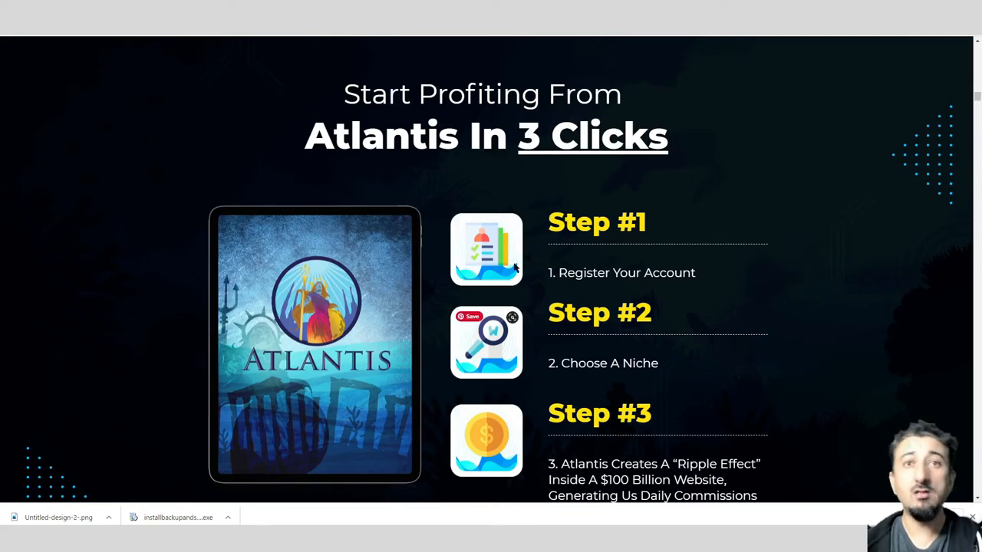
- Scroll past the 3 steps and Warrior+Plus results screenshots to the $17 one-time offer box
scroll("down", 3)
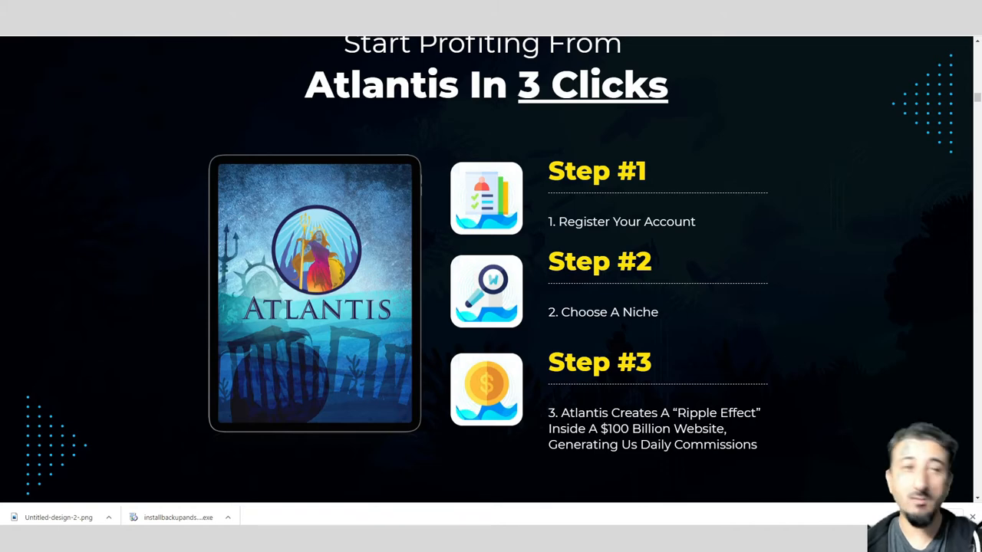
scroll("down", 3)
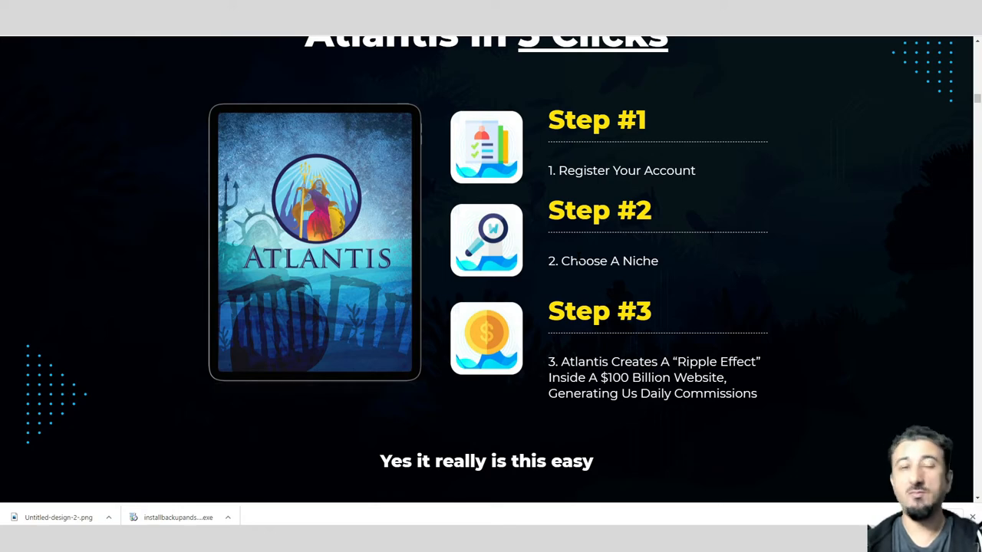
scroll("down", 3)
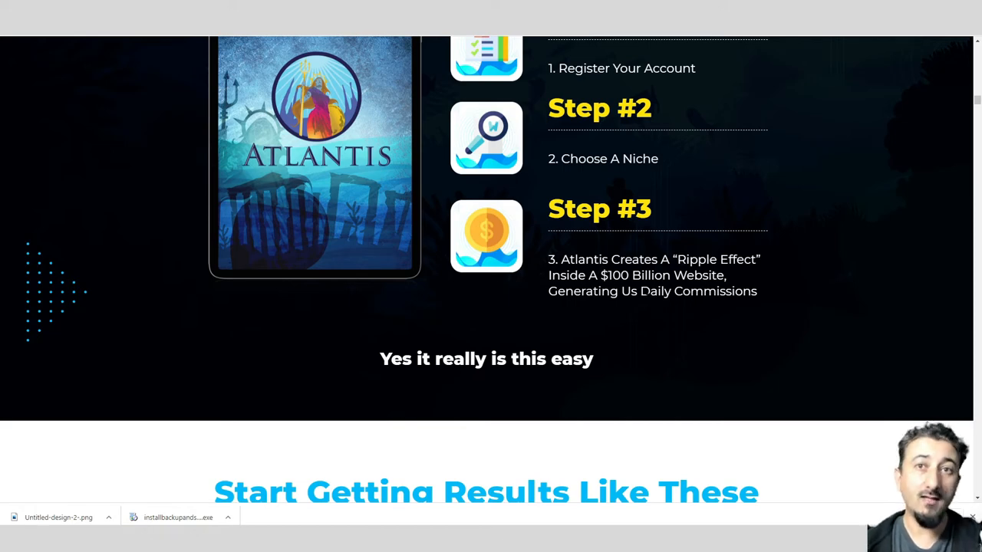
scroll("down", 3)
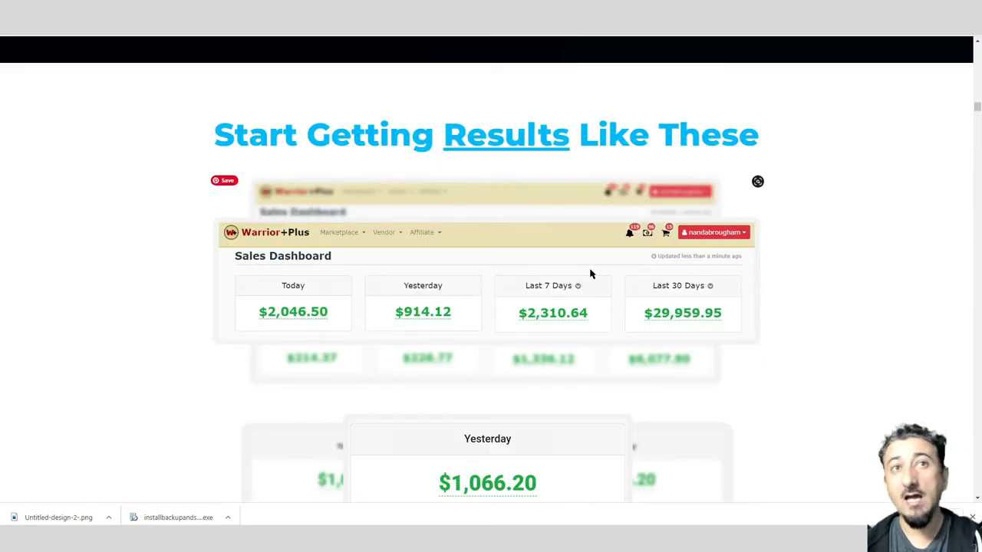
scroll("down", 3)
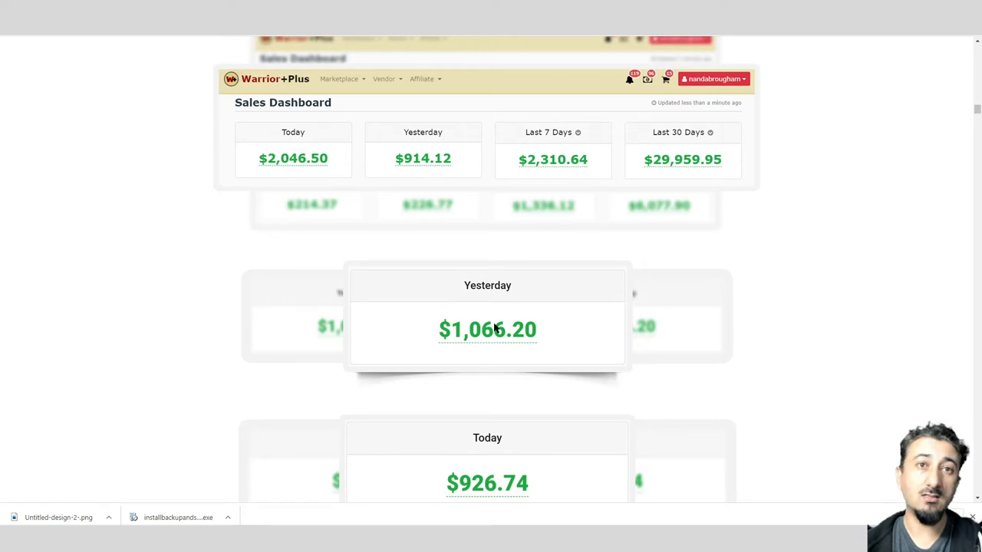
scroll("down", 3)
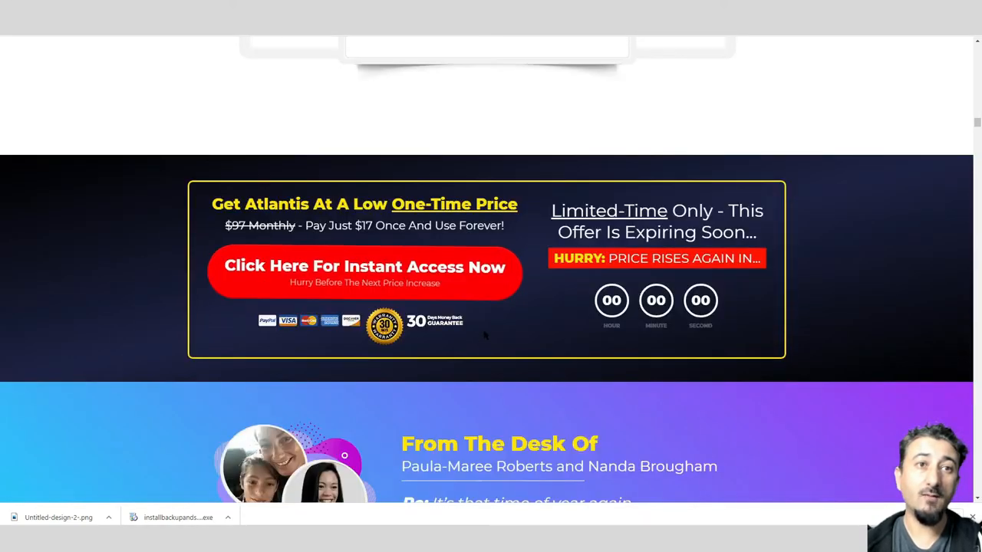
- Scroll through the letter and 3 simple steps to the software, campaigns and tutorials list
scroll("down", 3)
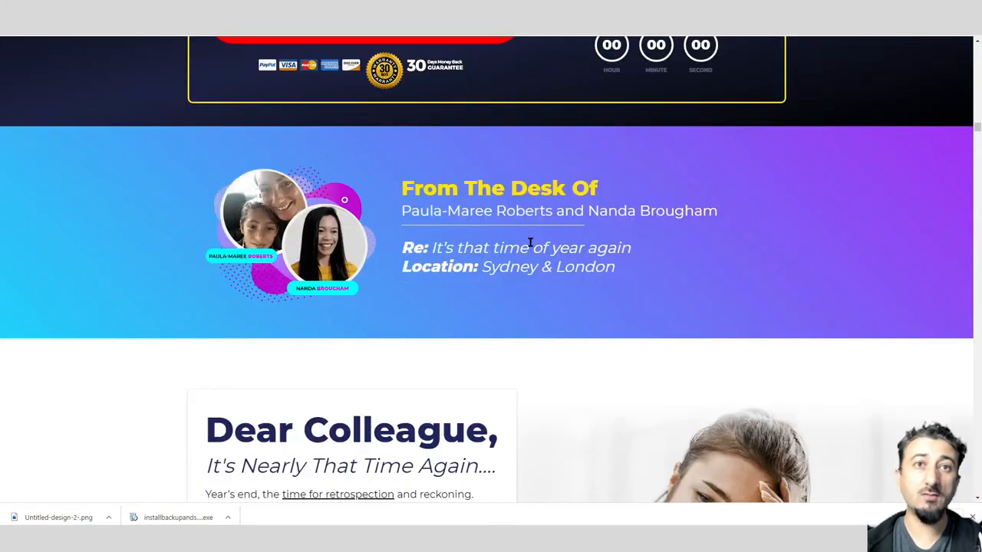
scroll("down", 3)
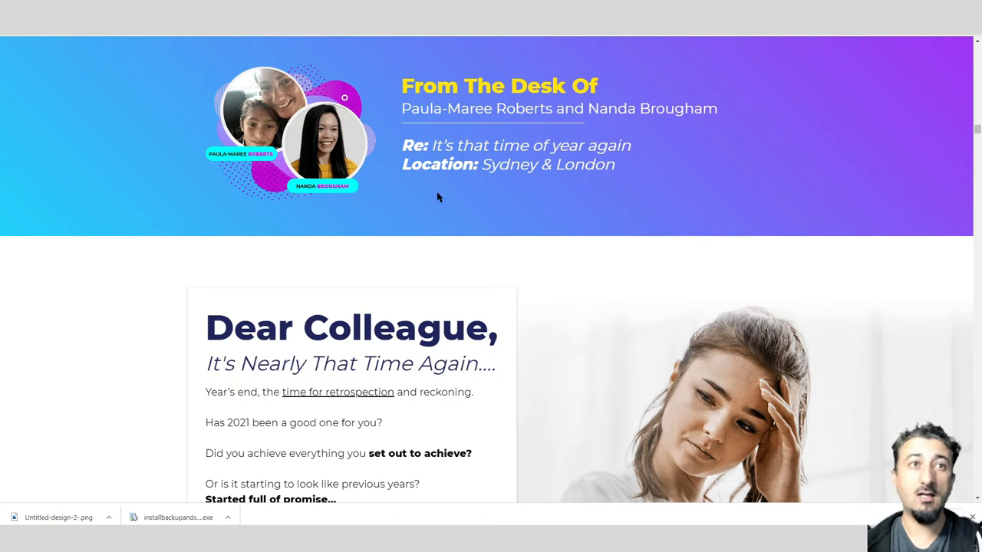
mouse_move(640, 219)
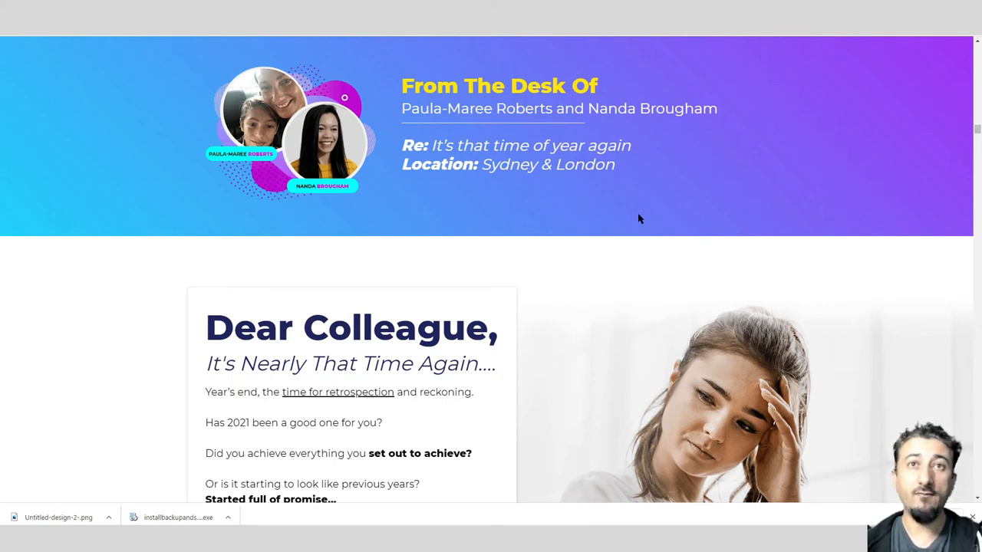
mouse_move(512, 217)
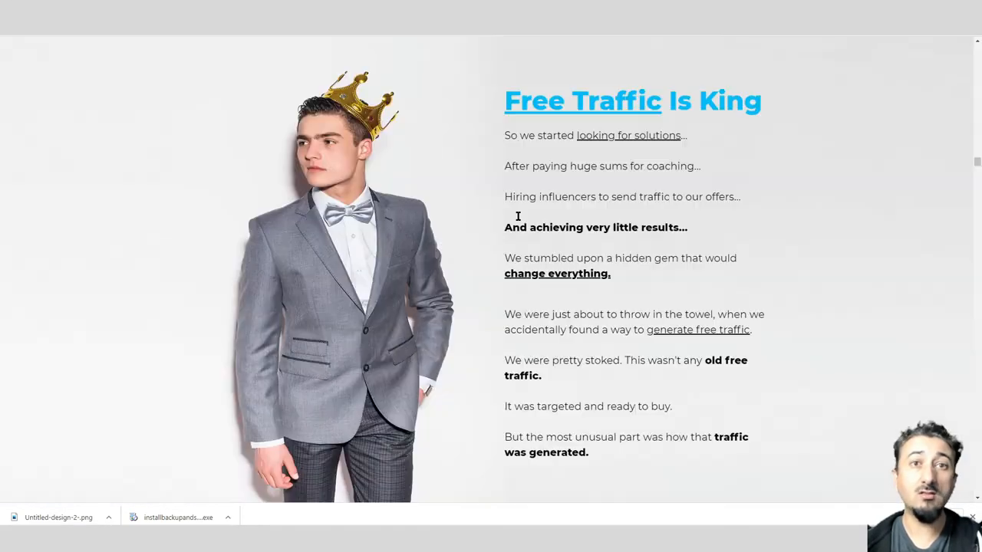
scroll("down", 3)
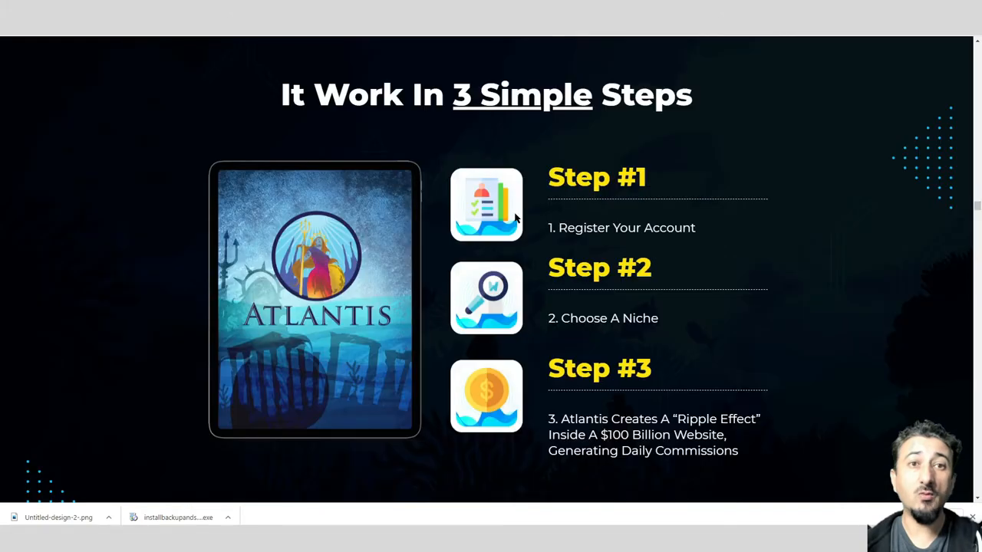
scroll("down", 3)
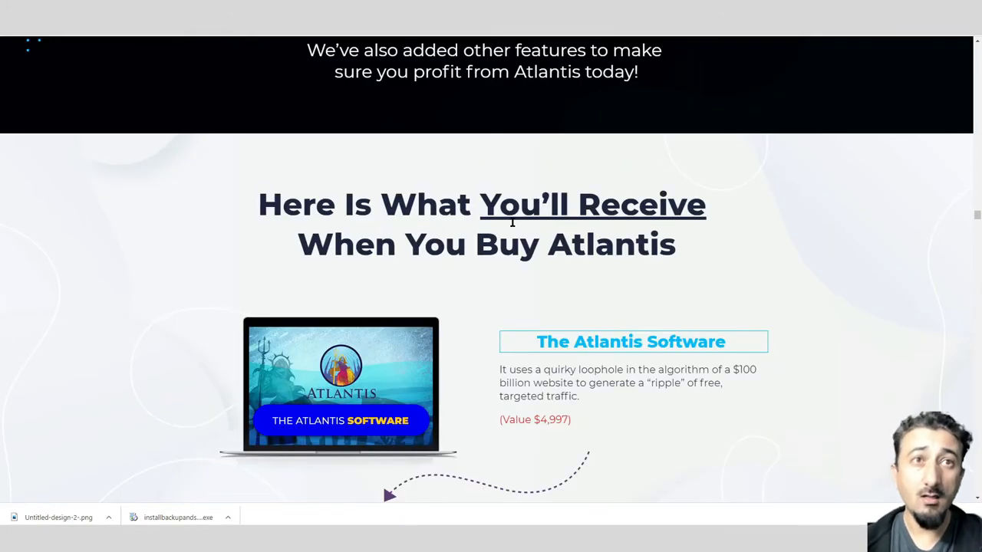
scroll("down", 3)
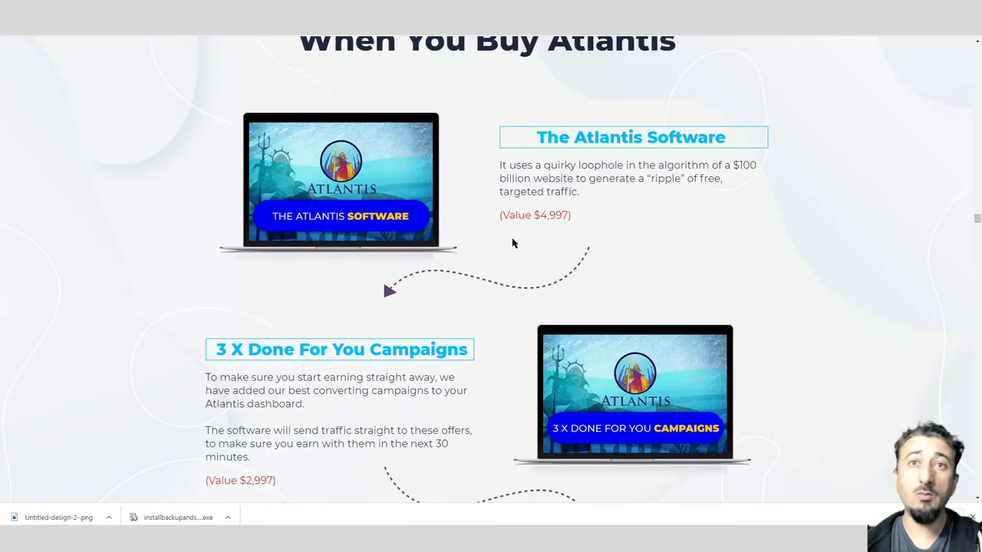
mouse_move(526, 243)
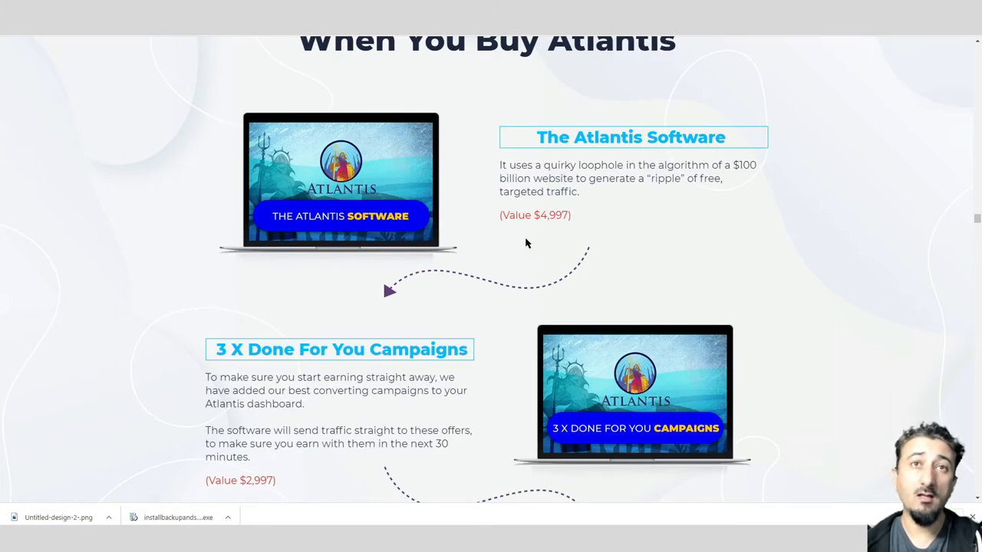
mouse_move(610, 216)
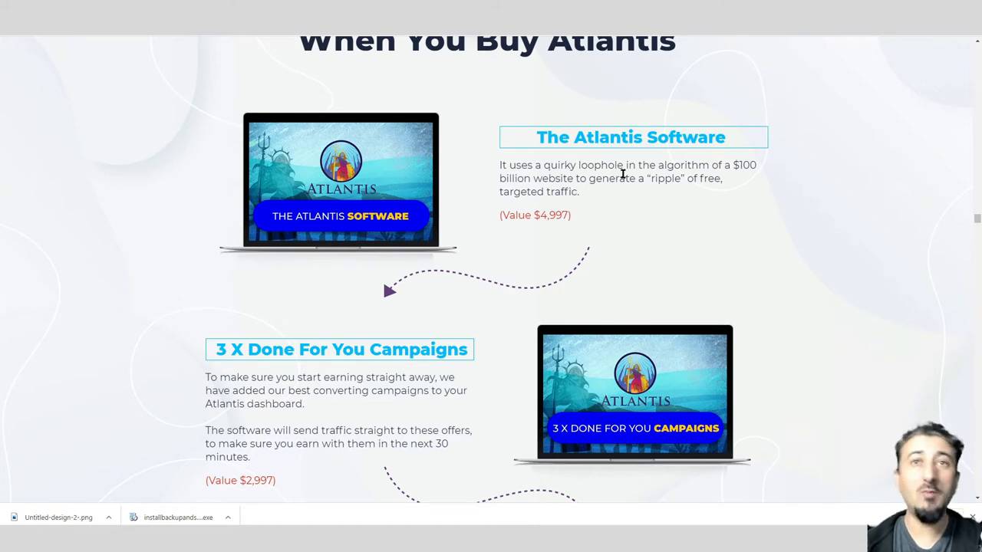
mouse_move(589, 202)
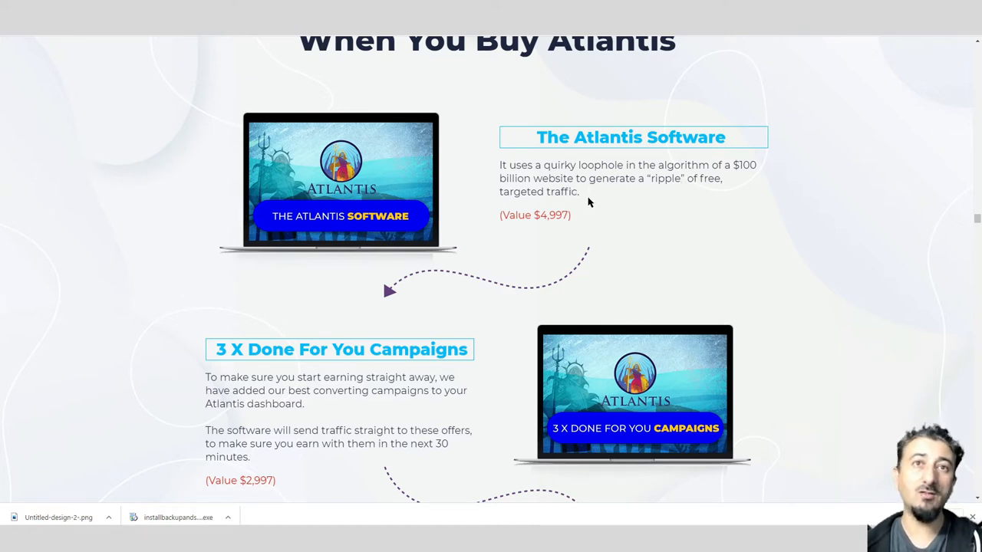
mouse_move(669, 184)
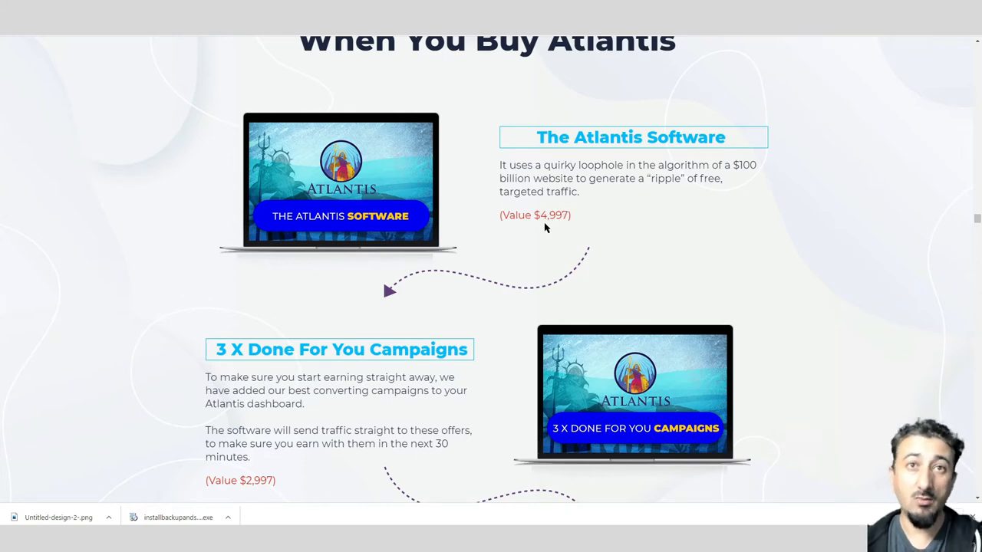
mouse_move(558, 227)
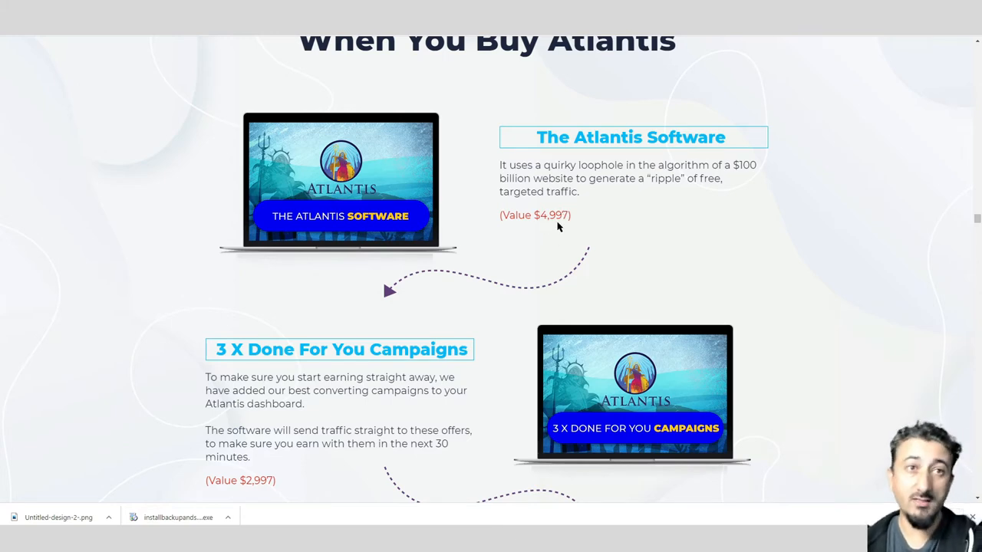
scroll("down", 3)
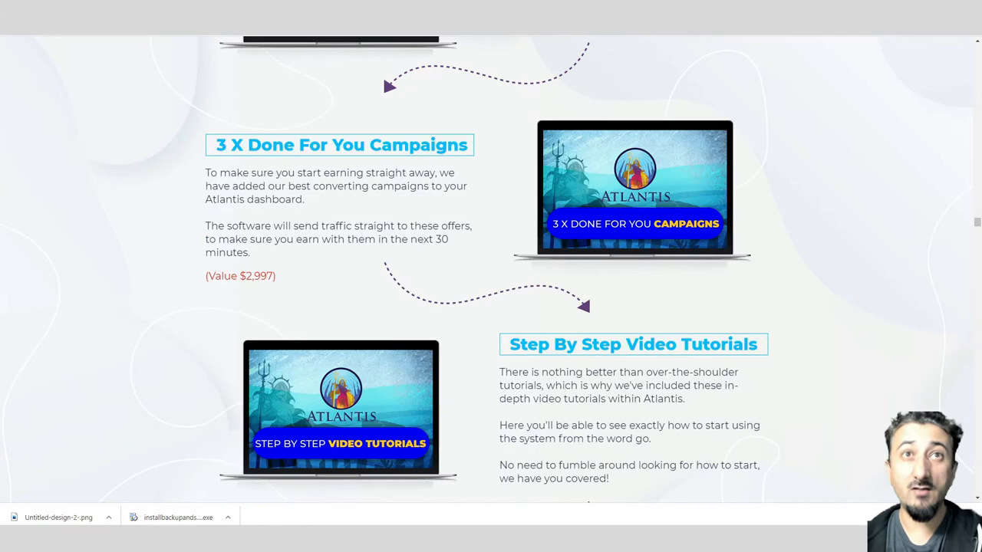
scroll("down", 3)
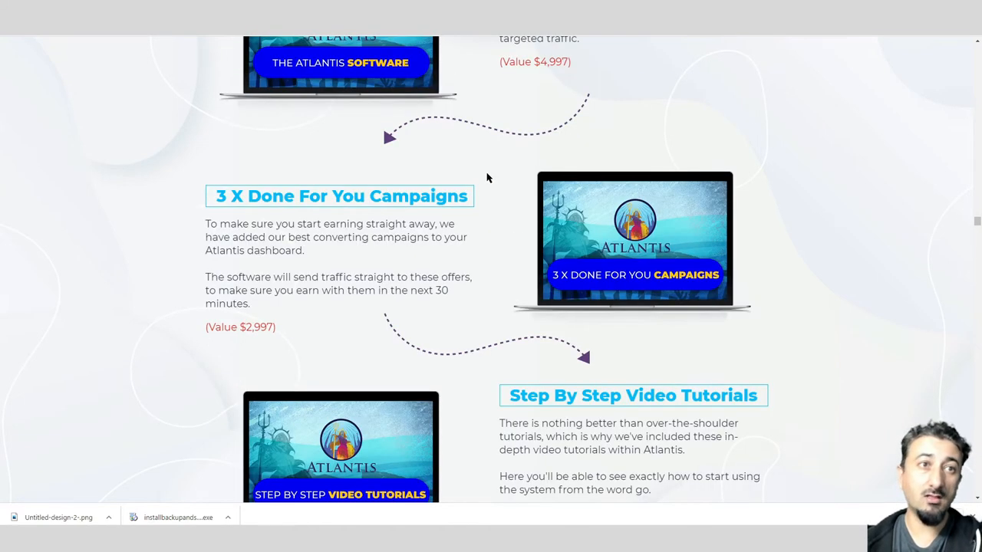
scroll("down", 3)
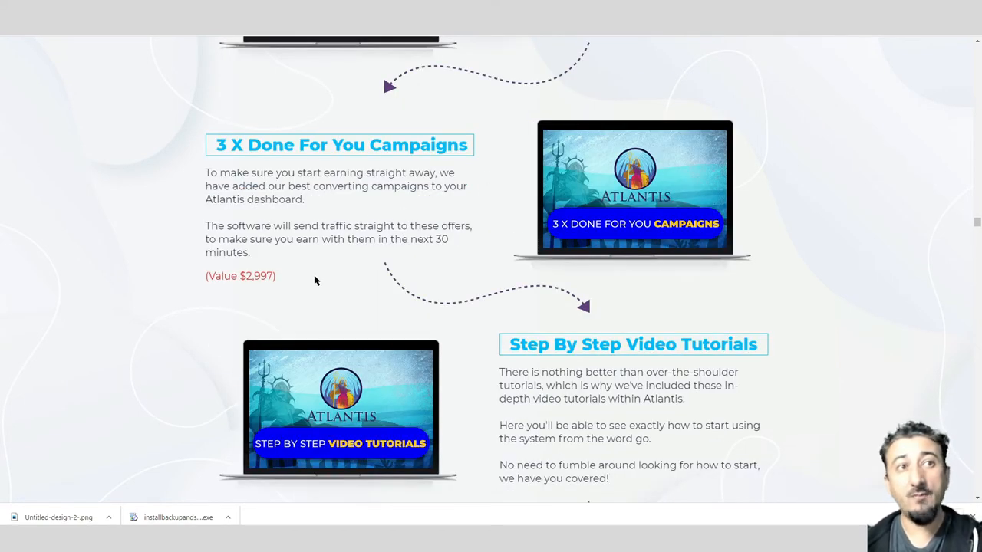
mouse_move(280, 282)
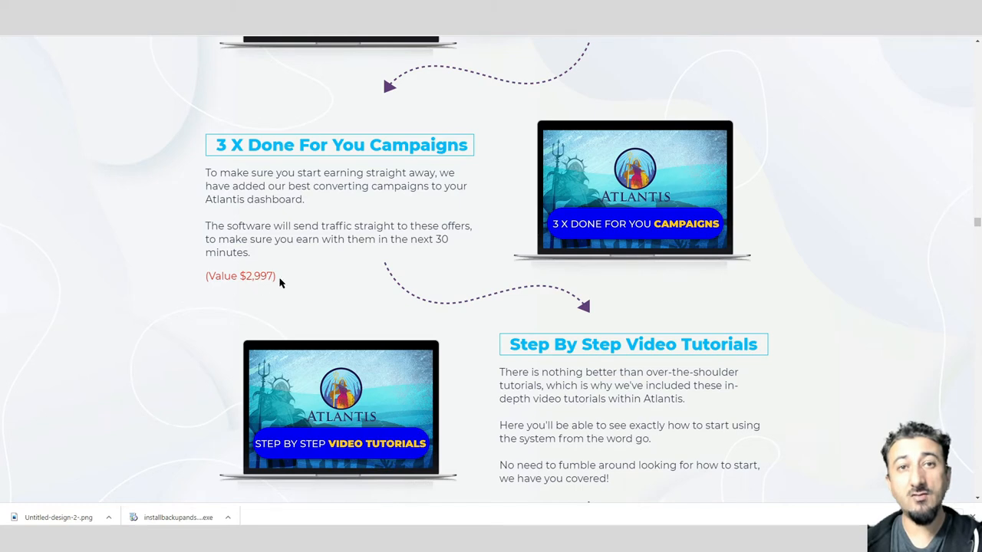
mouse_move(496, 147)
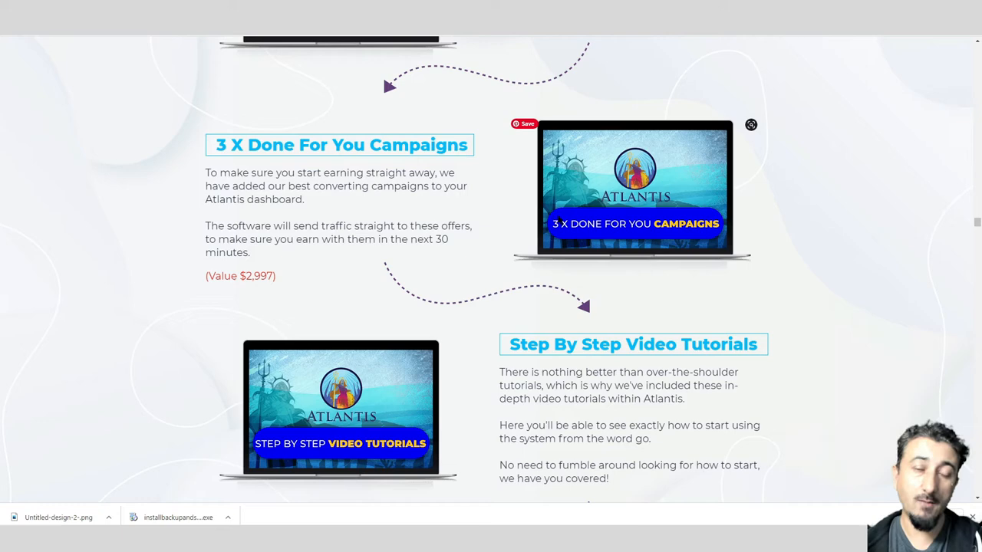
scroll("down", 3)
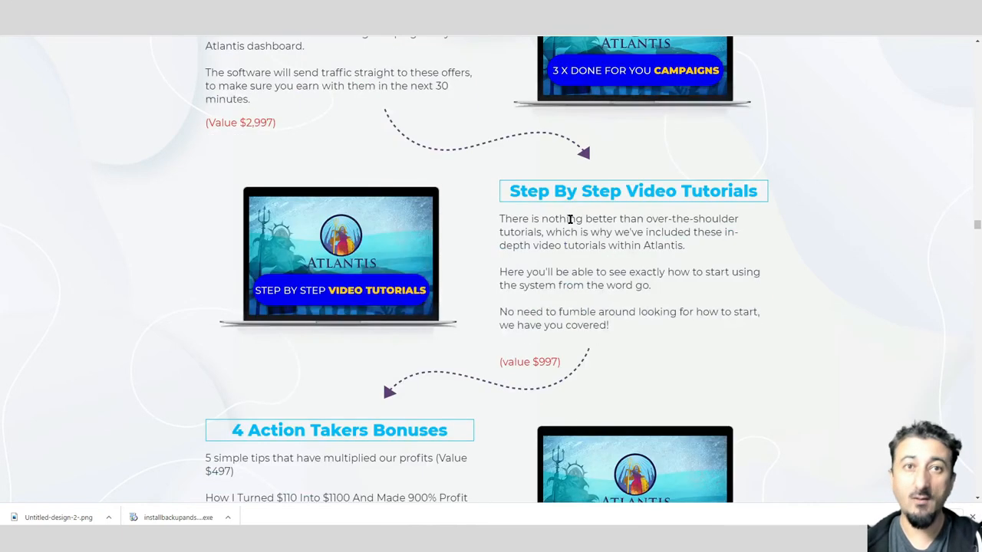
mouse_move(643, 222)
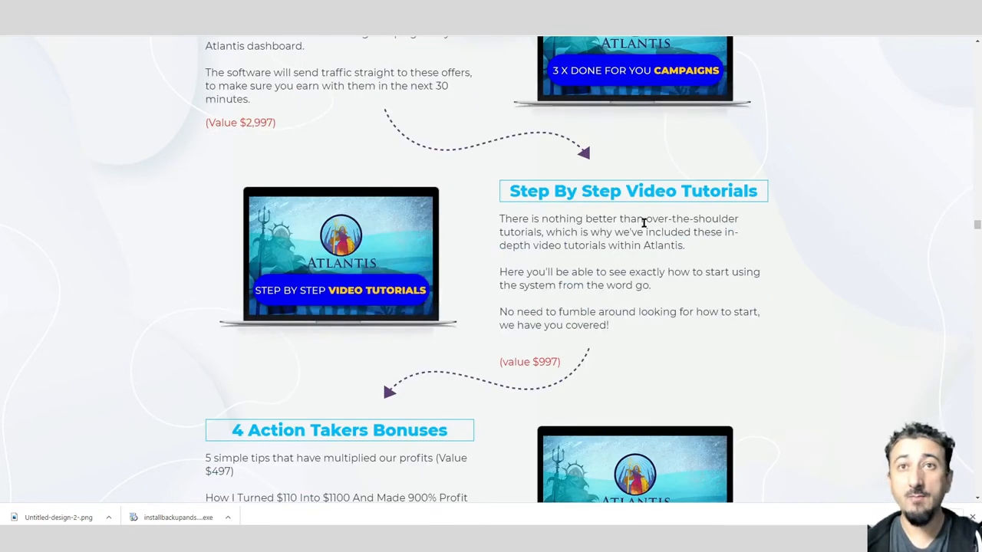
scroll("down", 3)
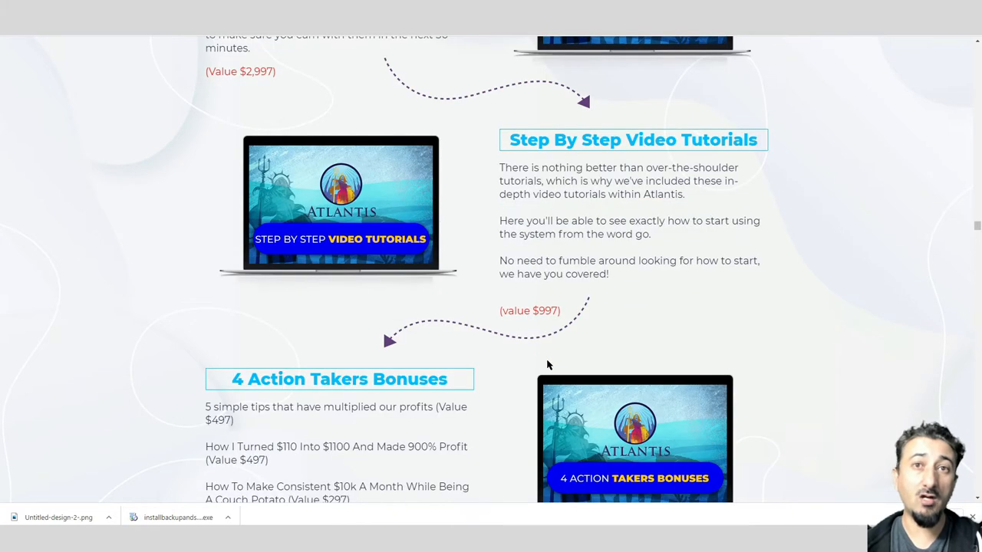
scroll("down", 3)
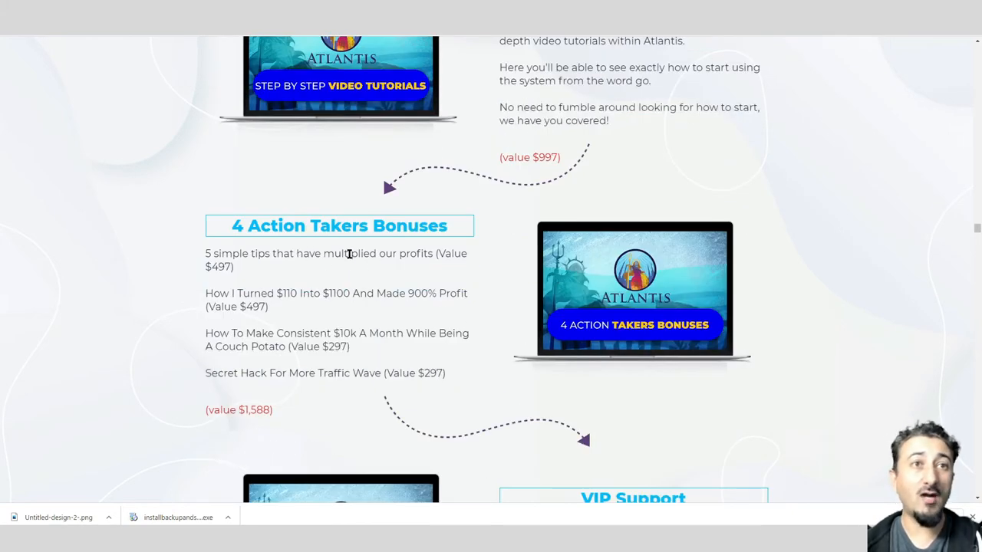
scroll("down", 3)
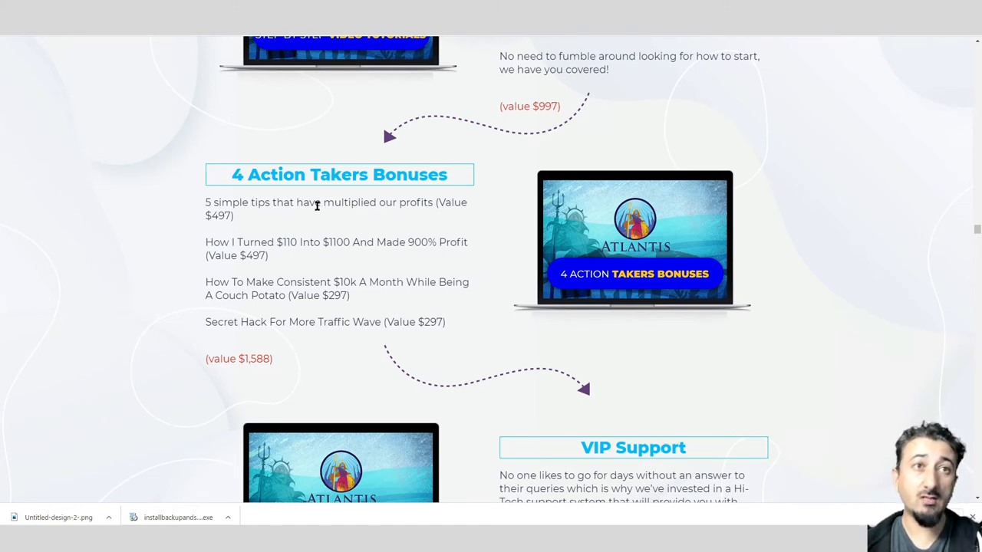
mouse_move(238, 254)
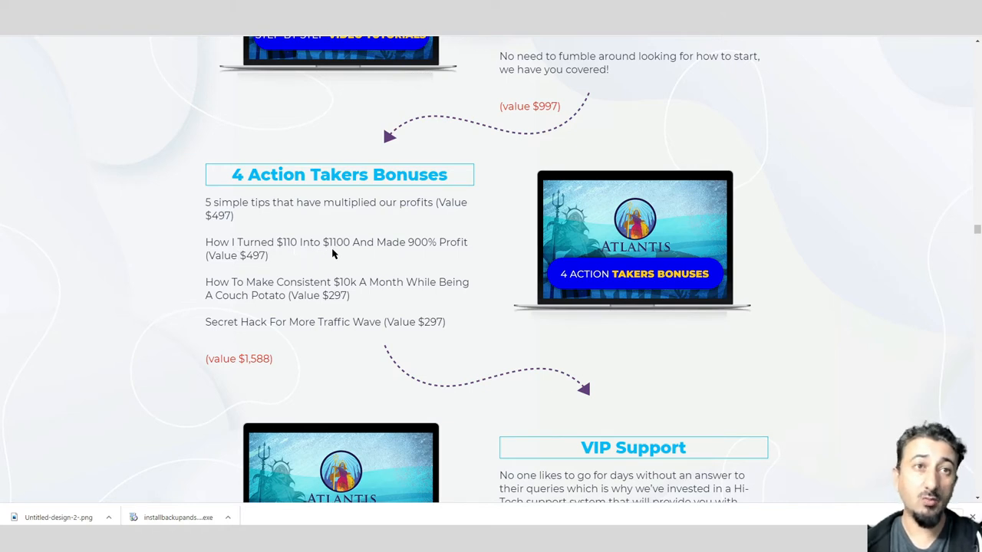
mouse_move(416, 253)
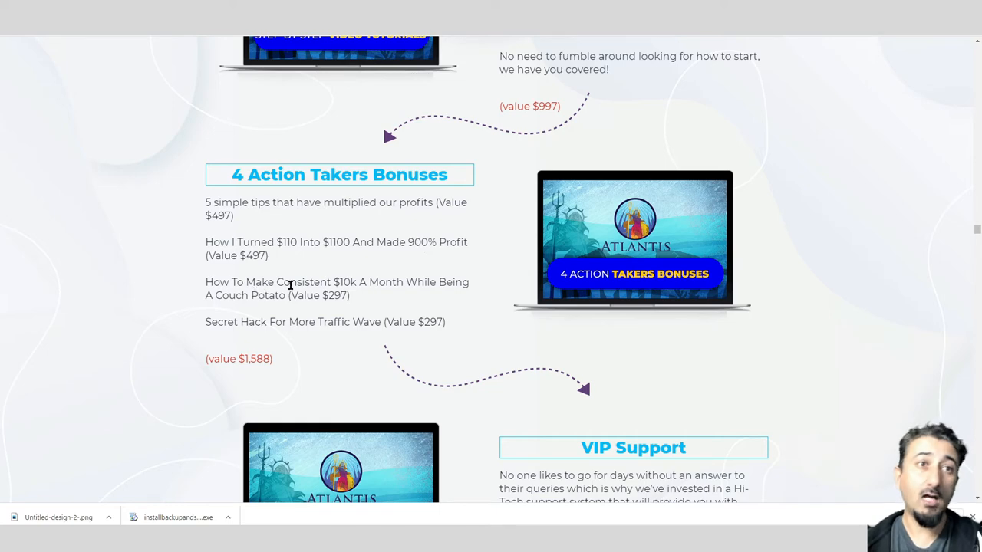
mouse_move(264, 310)
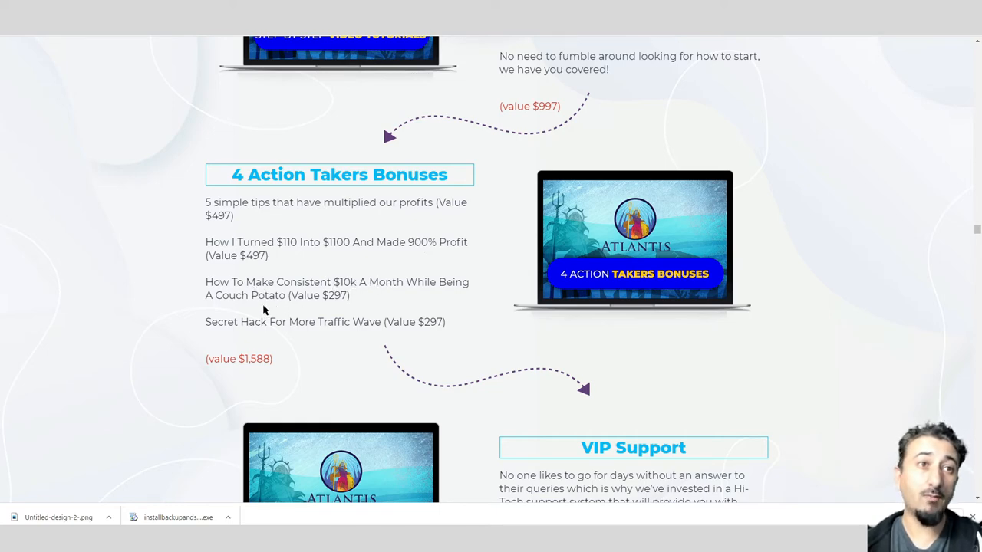
scroll("down", 3)
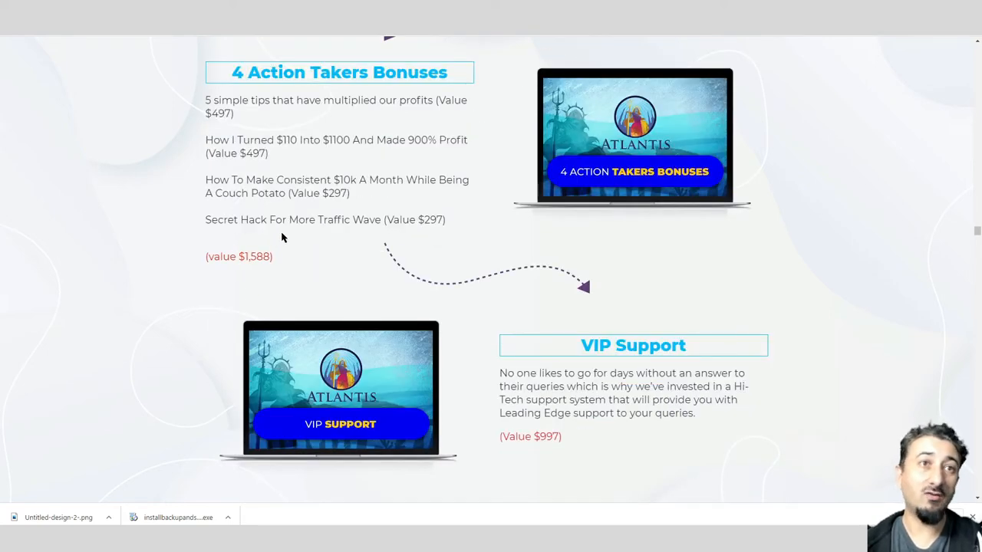
mouse_move(372, 253)
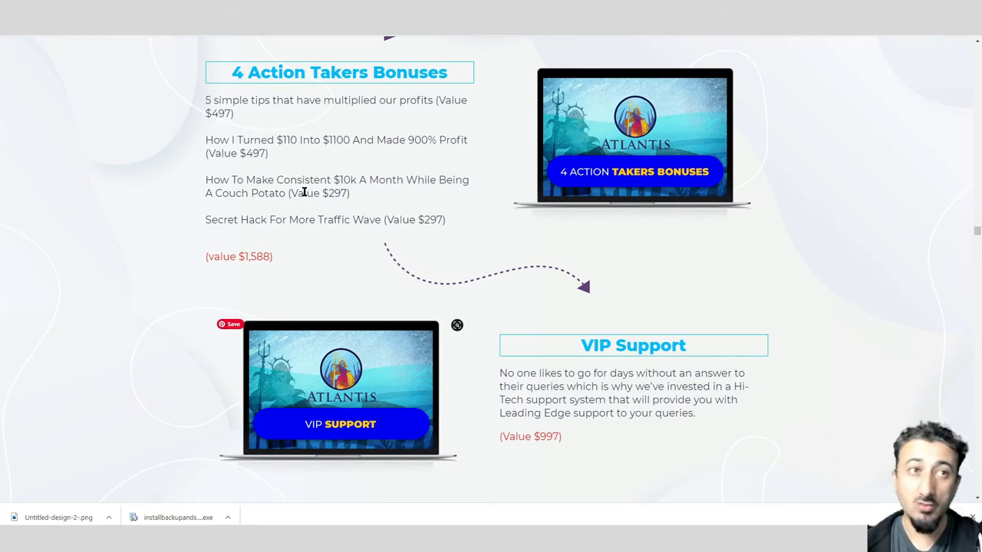
scroll("down", 3)
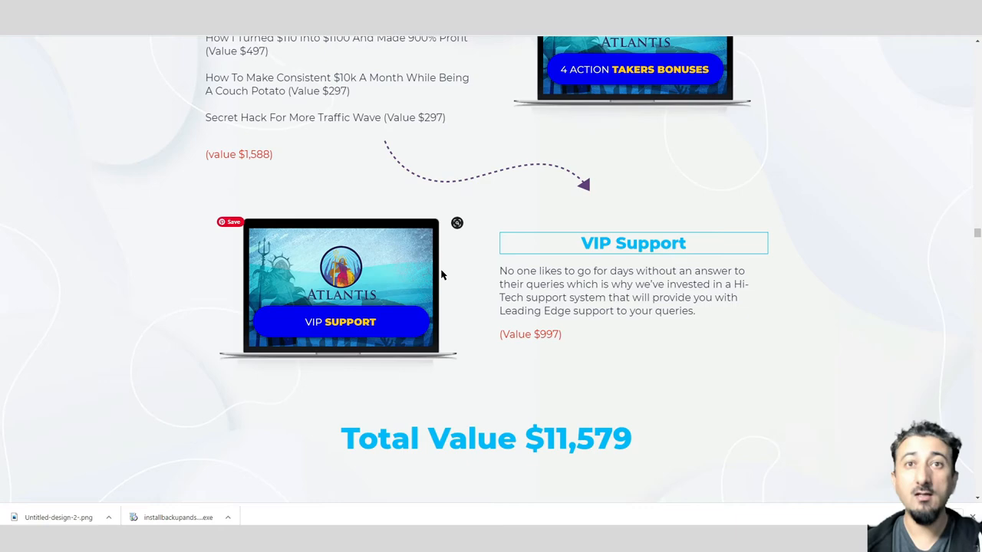
scroll("down", 3)
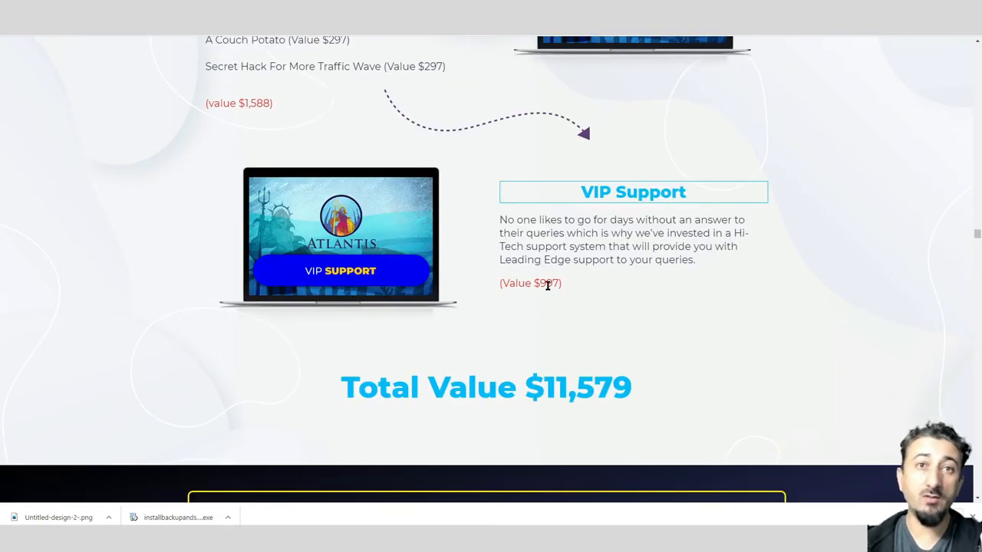
scroll("down", 3)
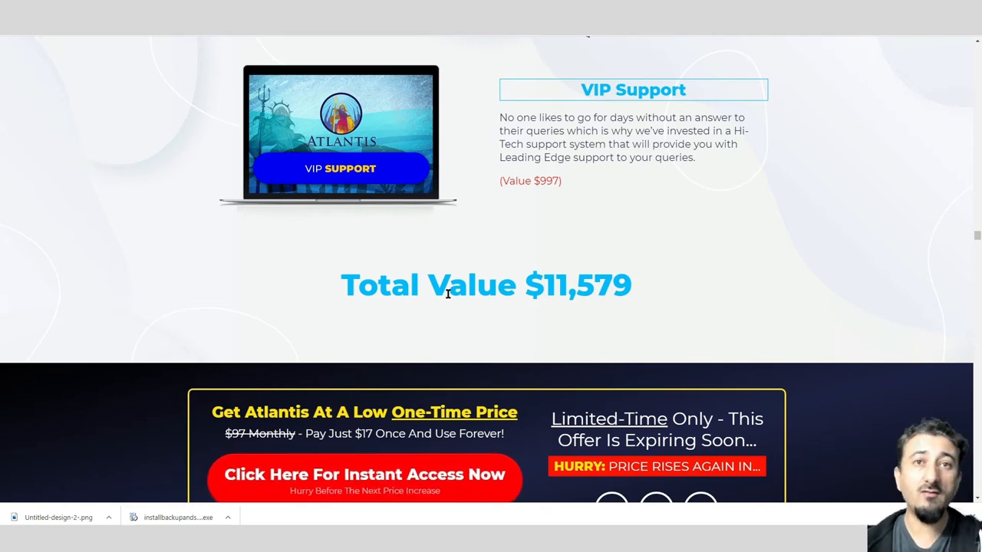
scroll("up", 3)
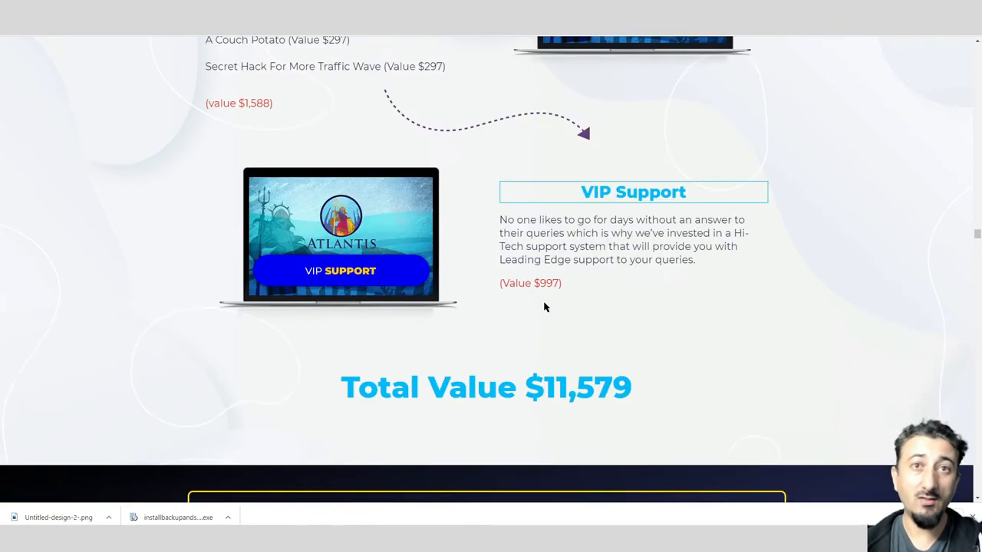
scroll("down", 3)
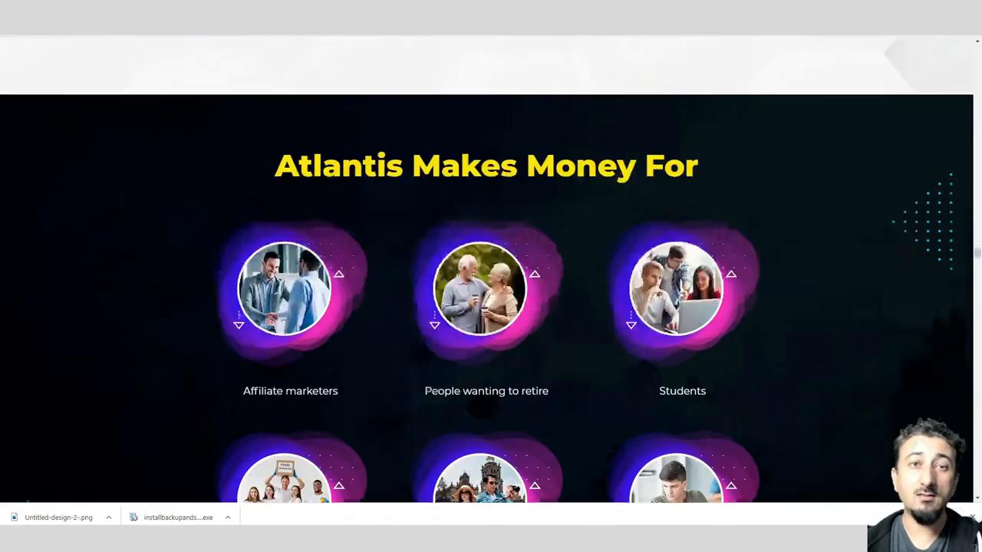
scroll("down", 3)
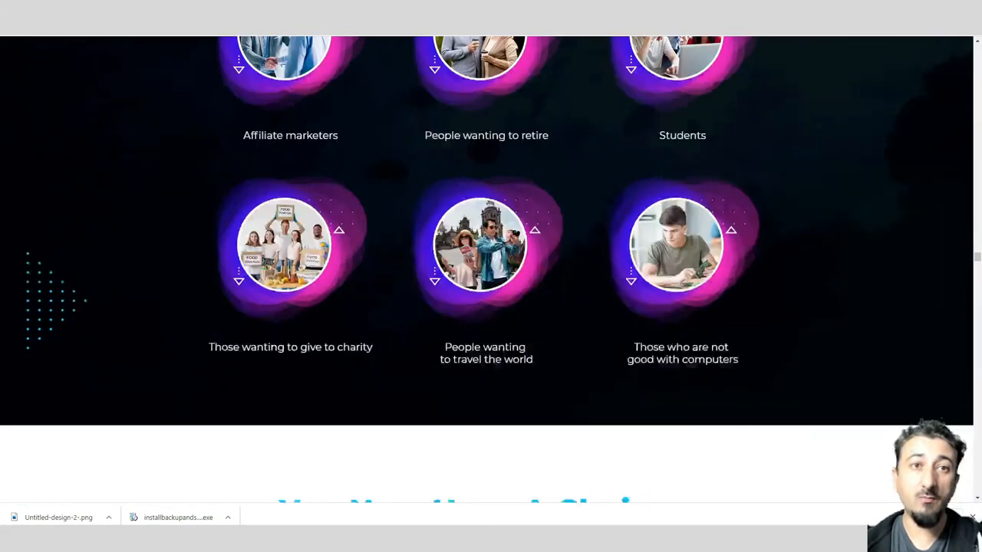
scroll("down", 3)
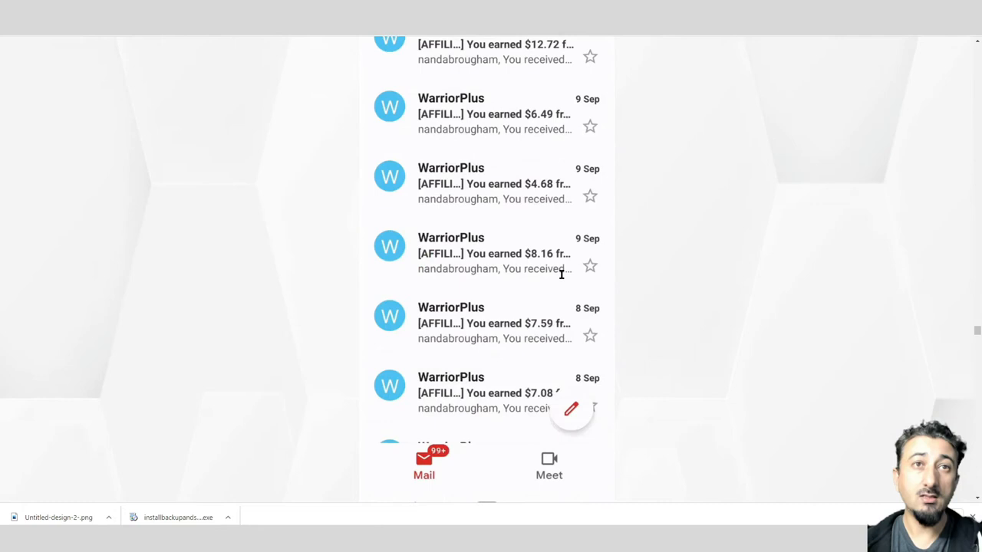
scroll("down", 3)
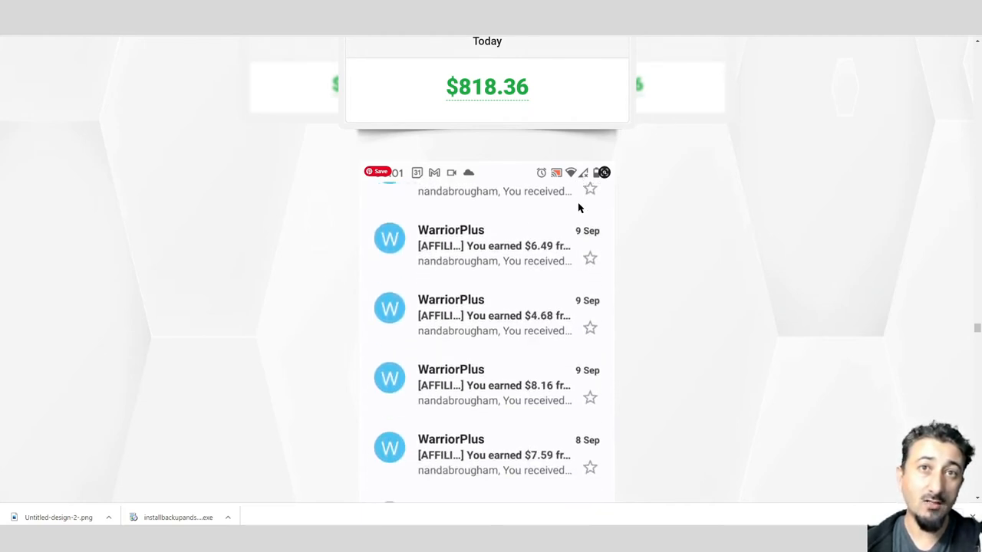
scroll("down", 3)
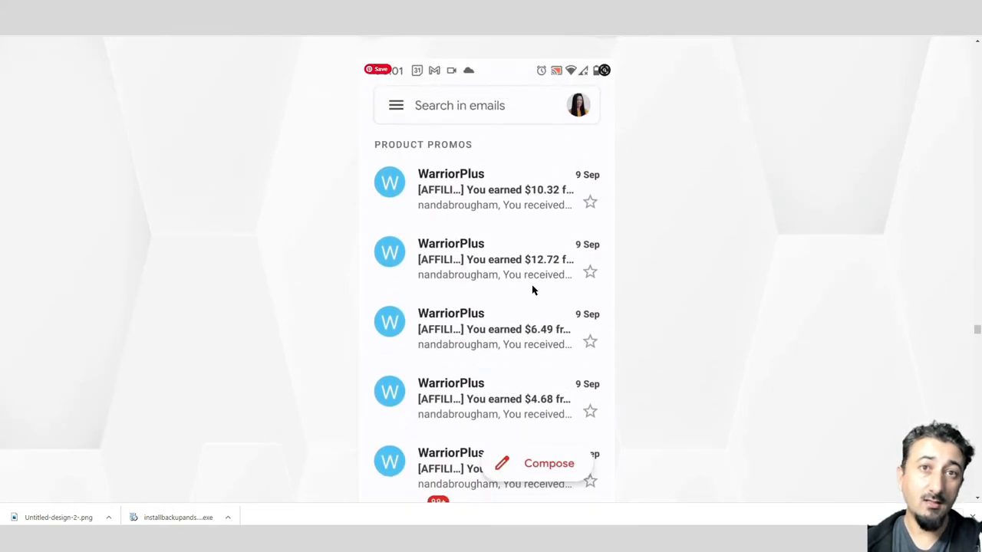
scroll("down", 3)
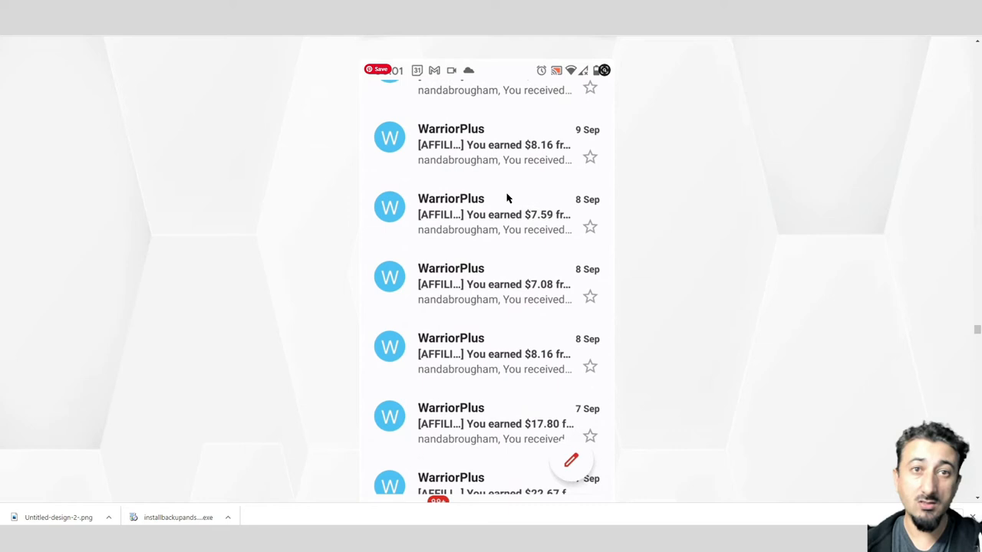
scroll("down", 3)
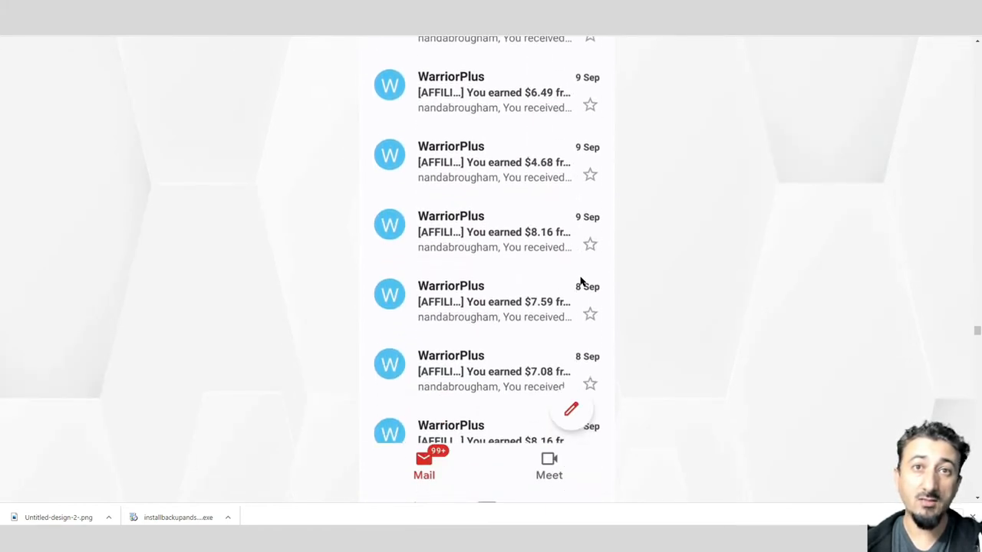
scroll("down", 3)
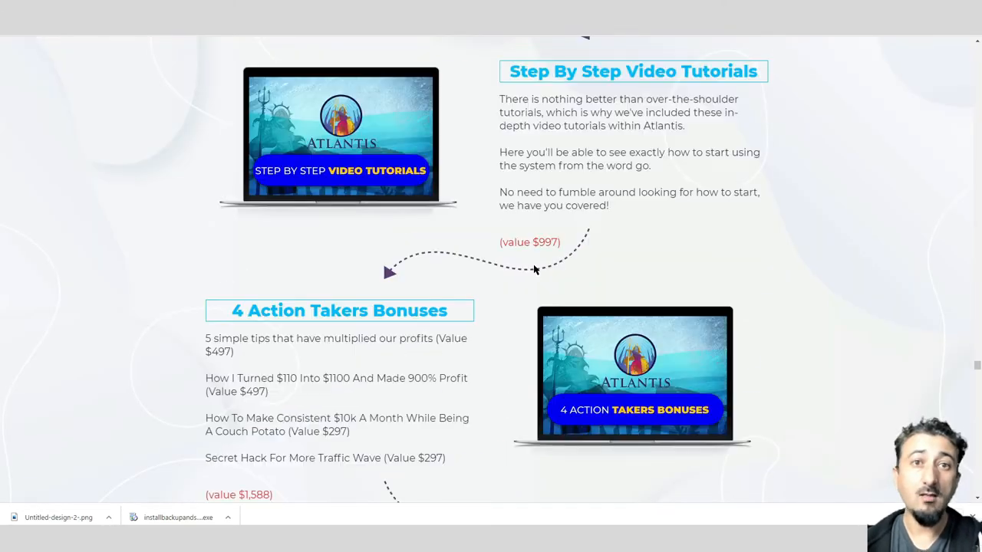
scroll("up", 3)
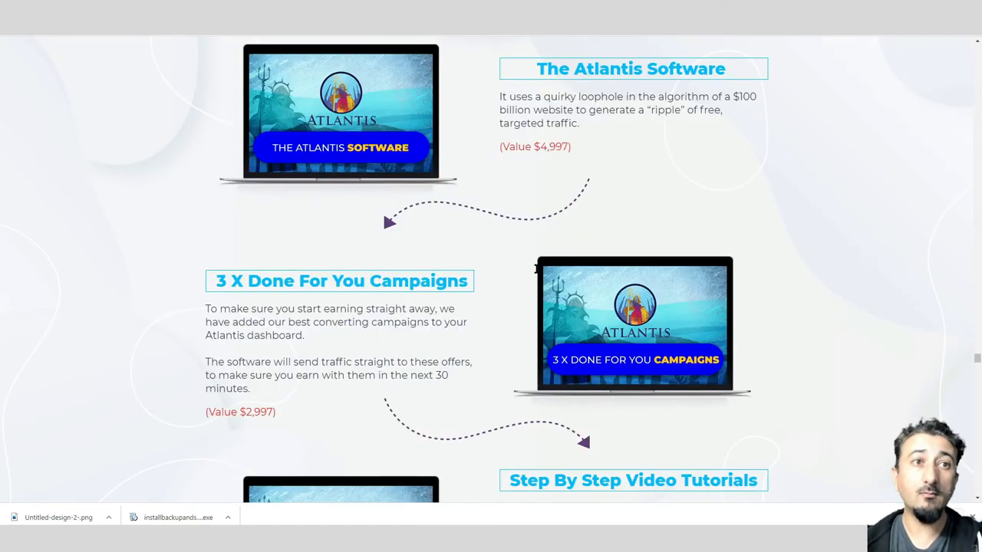
scroll("down", 3)
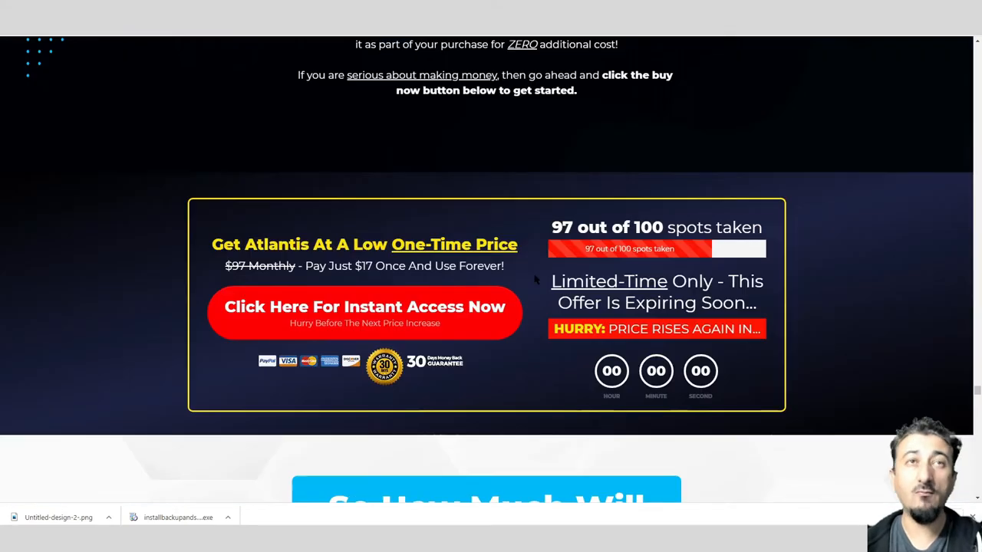
scroll("up", 3)
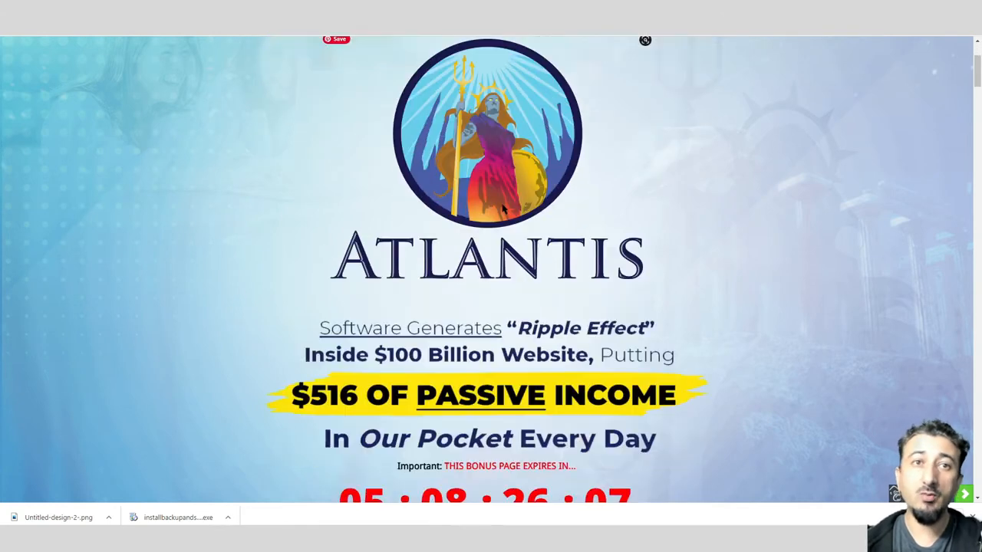
scroll("down", 3)
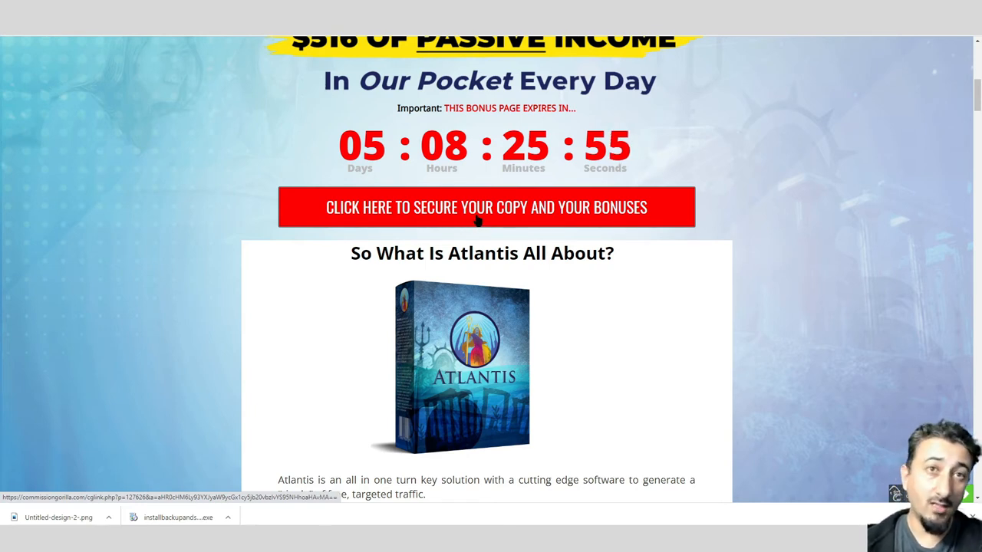
scroll("down", 3)
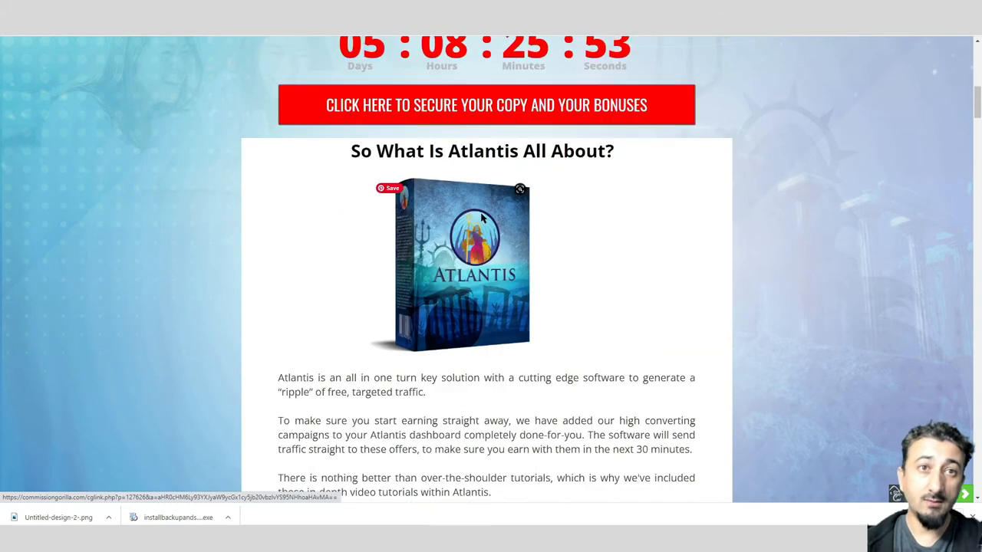
scroll("down", 3)
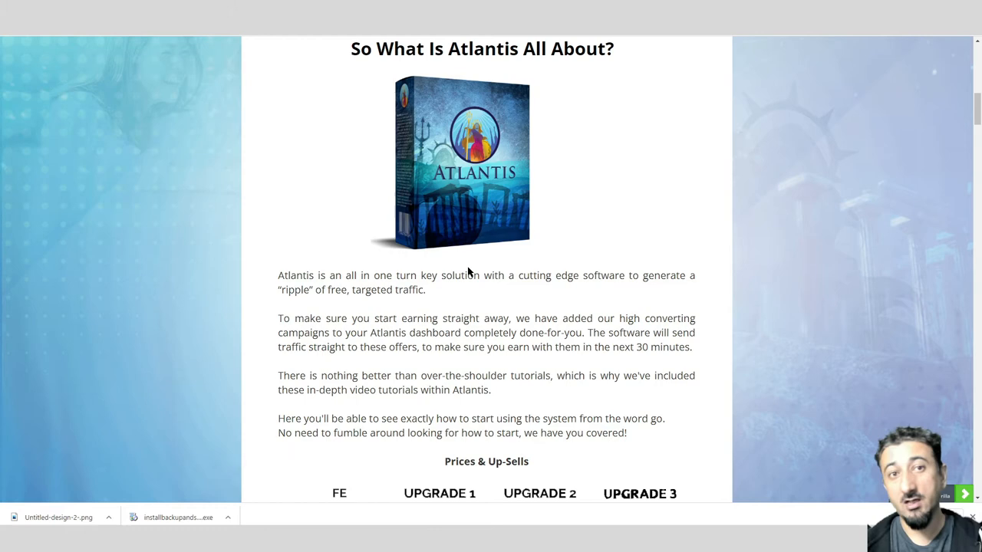
scroll("down", 3)
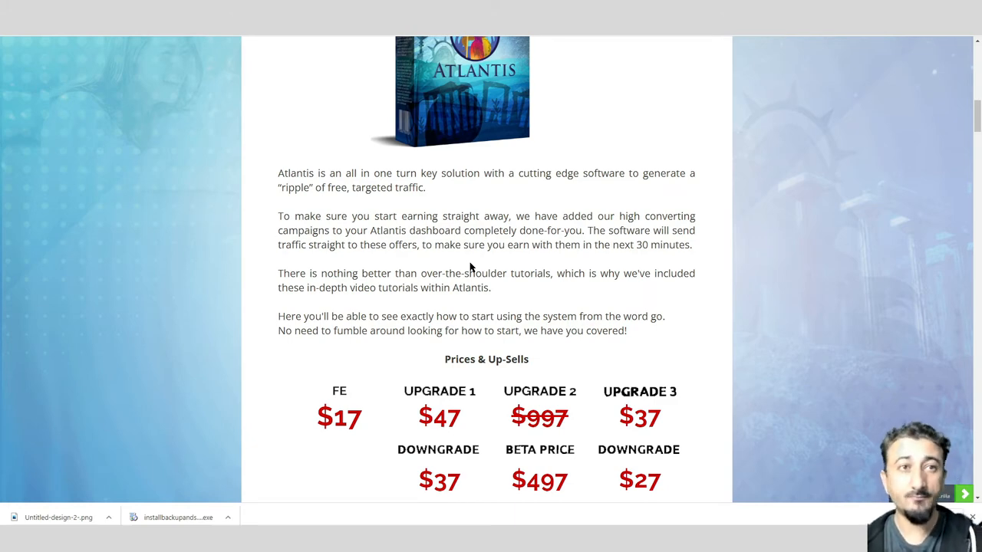
scroll("down", 3)
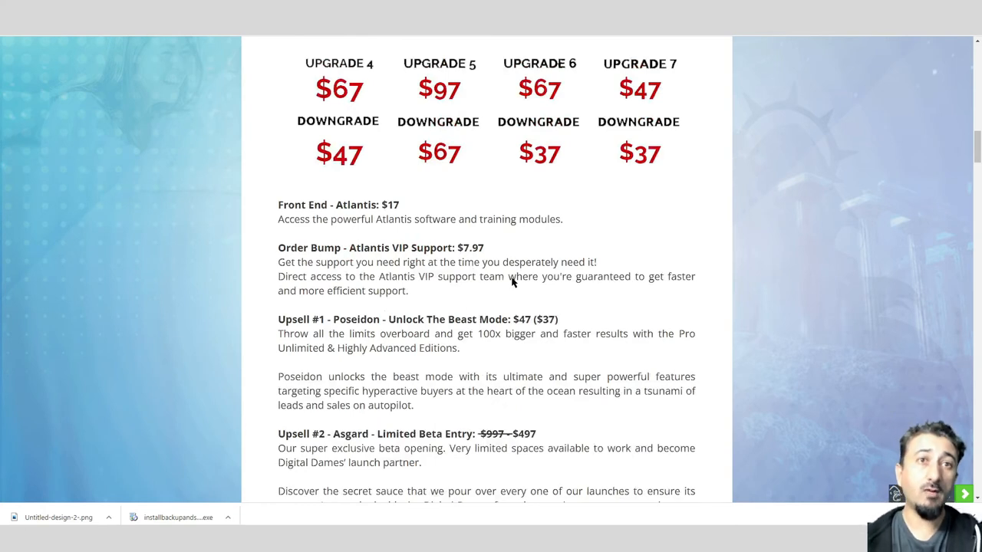
mouse_move(375, 211)
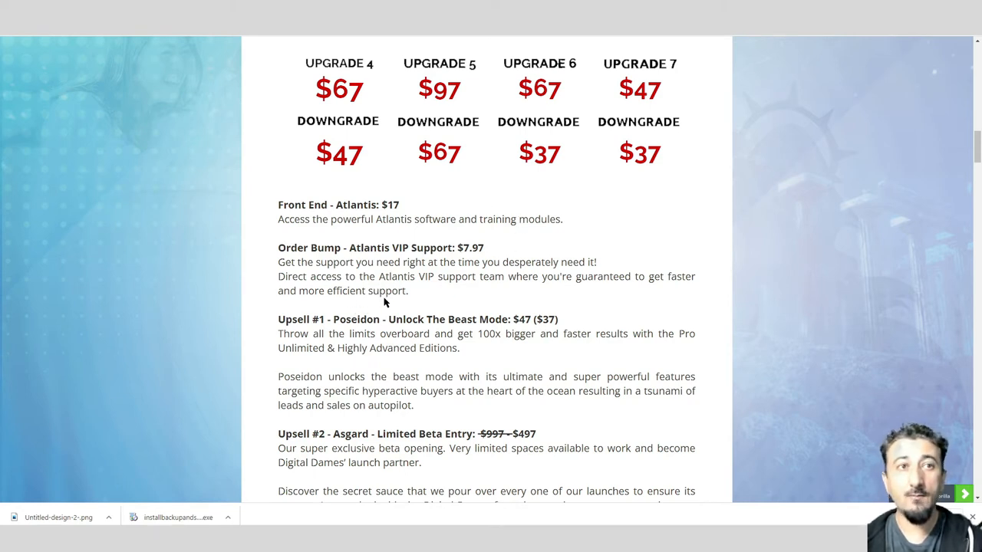
mouse_move(412, 278)
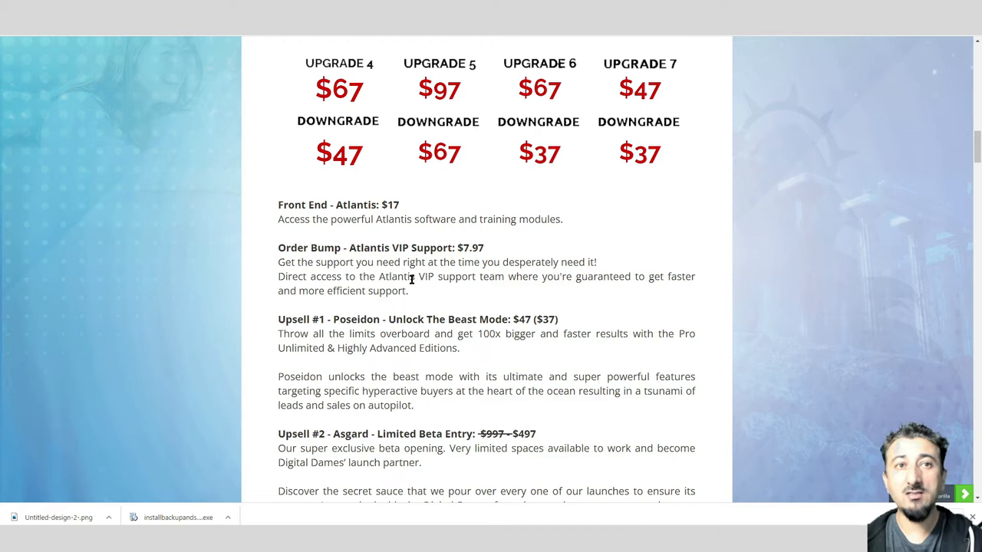
mouse_move(516, 290)
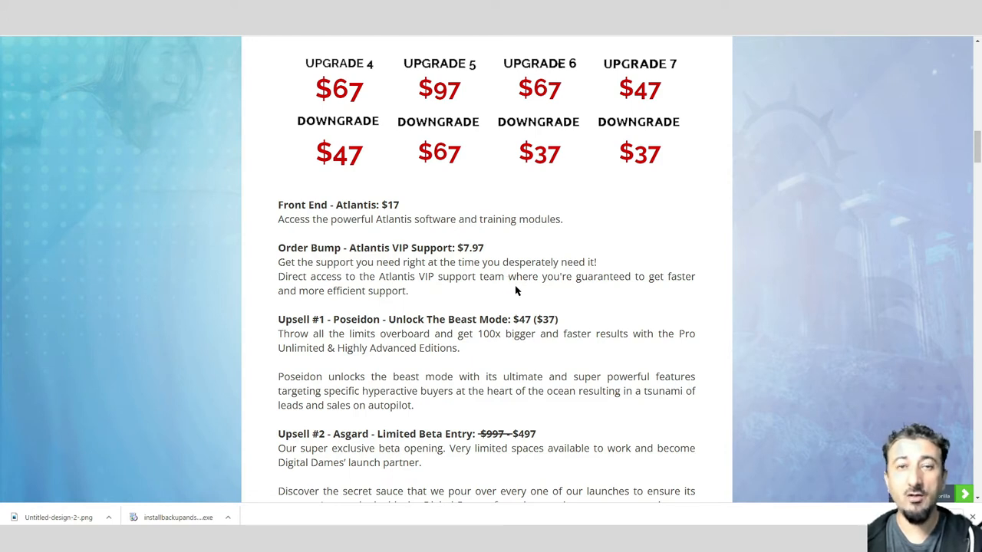
mouse_move(414, 299)
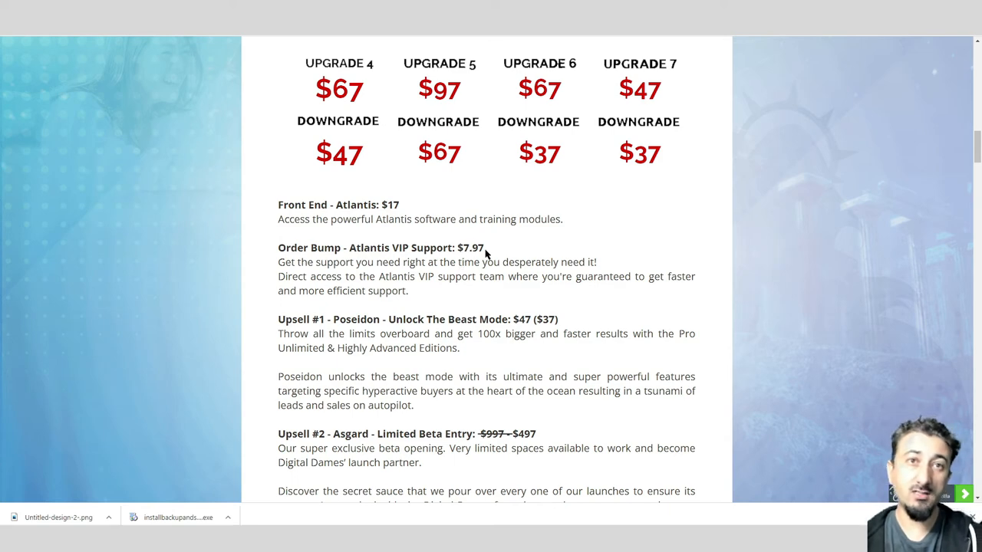
scroll("down", 3)
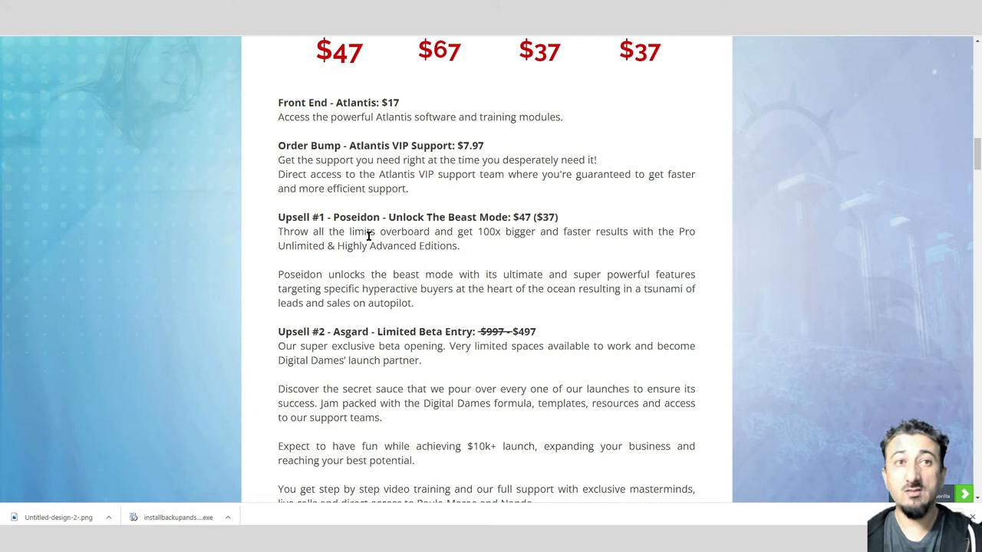
mouse_move(435, 248)
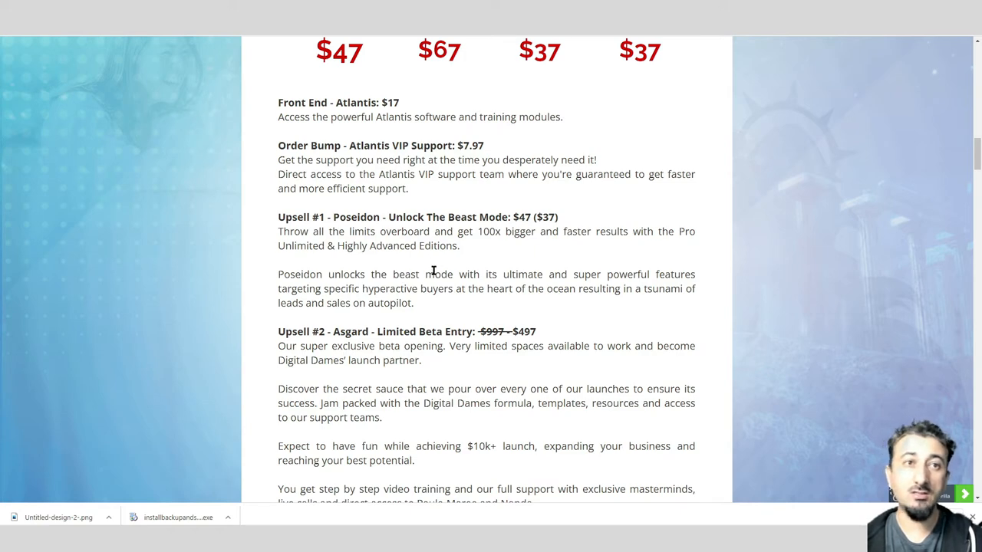
- Scroll past Upsell #1 to the Asgard, Seven Seas and Trident ($37) upsell descriptions
scroll("down", 3)
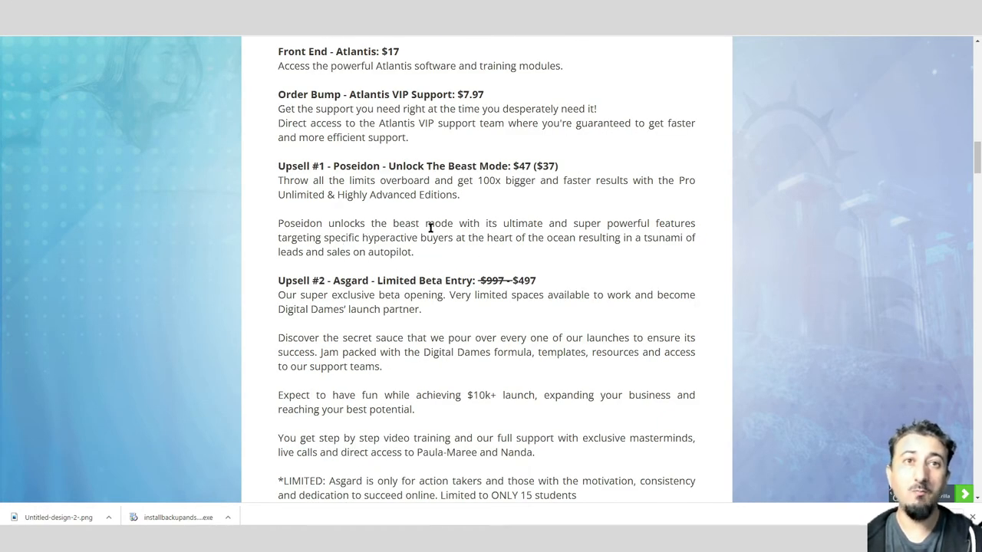
scroll("down", 3)
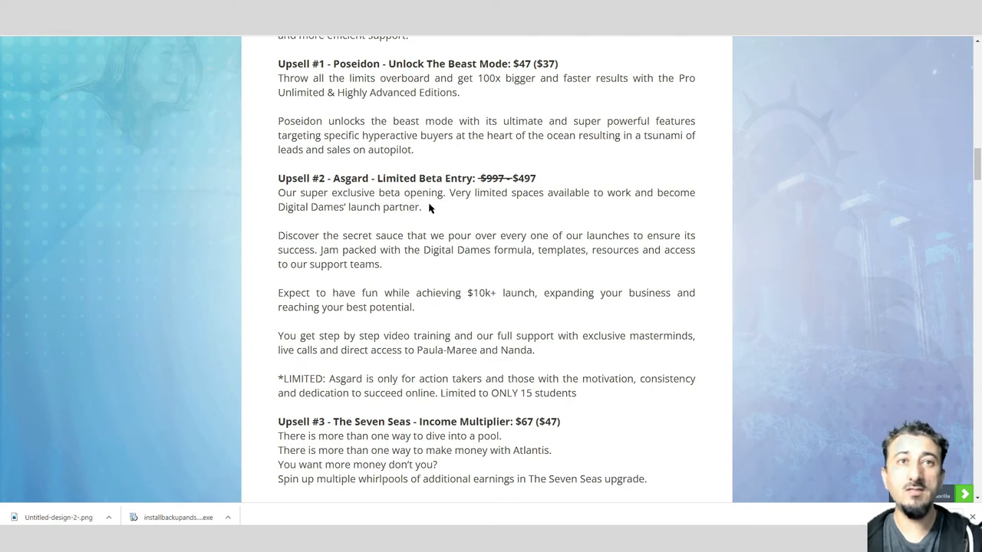
mouse_move(589, 195)
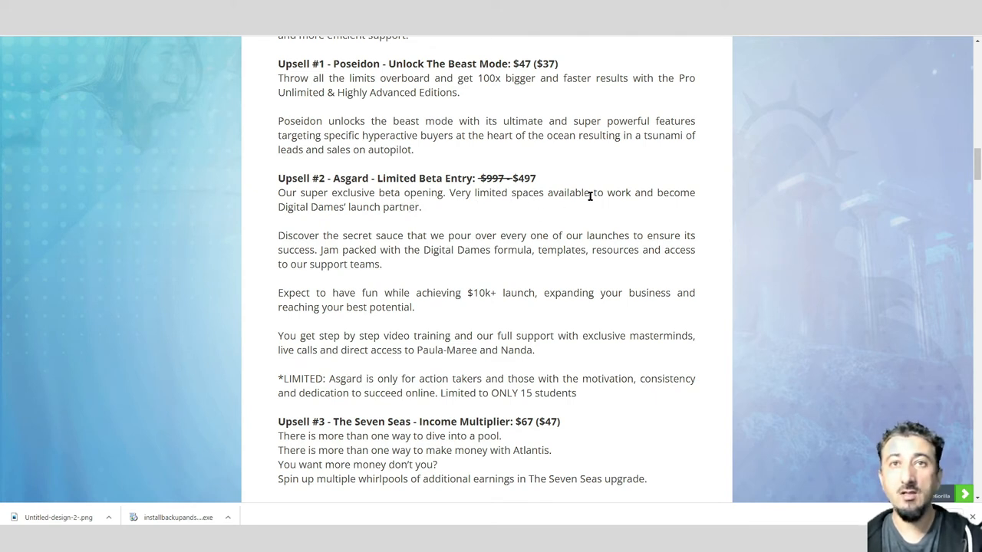
mouse_move(396, 215)
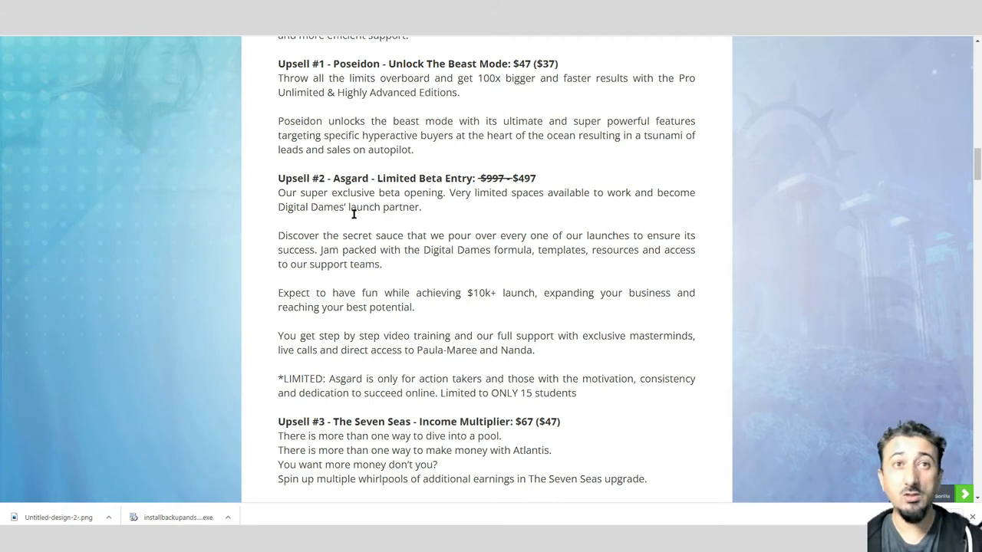
mouse_move(418, 188)
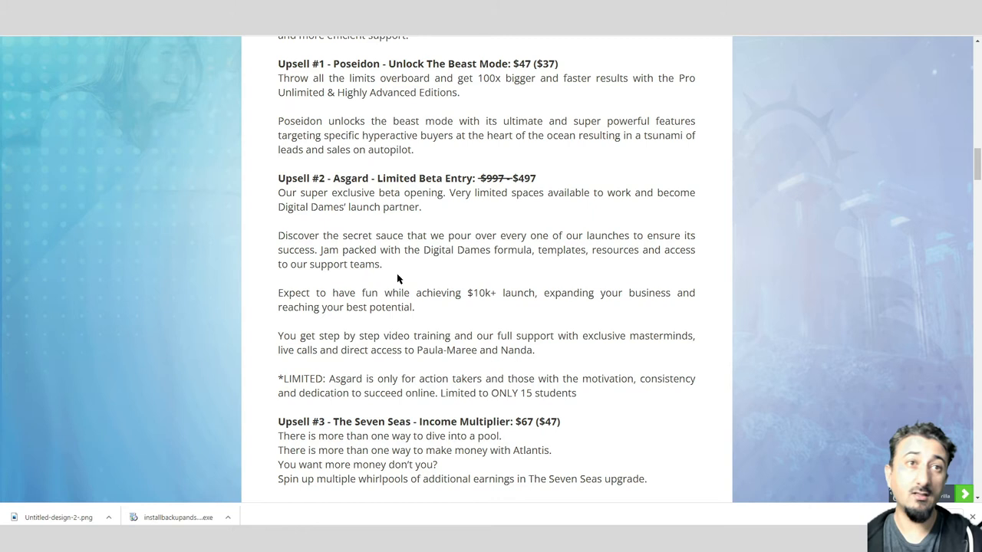
mouse_move(438, 276)
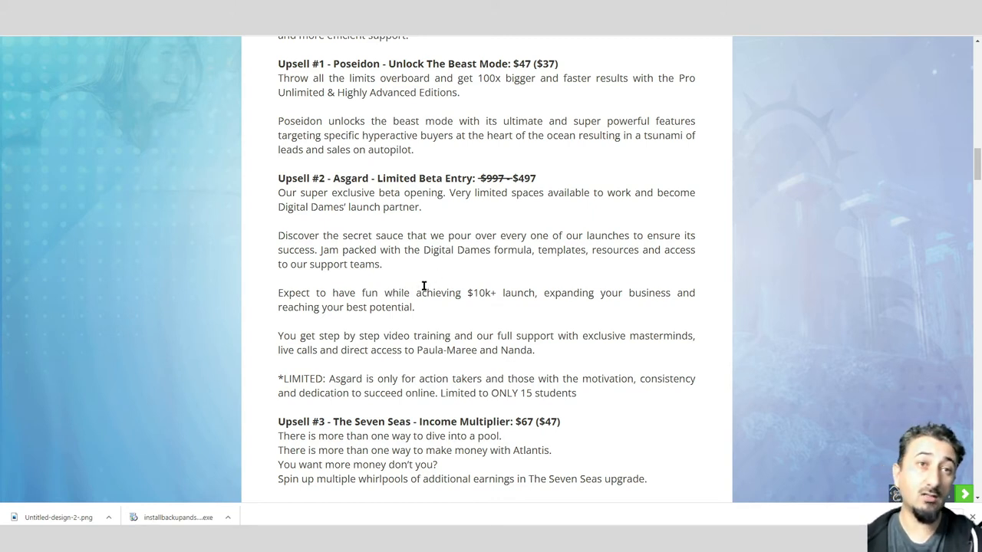
scroll("down", 3)
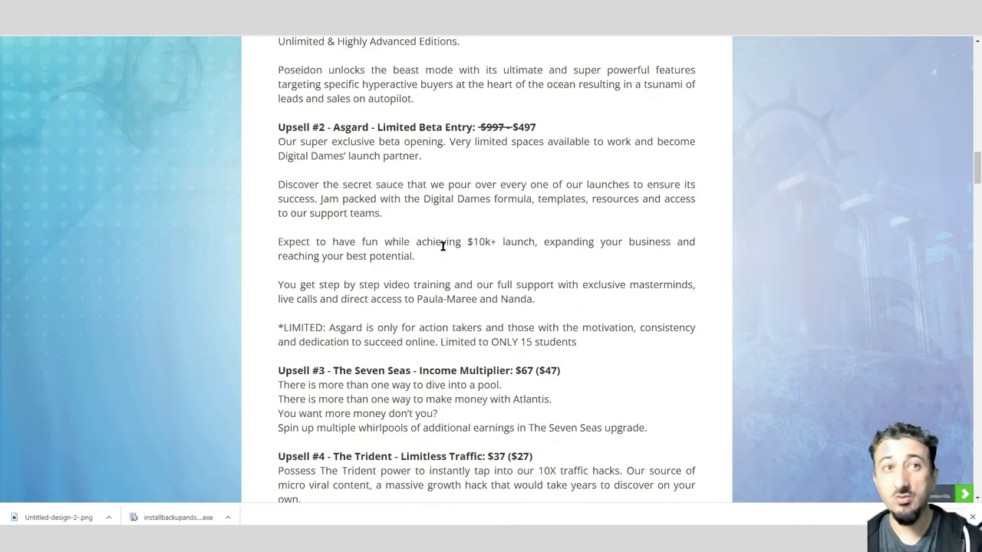
mouse_move(435, 261)
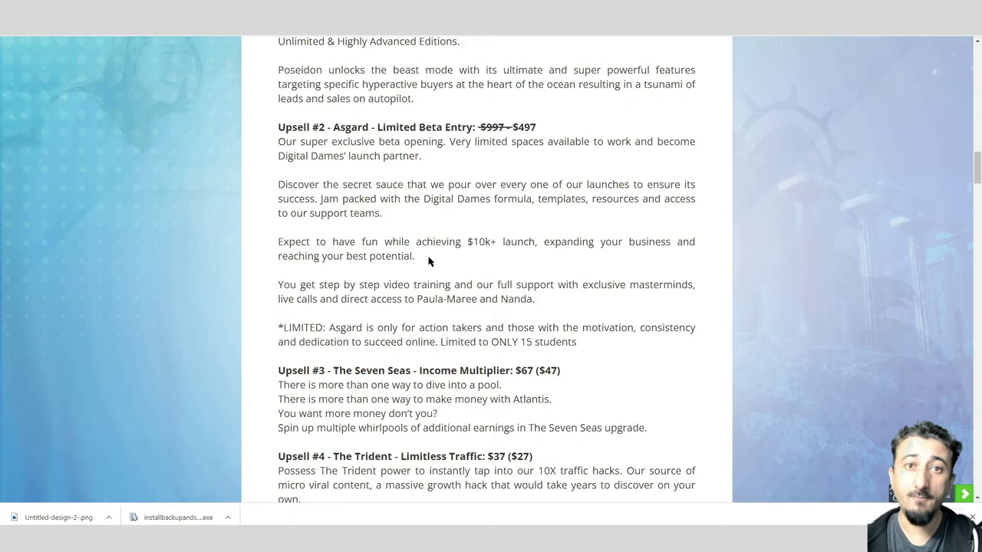
scroll("down", 3)
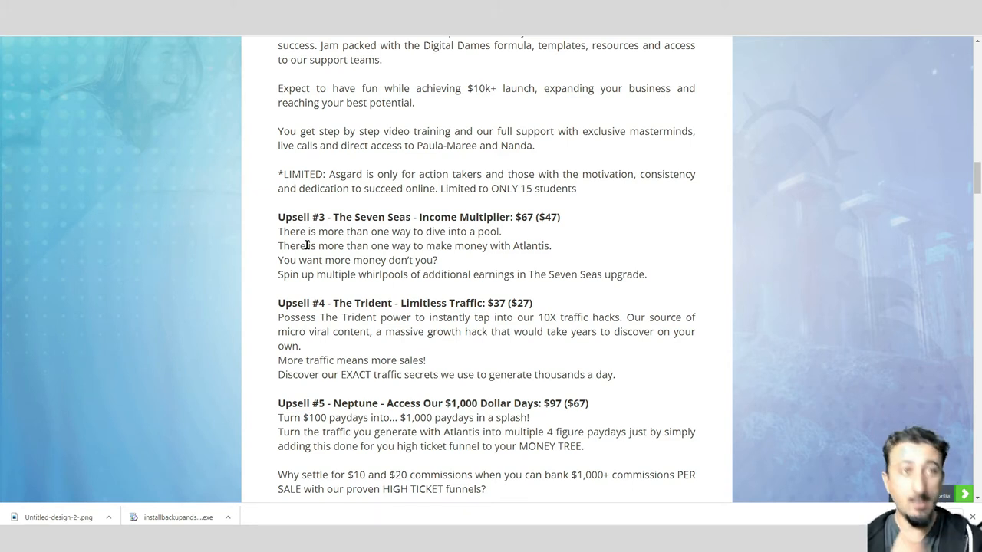
mouse_move(319, 291)
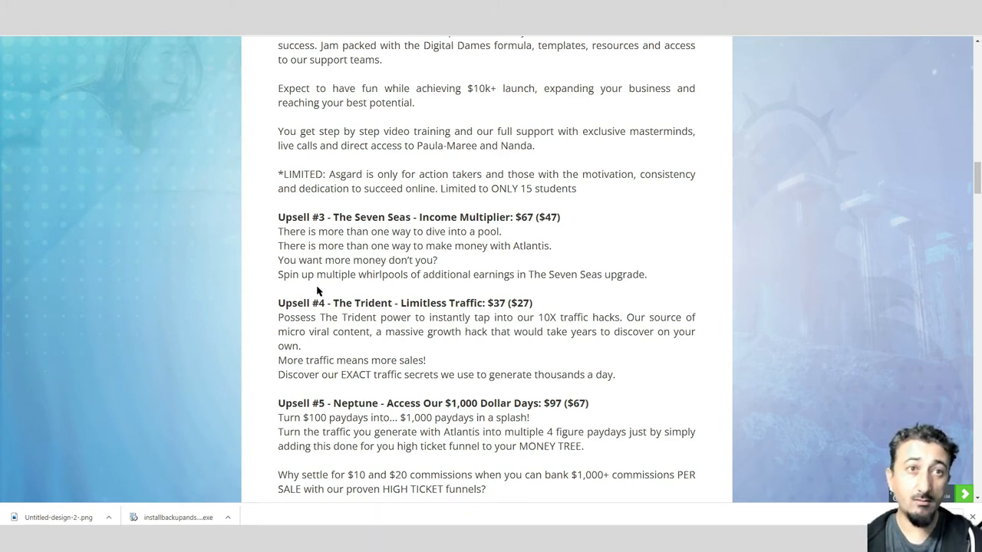
mouse_move(458, 284)
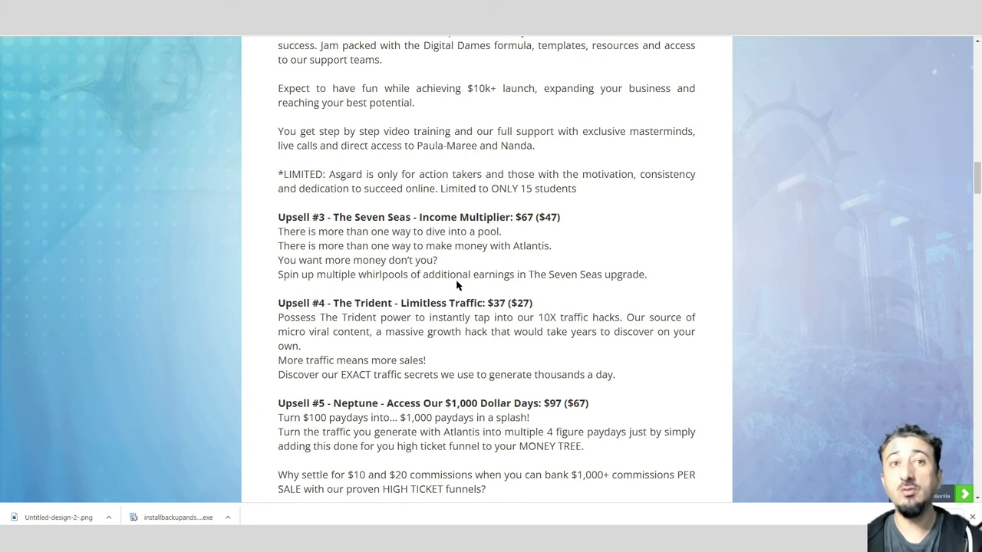
mouse_move(545, 289)
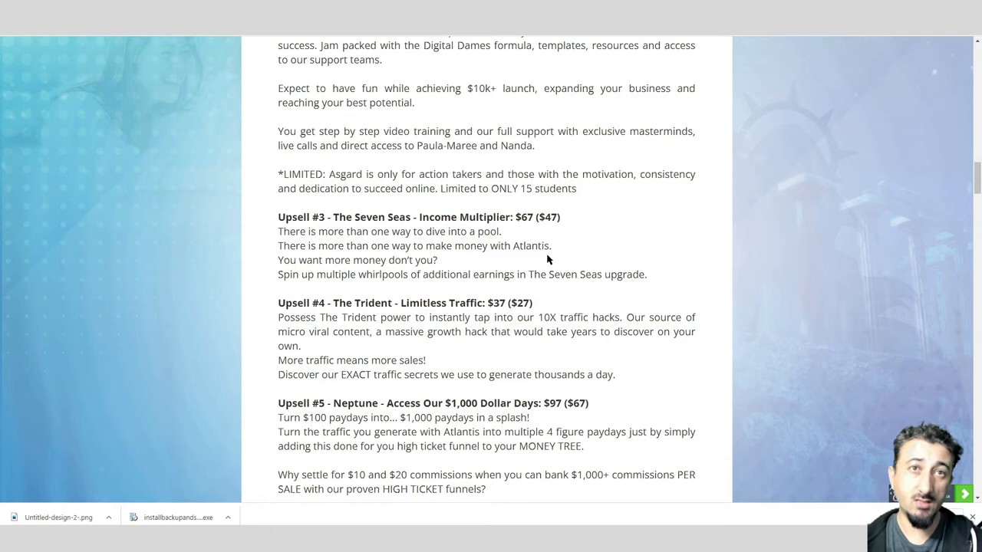
- Scroll to Upsell #5 Neptune's video training list and Upsell #6 Atlantis Reseller Rights ($67)
scroll("down", 3)
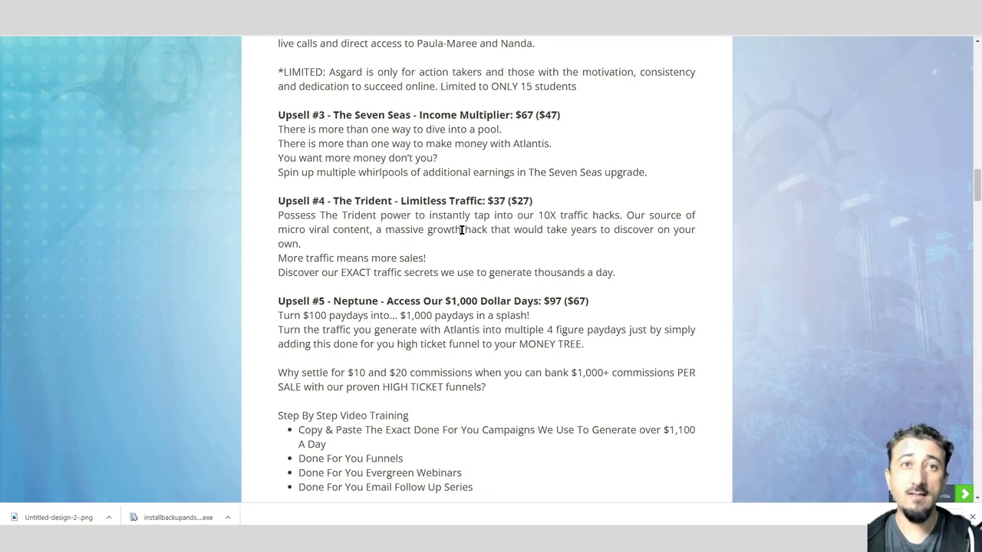
mouse_move(576, 223)
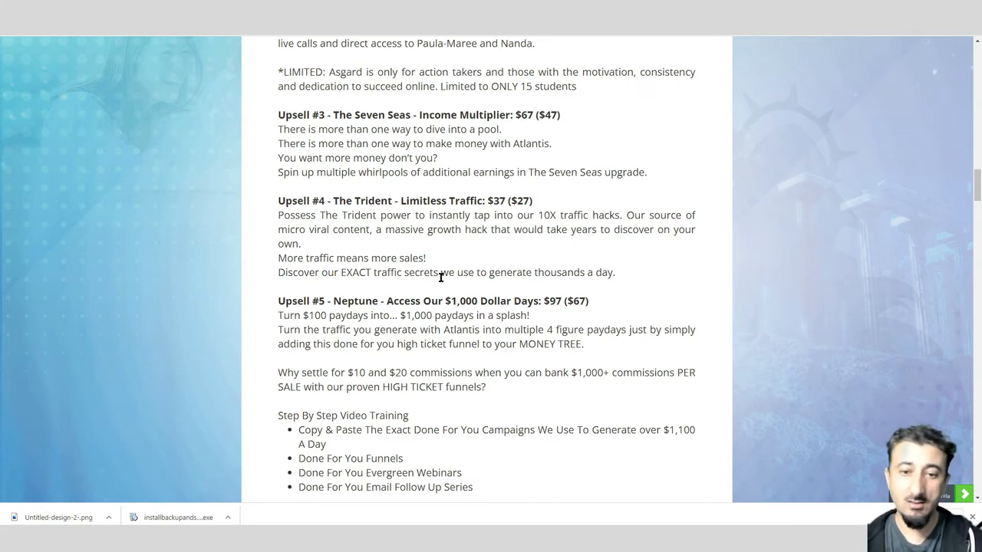
scroll("down", 3)
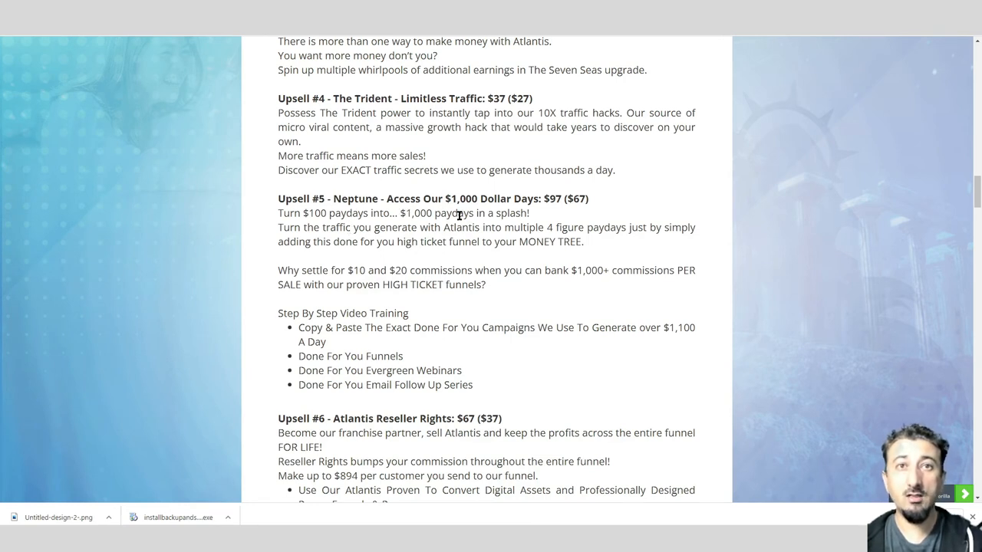
mouse_move(550, 211)
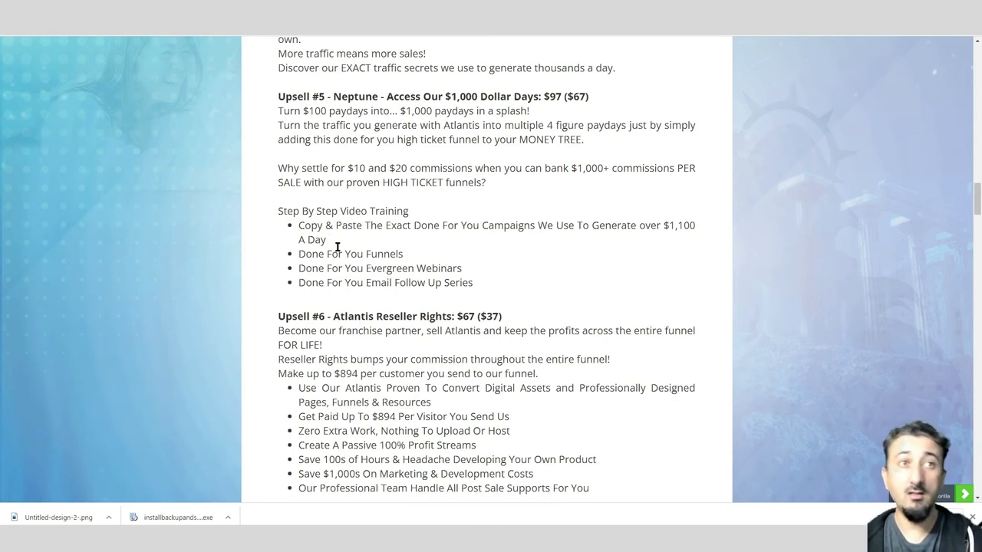
mouse_move(475, 249)
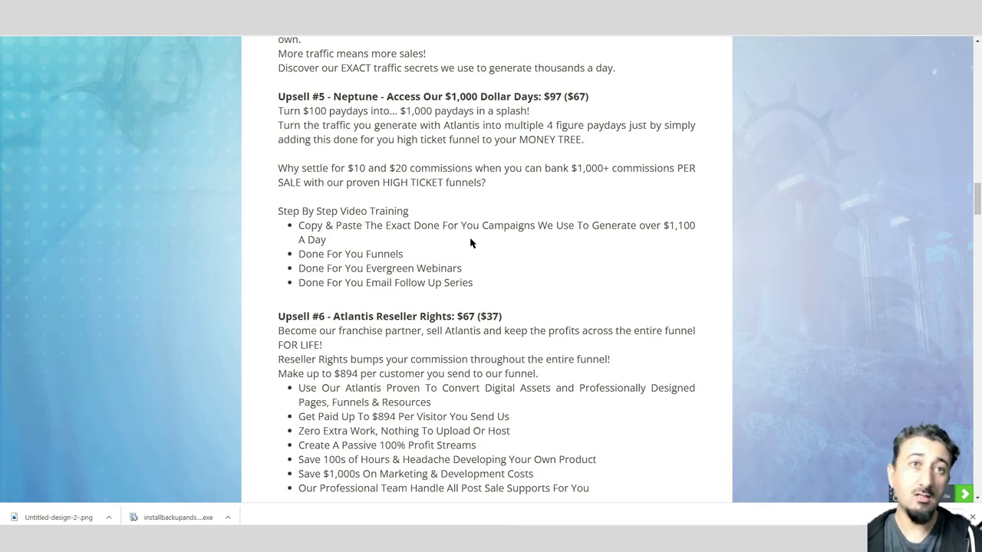
mouse_move(363, 301)
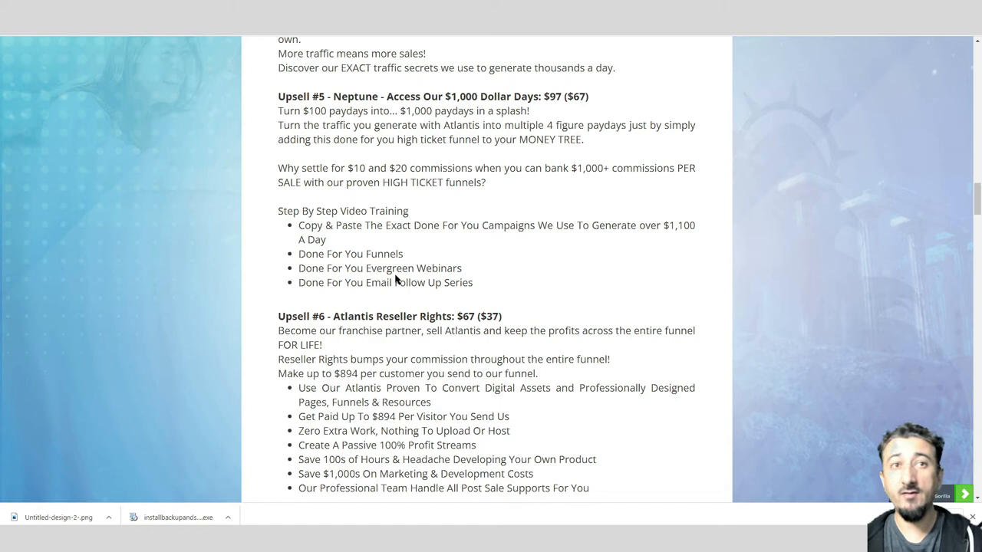
mouse_move(430, 278)
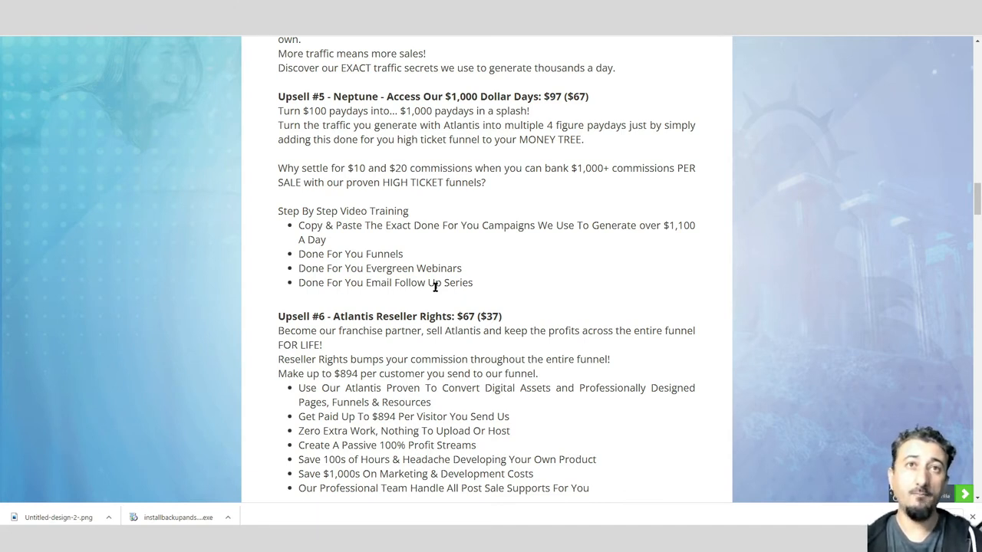
scroll("down", 3)
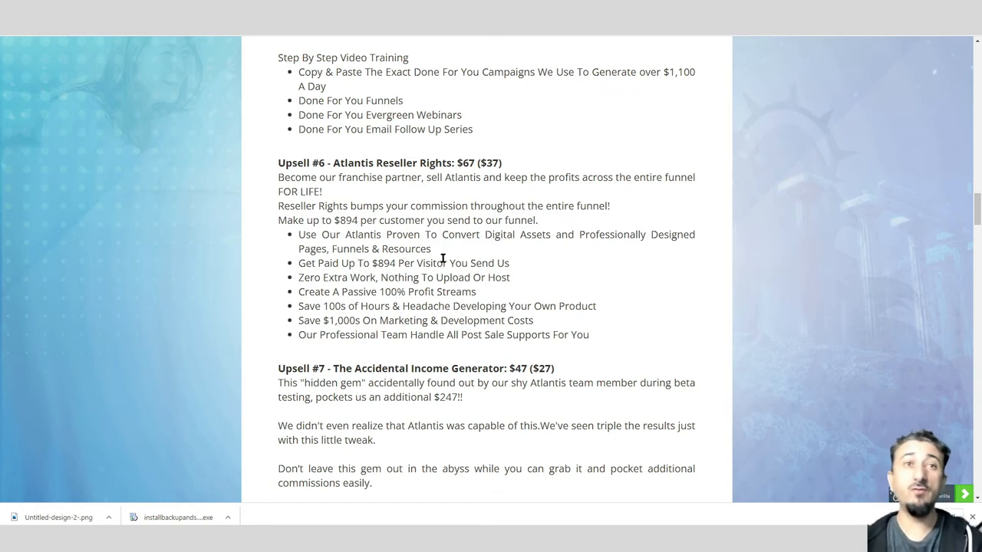
mouse_move(559, 247)
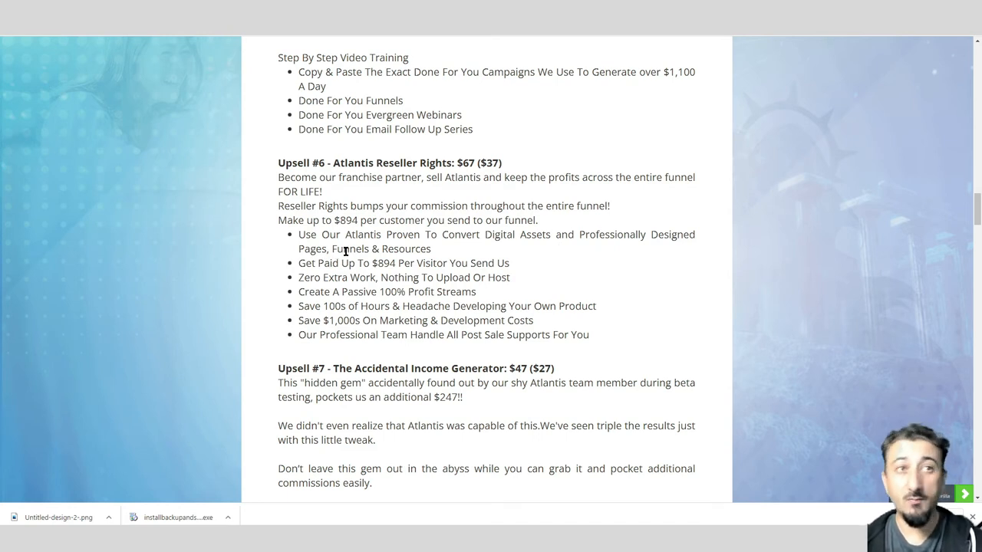
mouse_move(386, 336)
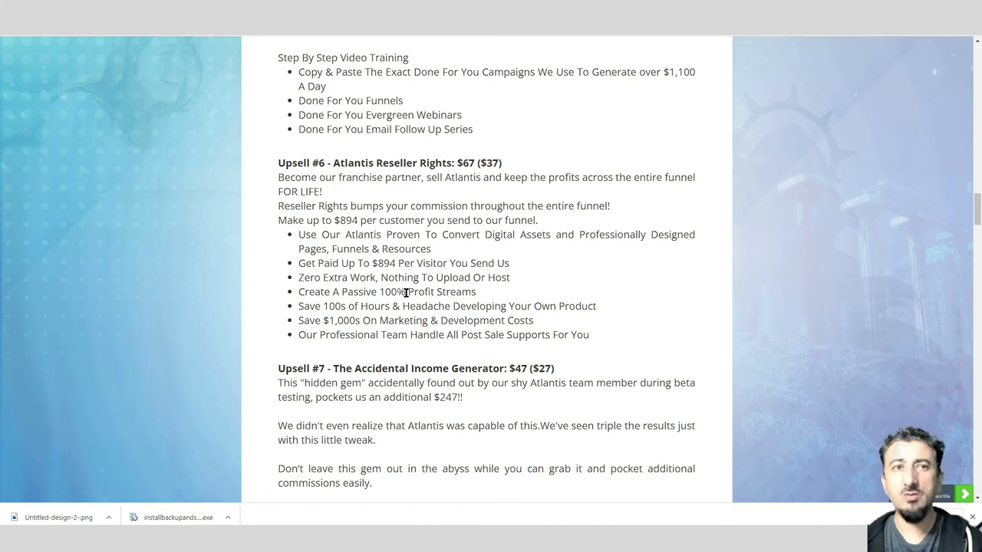
mouse_move(353, 329)
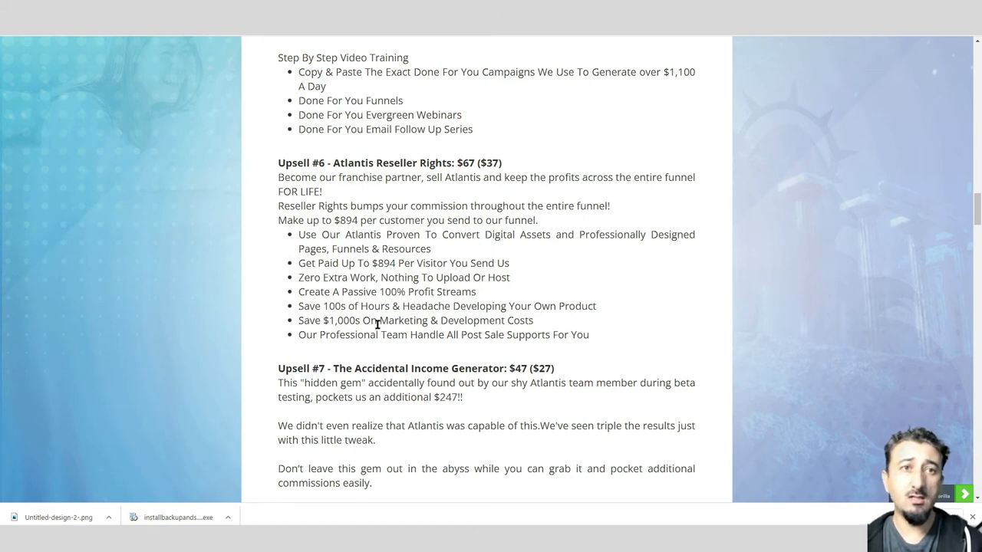
- Scroll past Upsell #7 and the key benefits list to Bonus #1, the 10 SEO Hacks pack
scroll("down", 3)
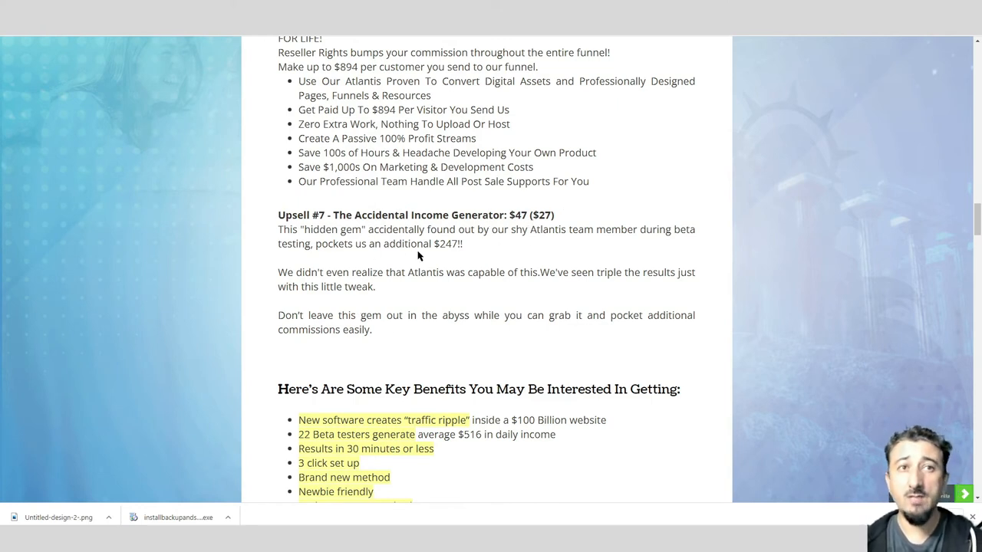
mouse_move(564, 244)
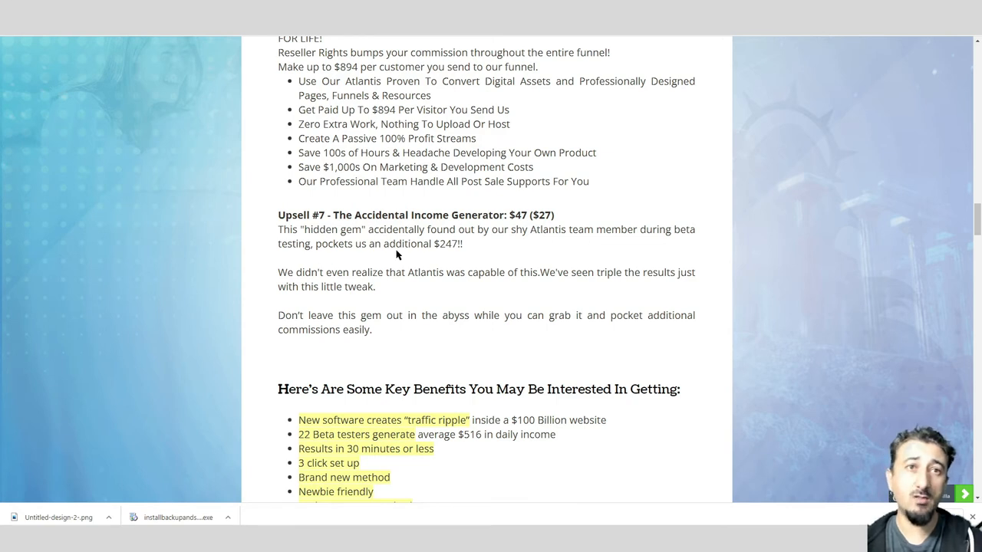
mouse_move(453, 268)
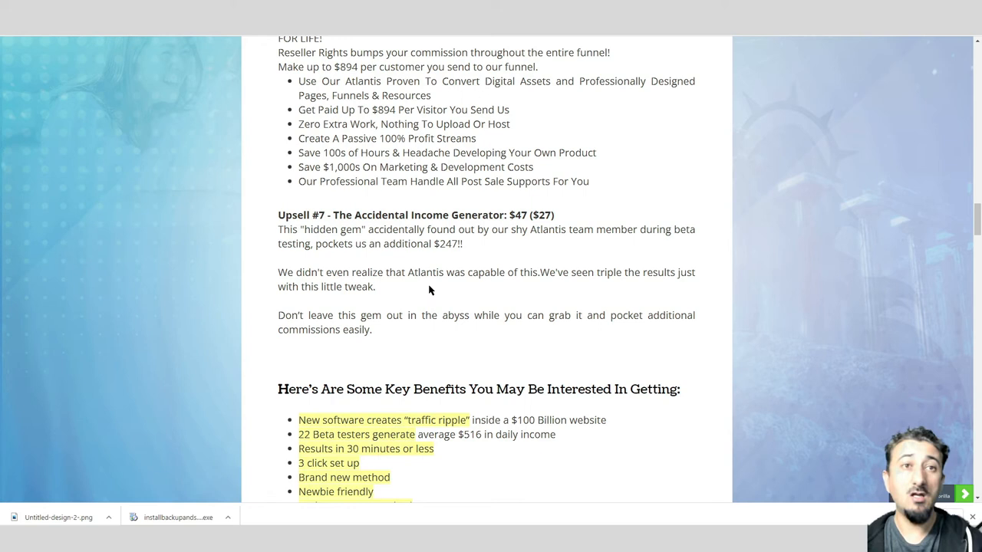
mouse_move(396, 288)
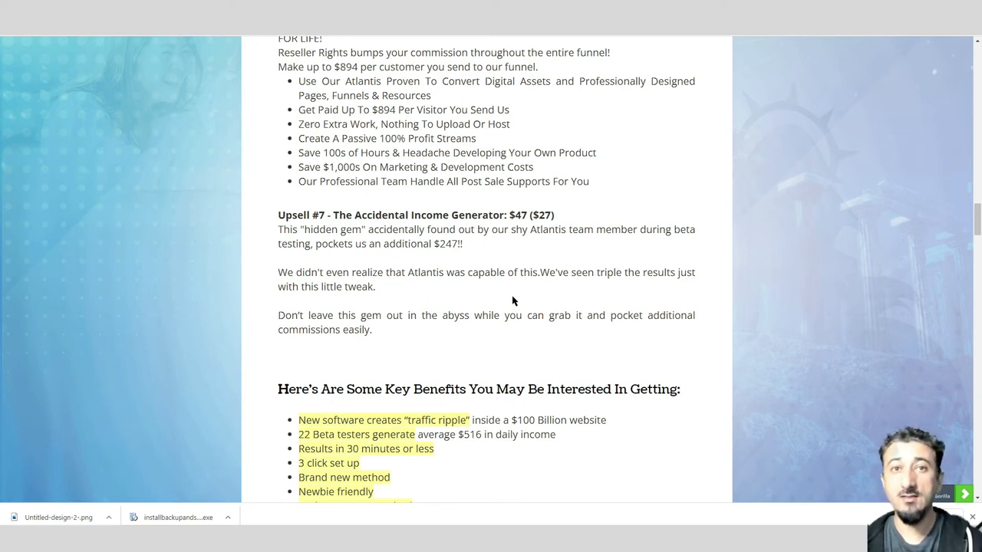
scroll("down", 3)
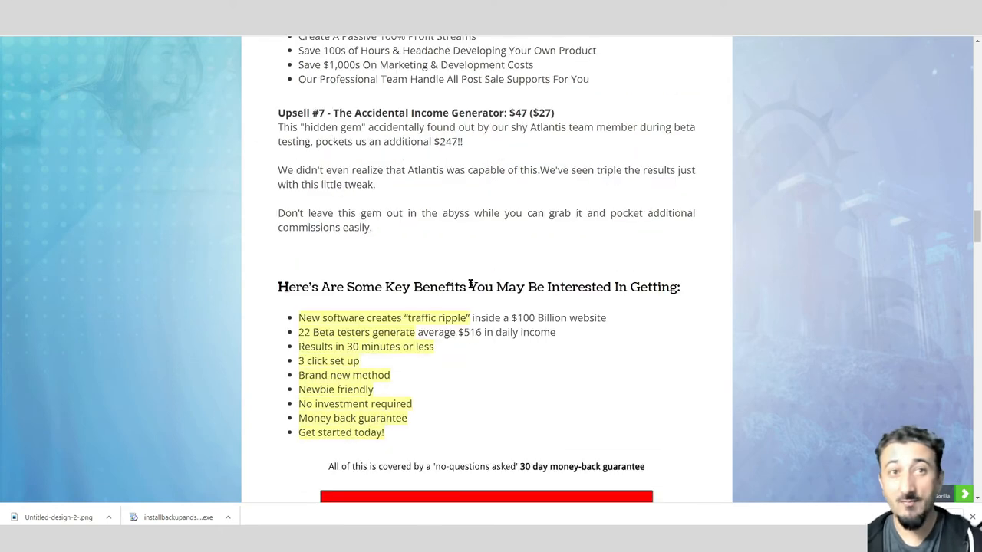
mouse_move(392, 248)
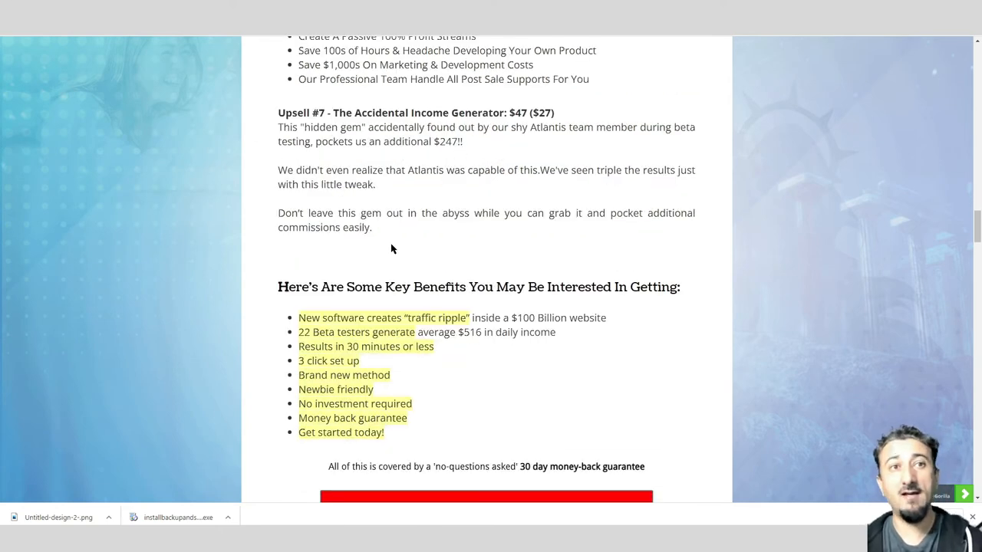
scroll("down", 3)
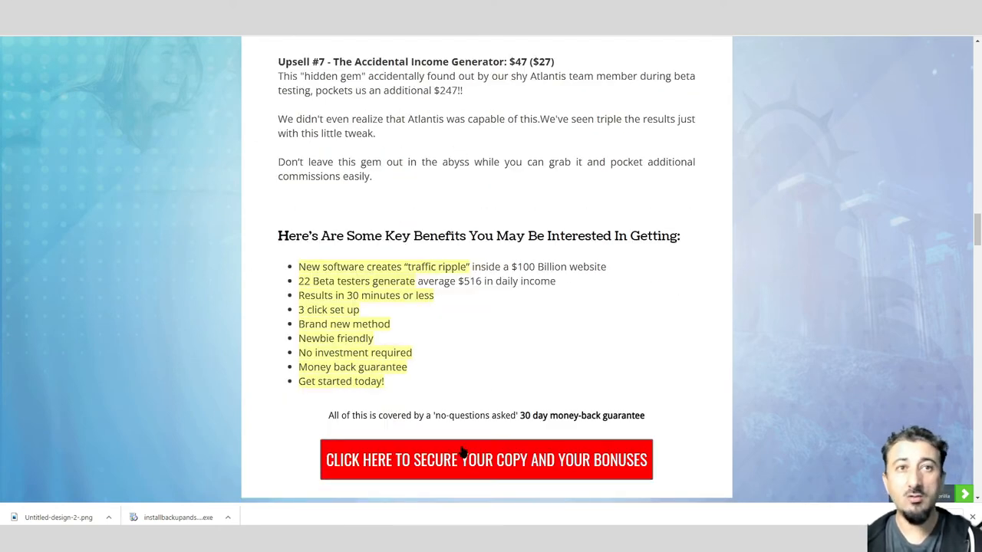
scroll("down", 3)
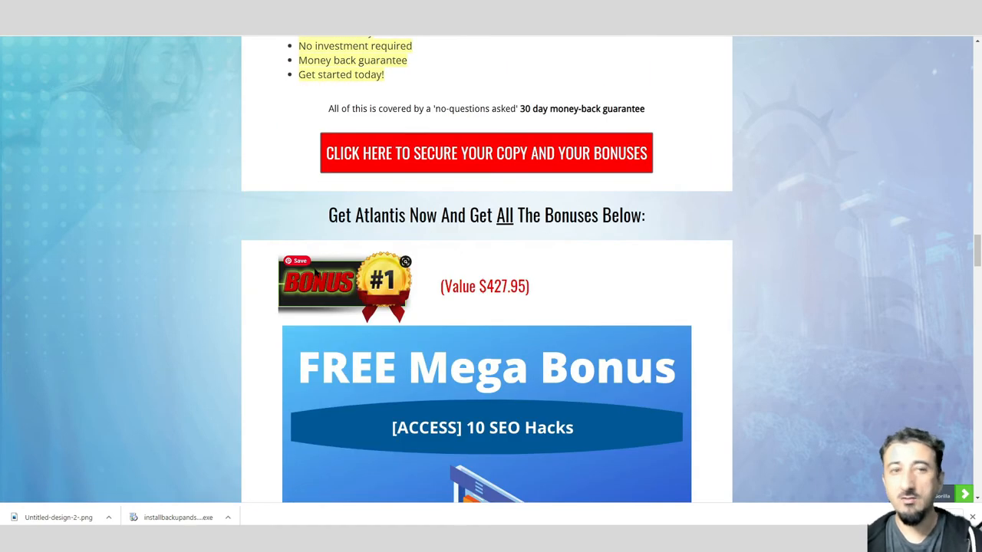
scroll("down", 3)
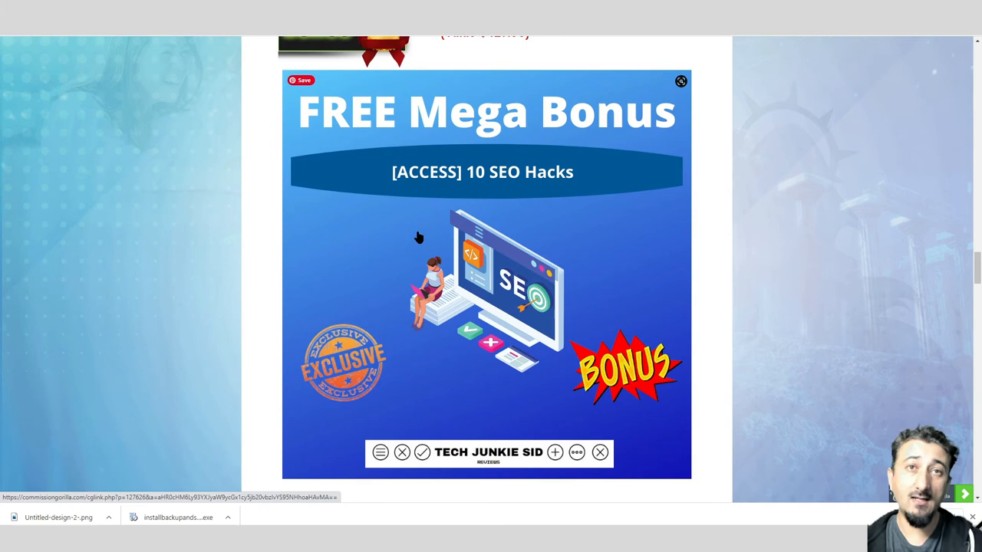
- Scroll through the SEO Hacks, Facebook Live and YouTube ranking bonuses to List Building on Steroids
scroll("down", 3)
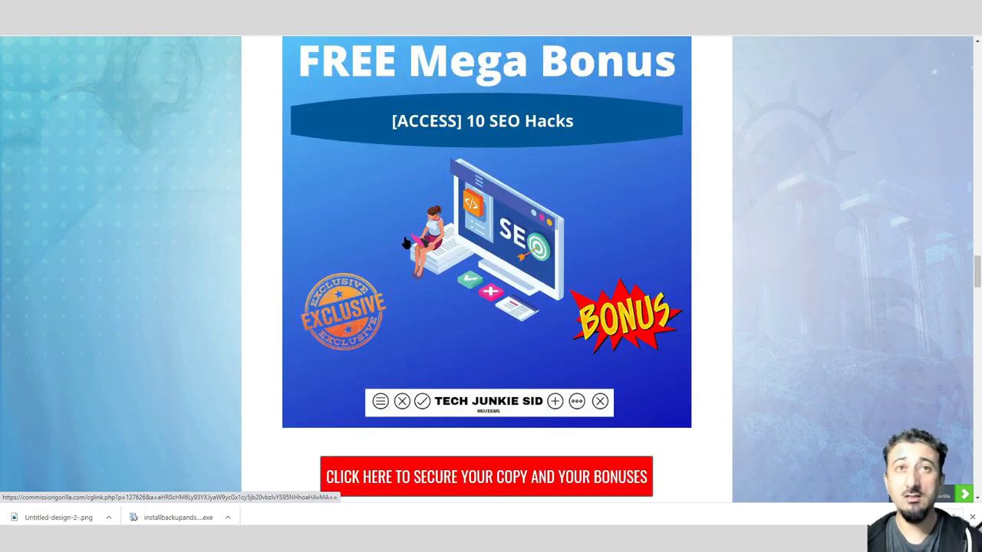
mouse_move(380, 284)
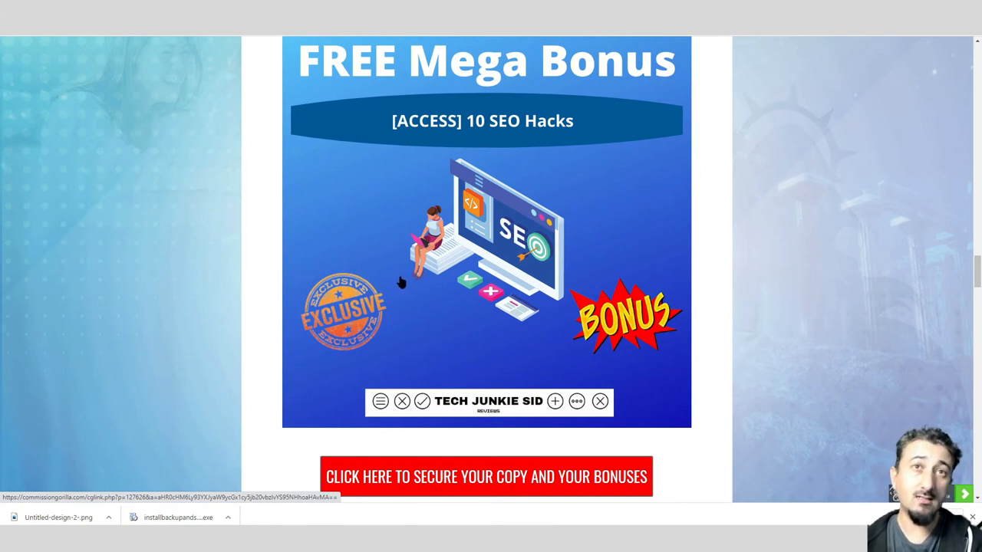
scroll("down", 3)
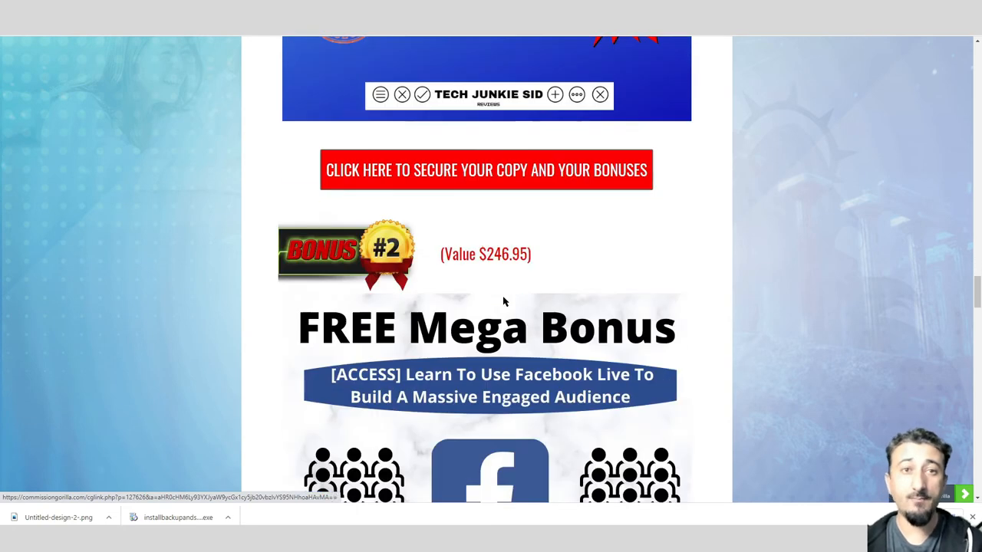
scroll("down", 3)
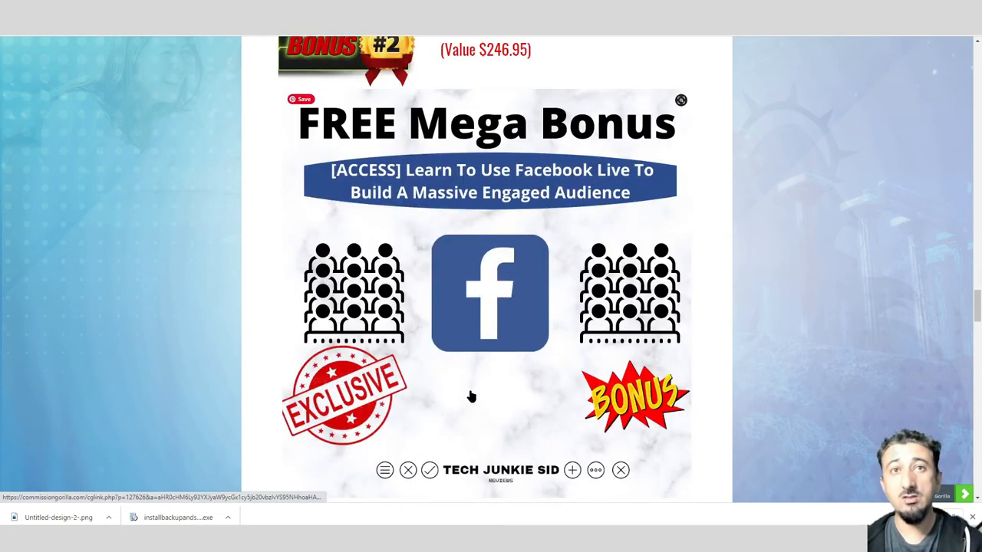
mouse_move(534, 414)
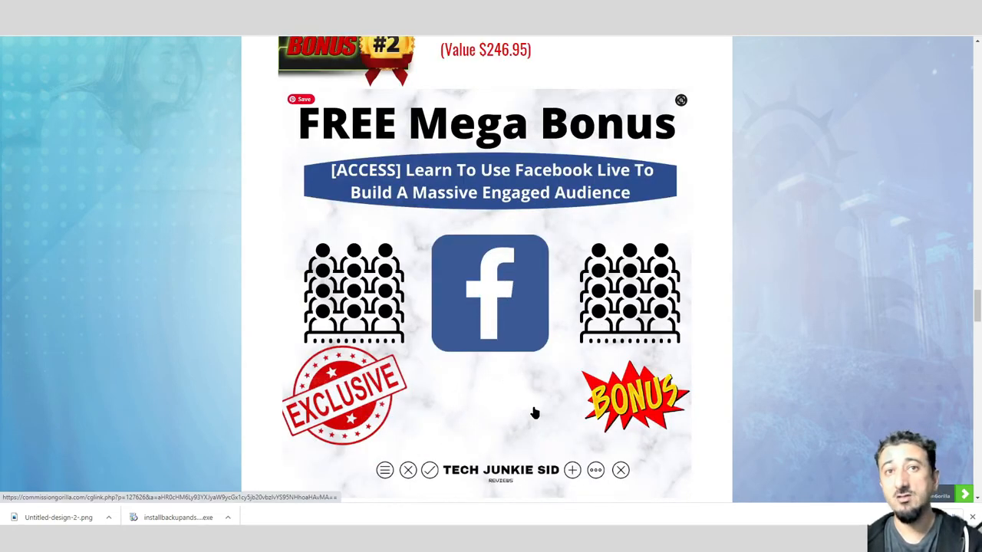
mouse_move(512, 428)
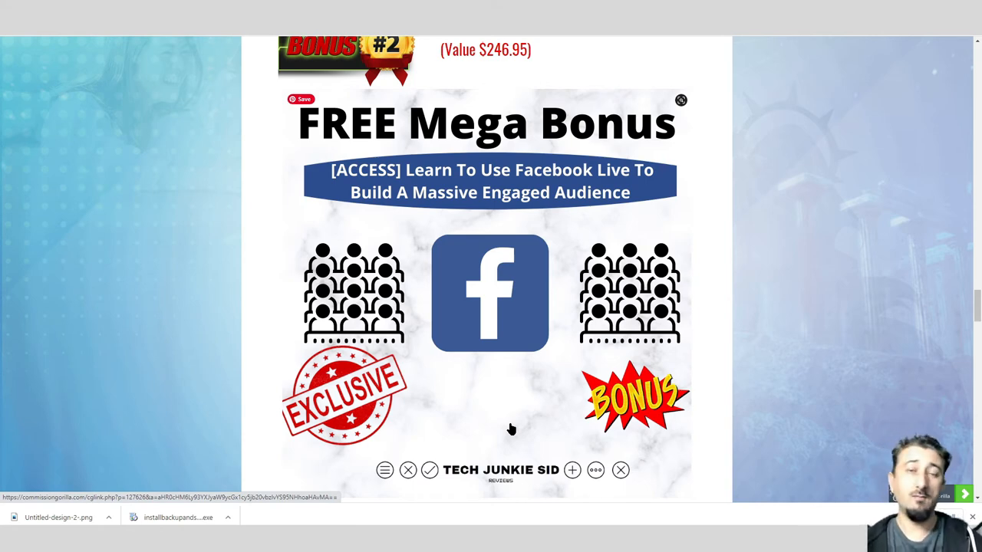
scroll("down", 3)
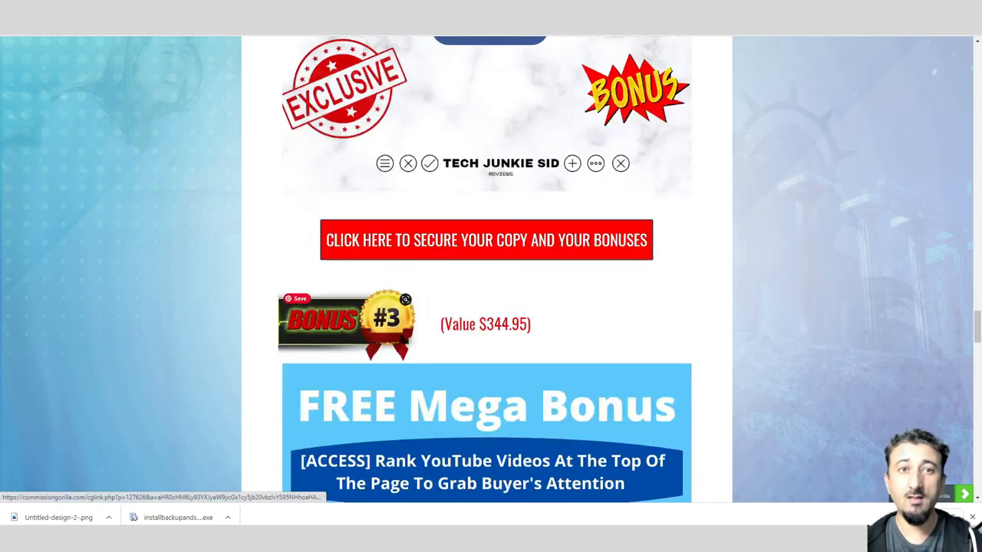
scroll("down", 3)
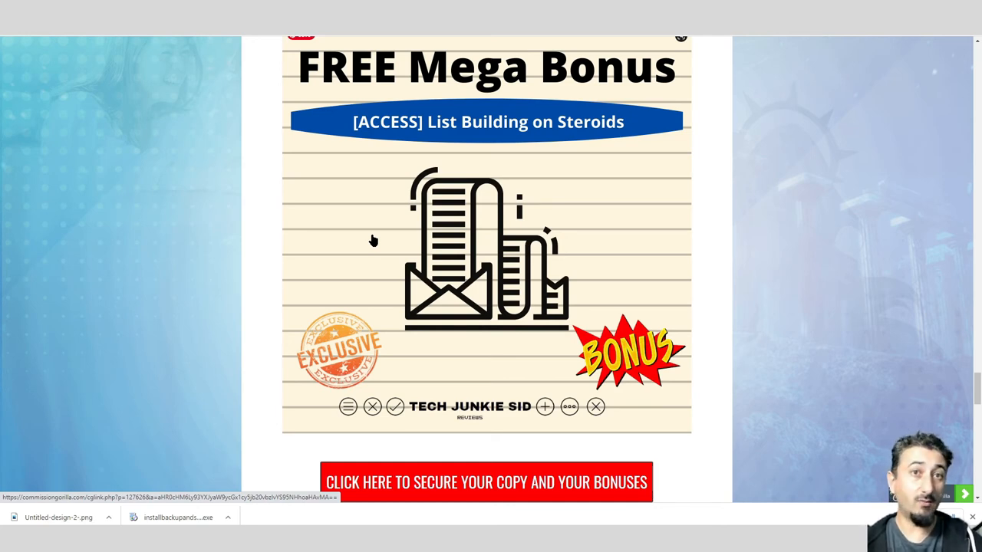
- Scroll past the Vendor Bonuses image and countdown timer to the signature and affiliate disclaimer
scroll("down", 3)
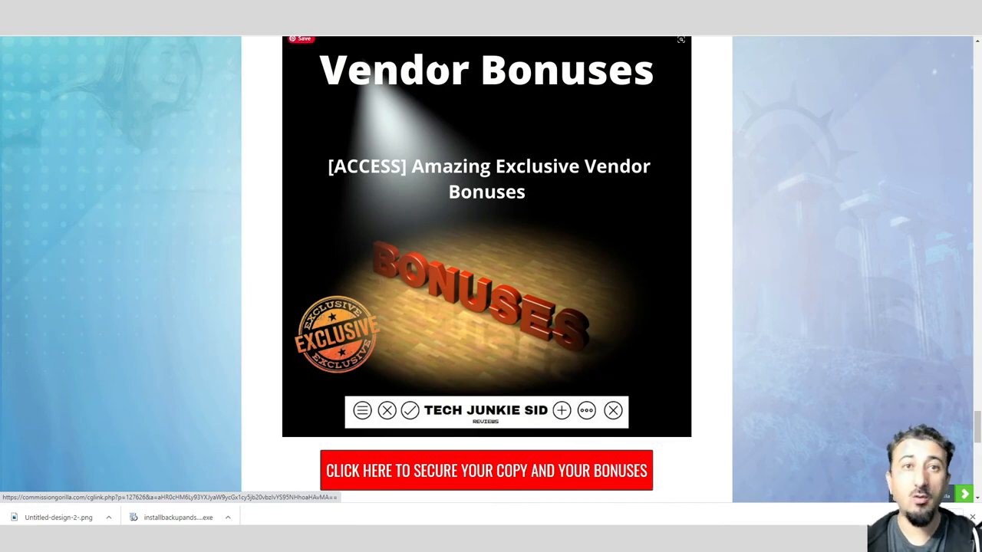
scroll("down", 3)
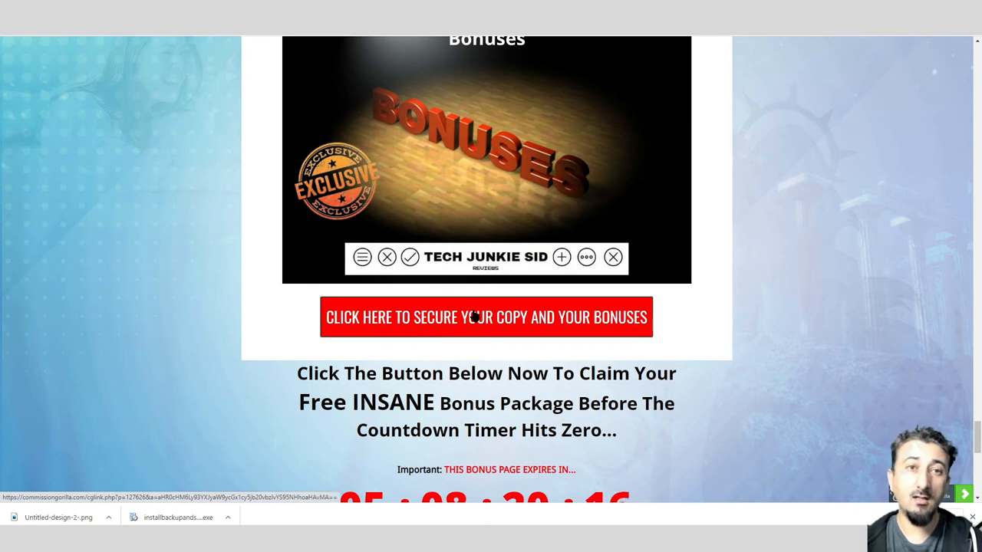
scroll("down", 3)
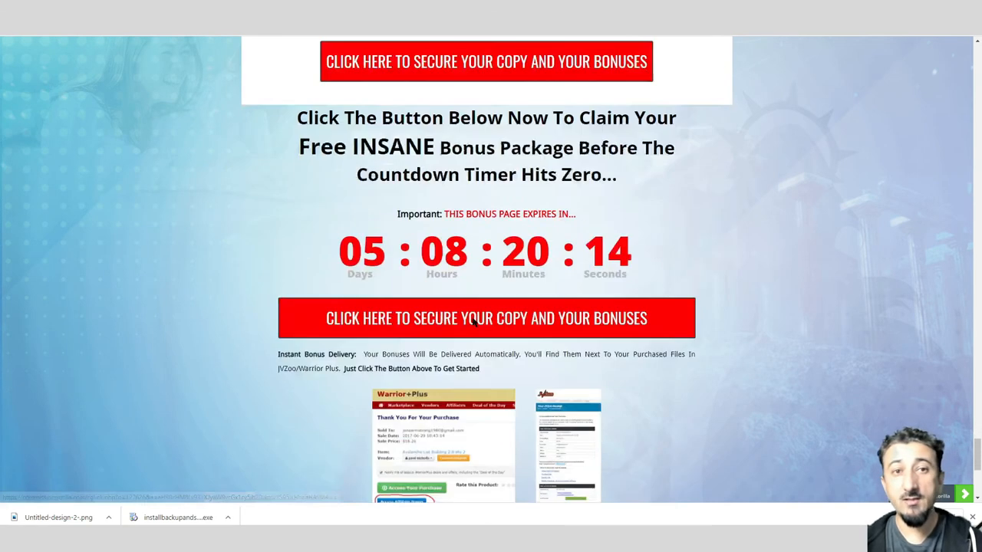
scroll("down", 3)
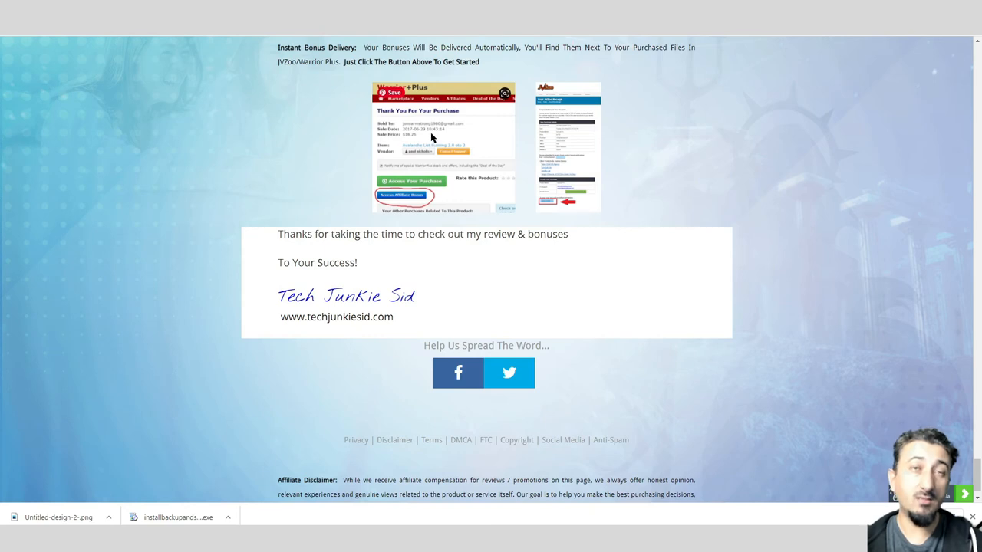
mouse_move(459, 159)
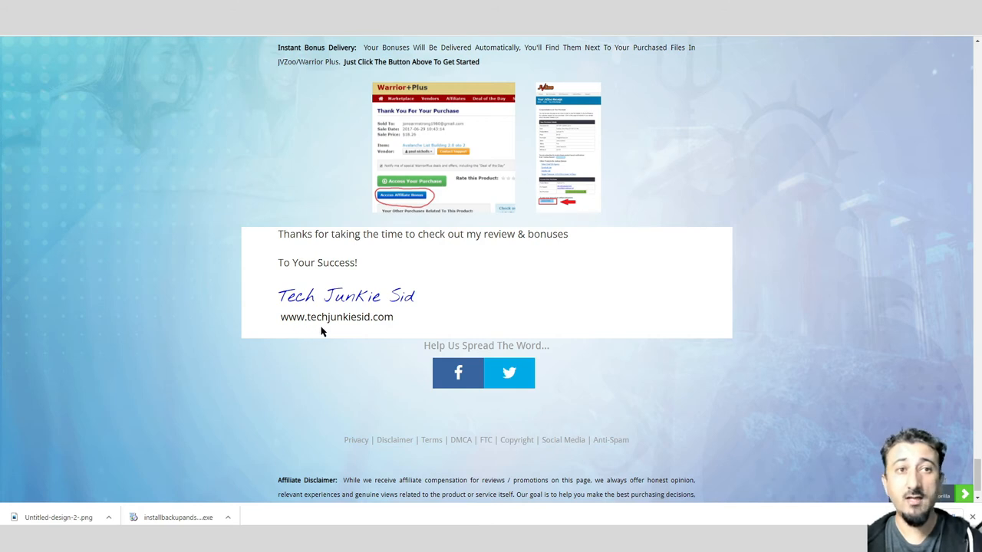
mouse_move(280, 337)
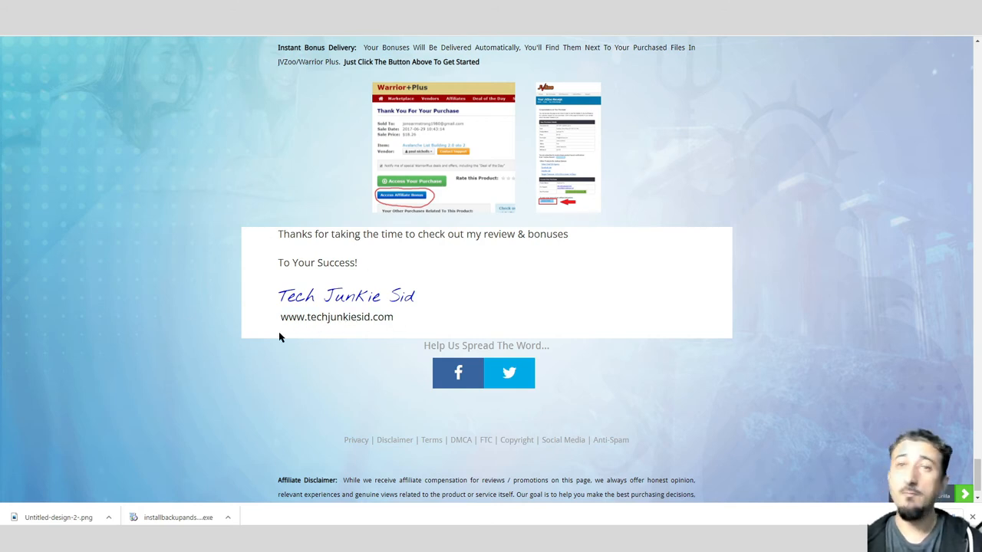
mouse_move(169, 369)
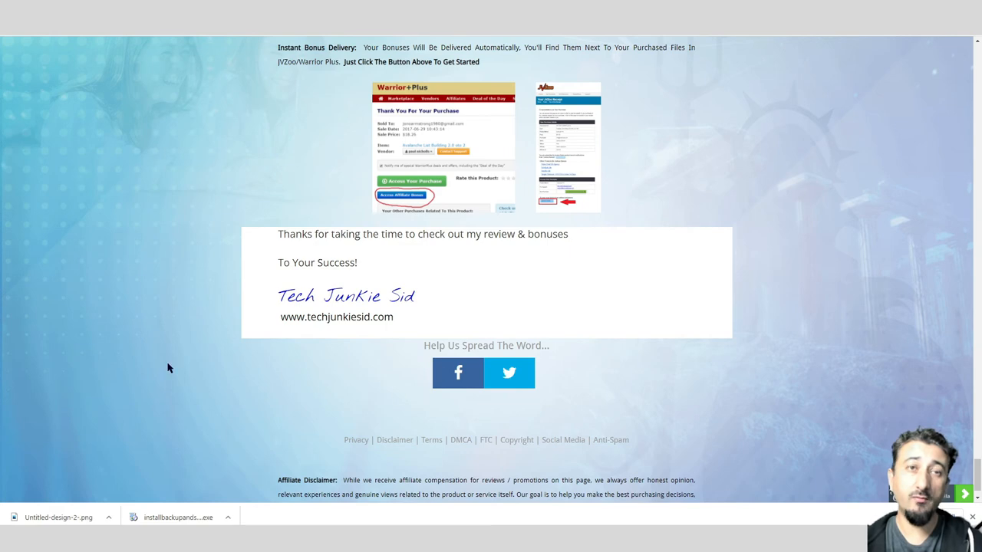
mouse_move(415, 260)
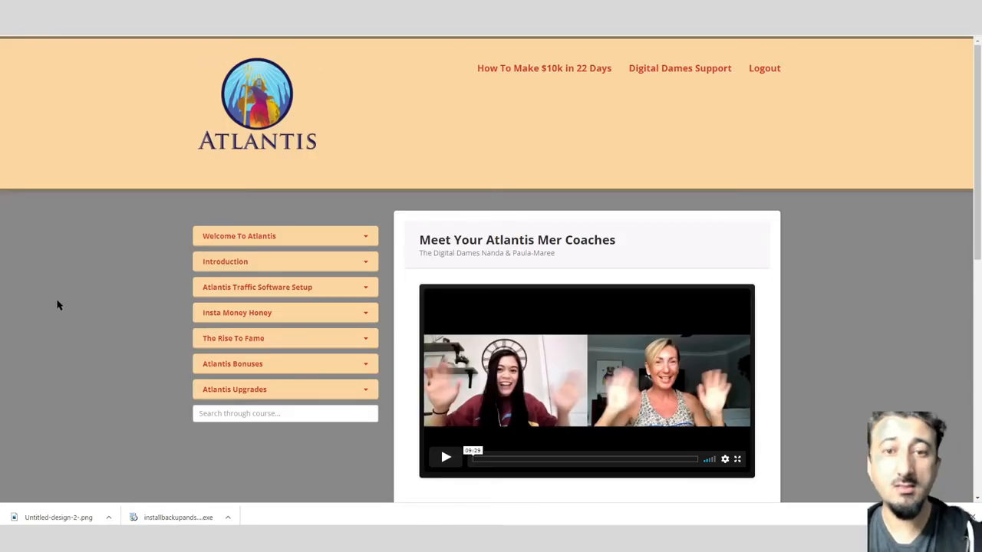
mouse_move(170, 406)
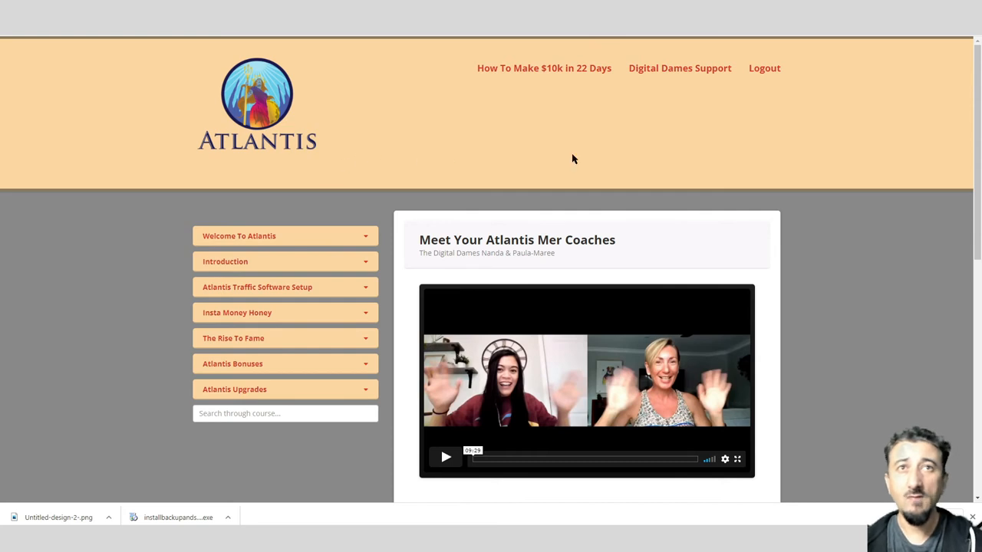
mouse_move(470, 144)
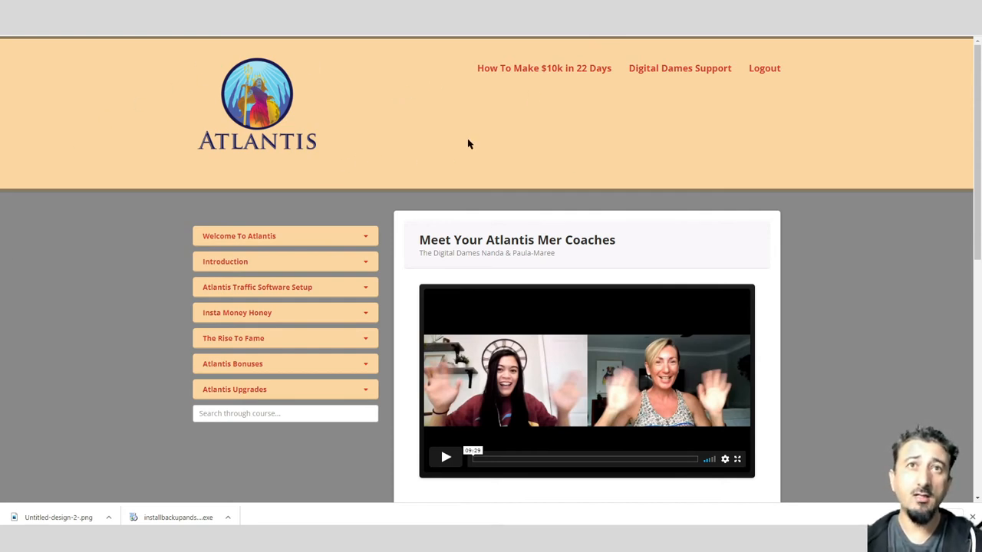
mouse_move(544, 67)
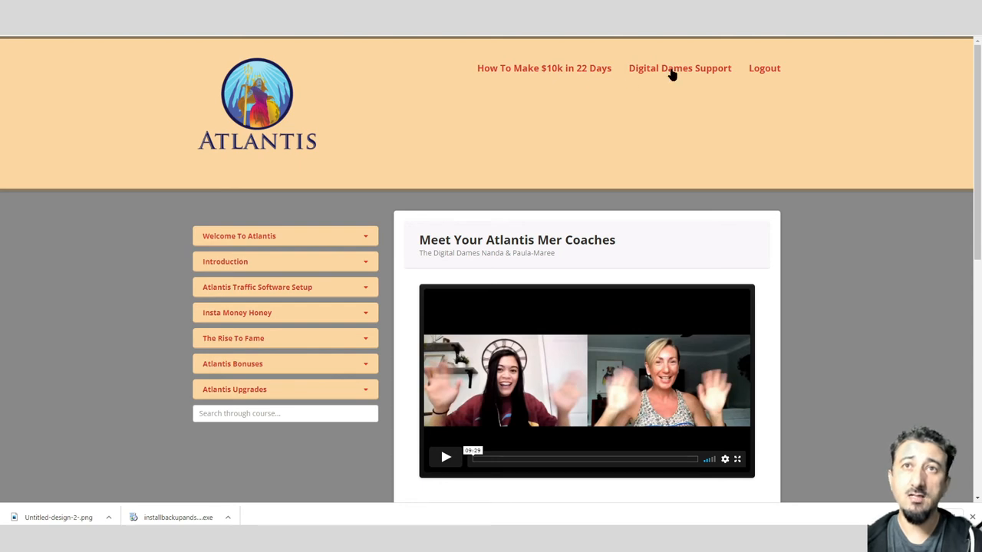
mouse_move(541, 228)
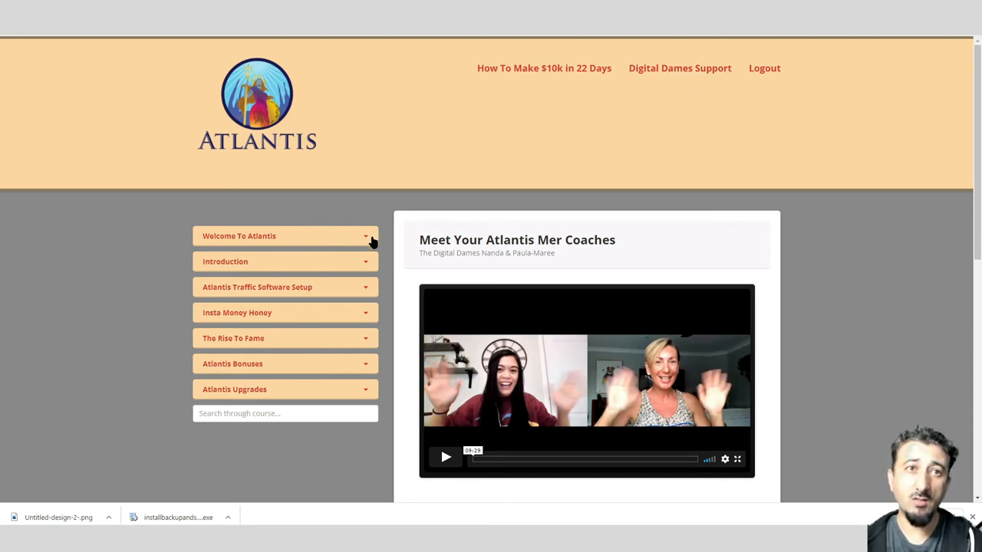
- Scroll the Meet Your Atlantis Mer Coaches page past the offer buttons to the Instagram and community invites
scroll("down", 3)
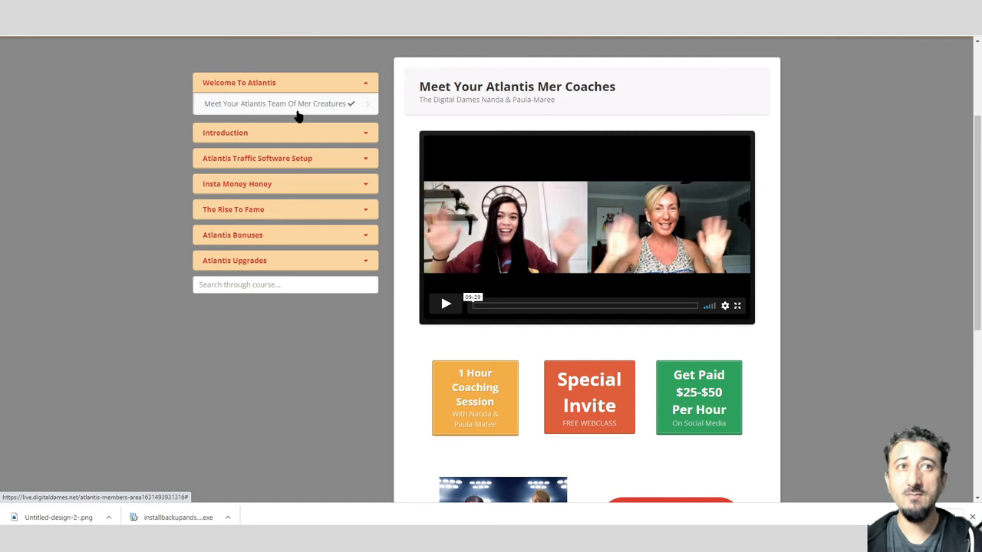
mouse_move(519, 119)
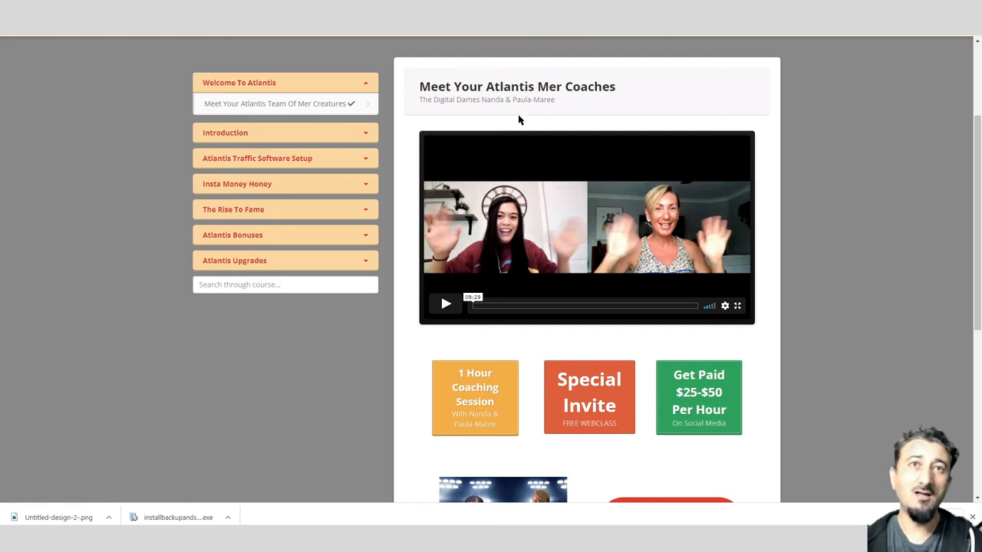
scroll("down", 3)
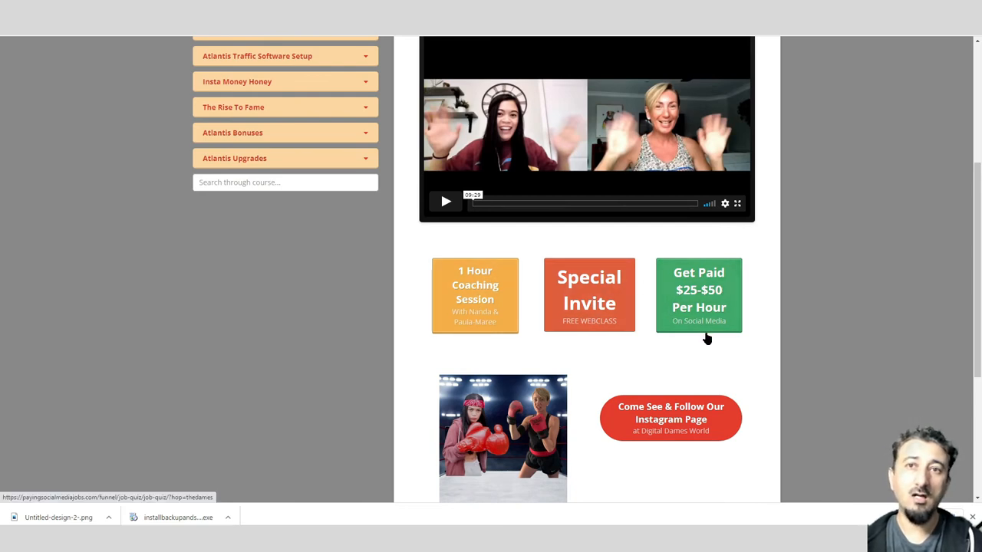
mouse_move(702, 328)
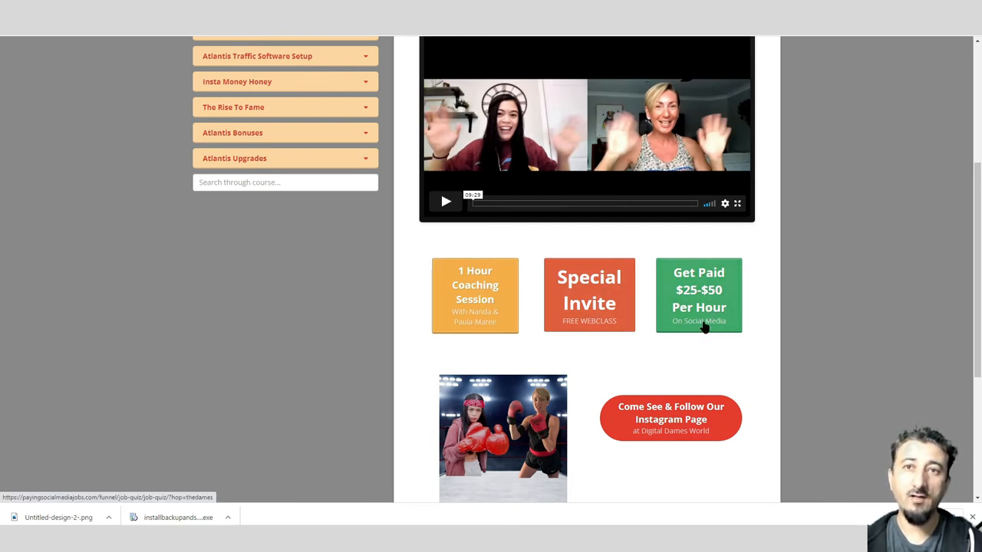
mouse_move(491, 299)
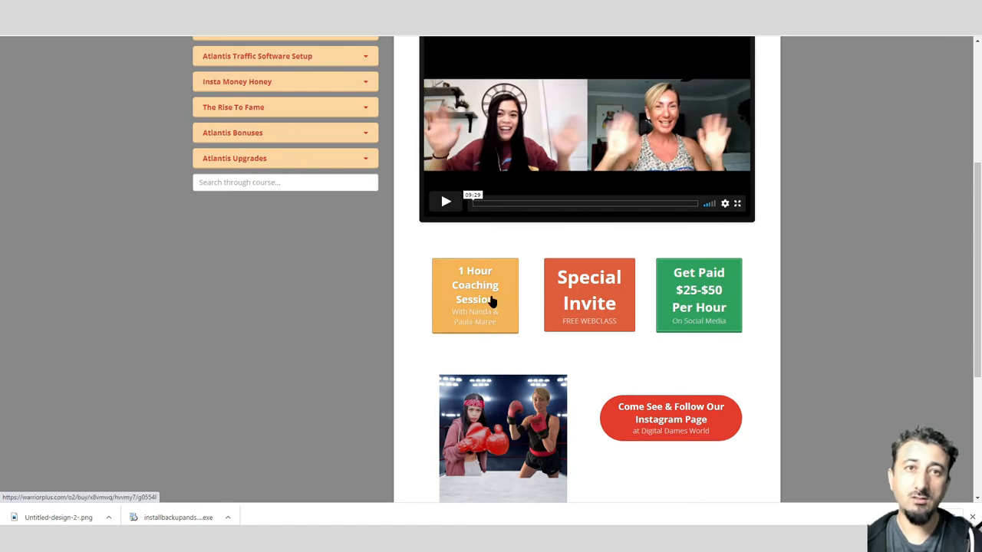
scroll("down", 3)
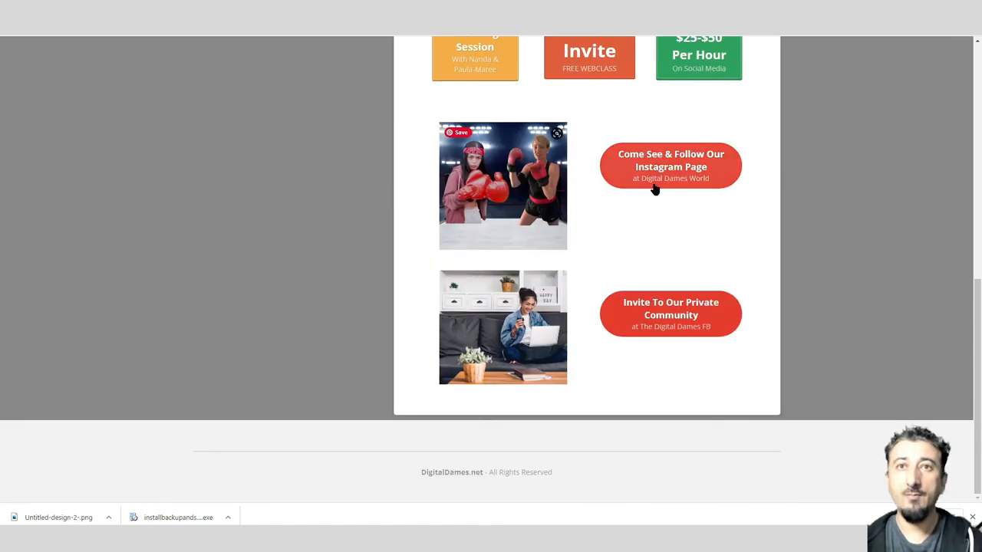
mouse_move(592, 160)
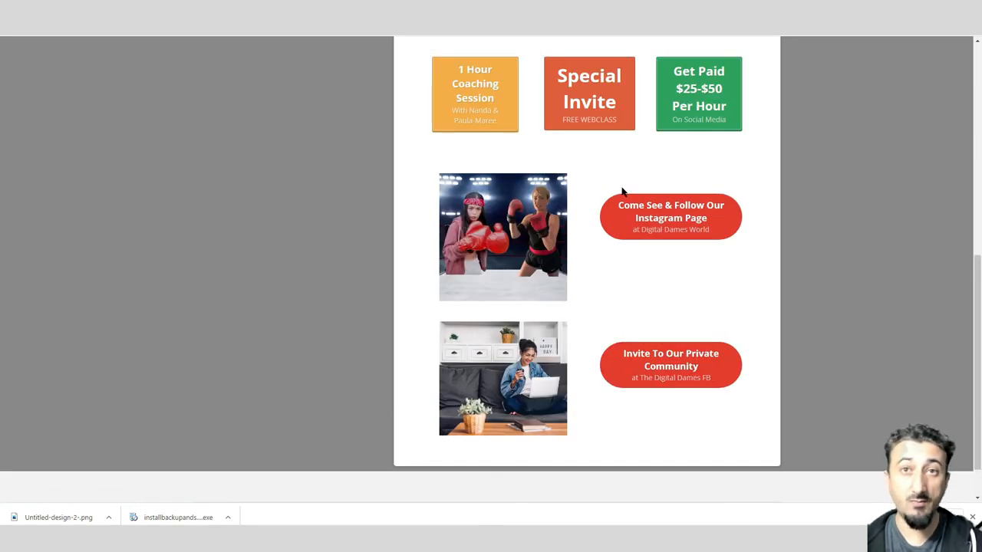
mouse_move(610, 217)
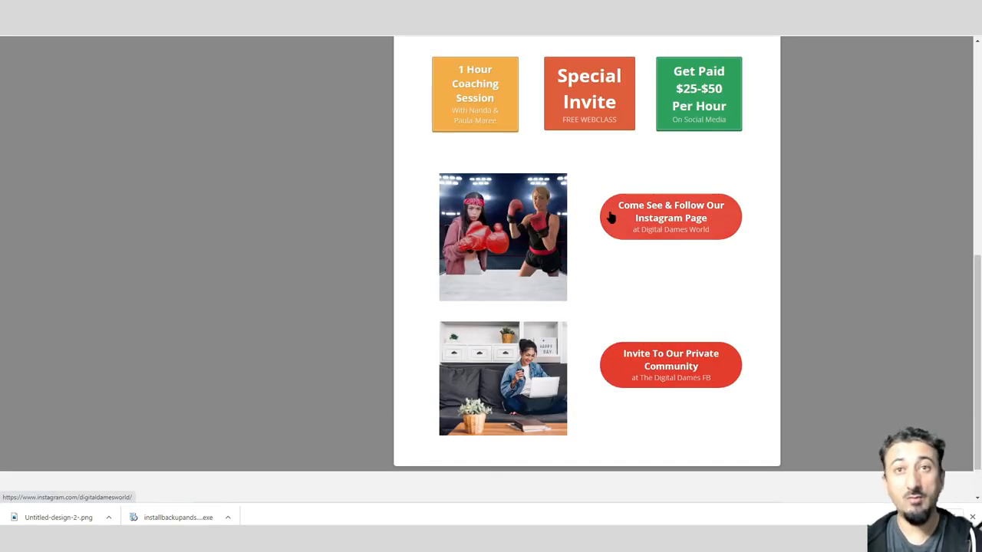
scroll("down", 3)
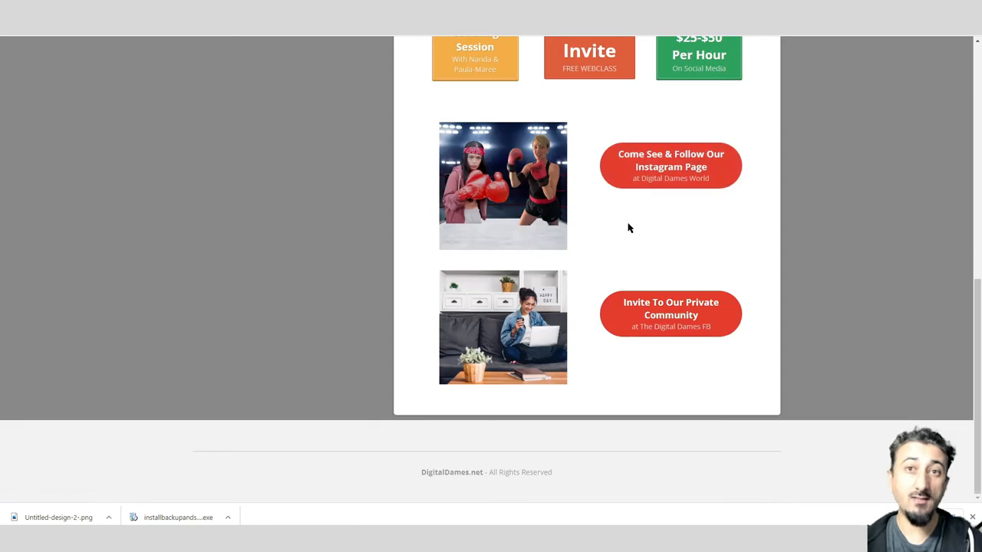
mouse_move(662, 337)
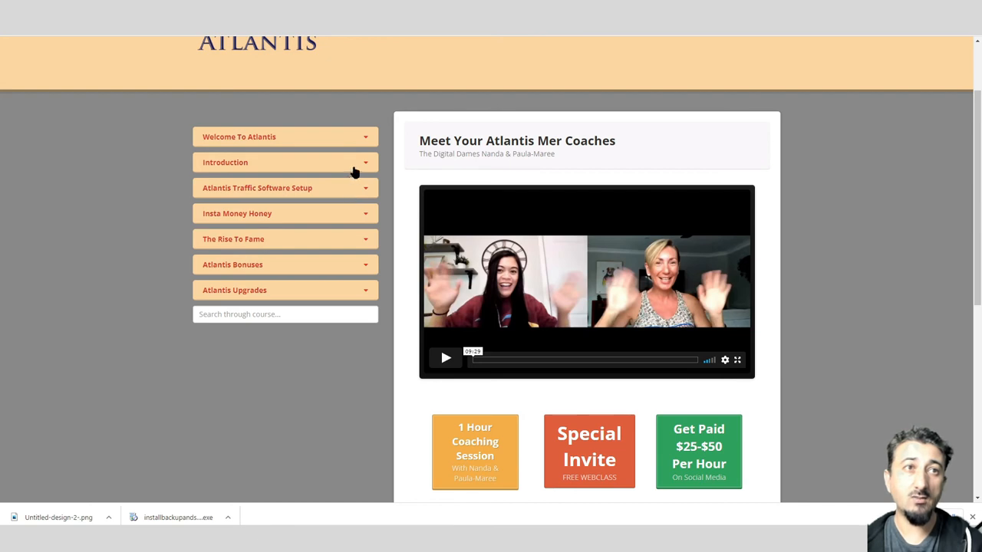
- Expand the Introduction module and open Let's Add Your Money Tree, then Creating An Eye Catching Instagram Profile
left_click(284, 162)
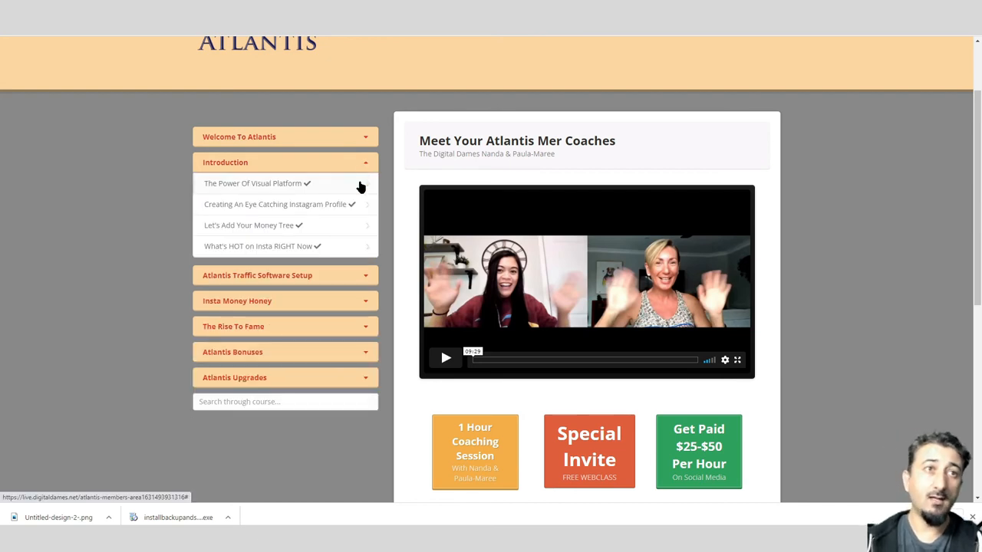
mouse_move(212, 193)
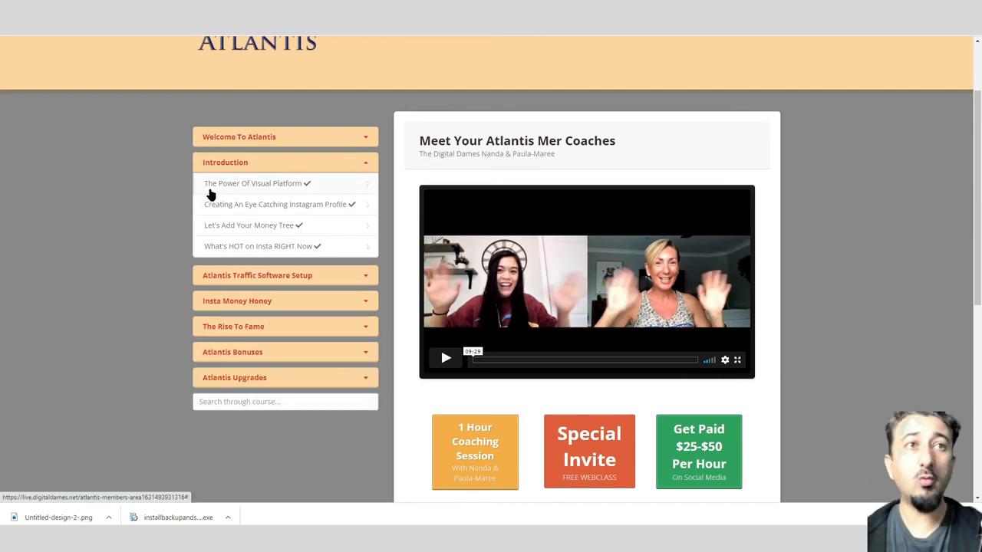
mouse_move(245, 187)
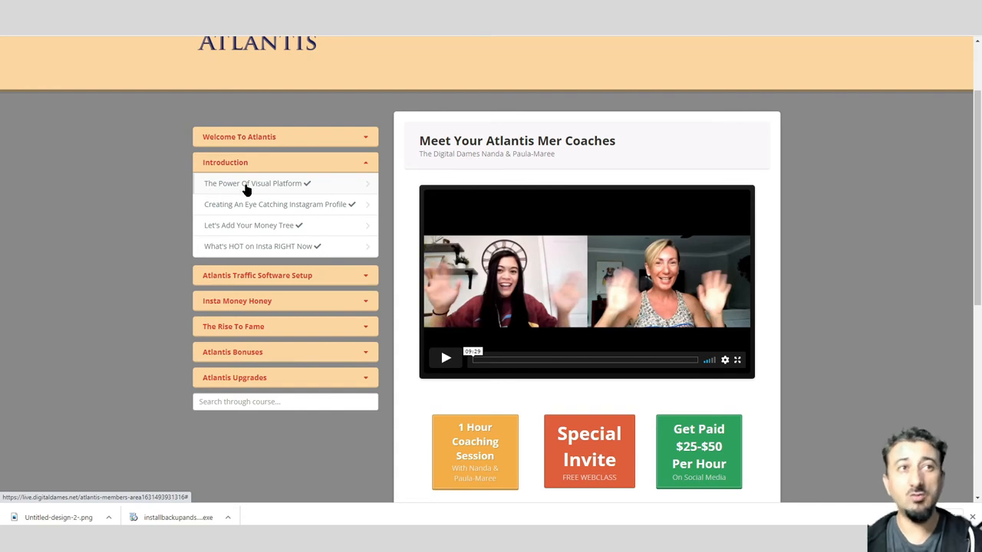
mouse_move(261, 207)
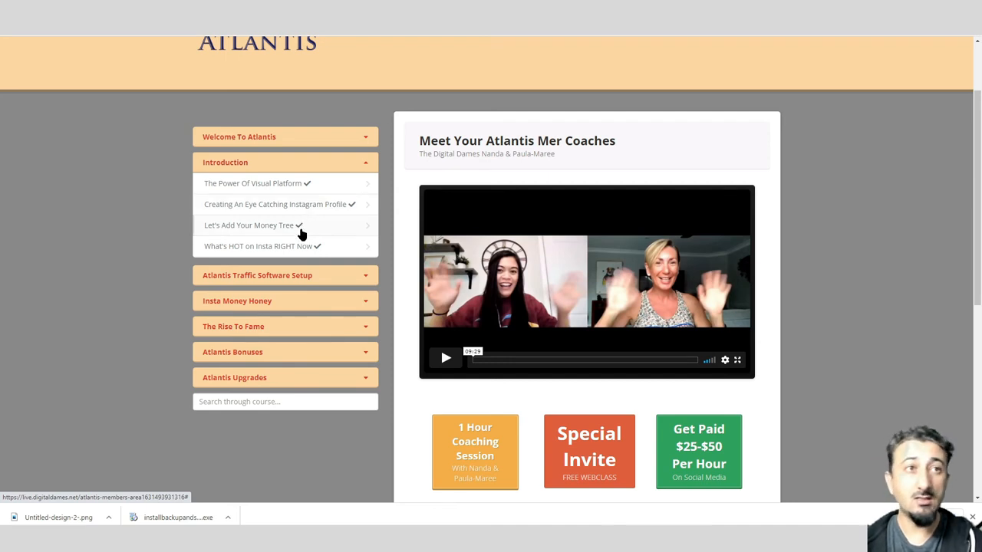
mouse_move(232, 238)
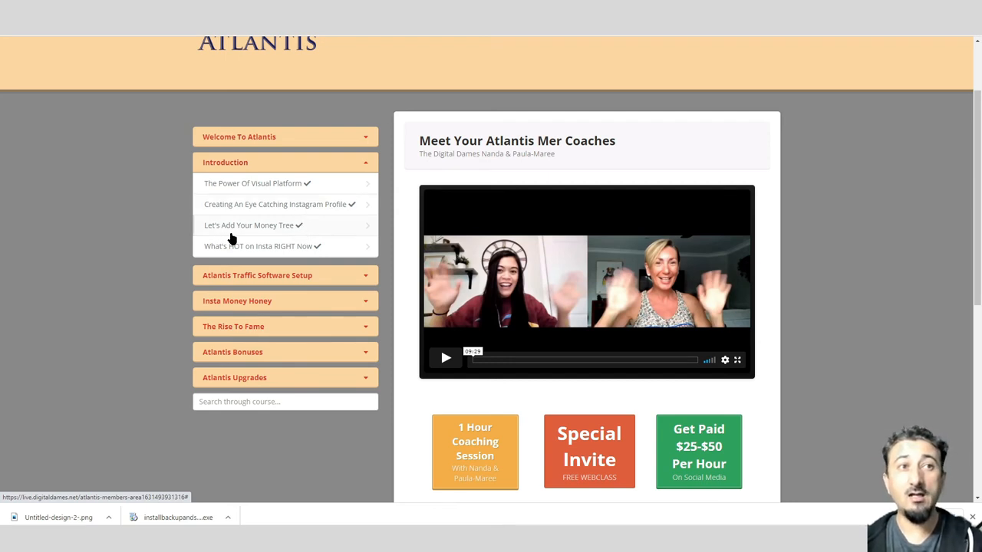
mouse_move(351, 242)
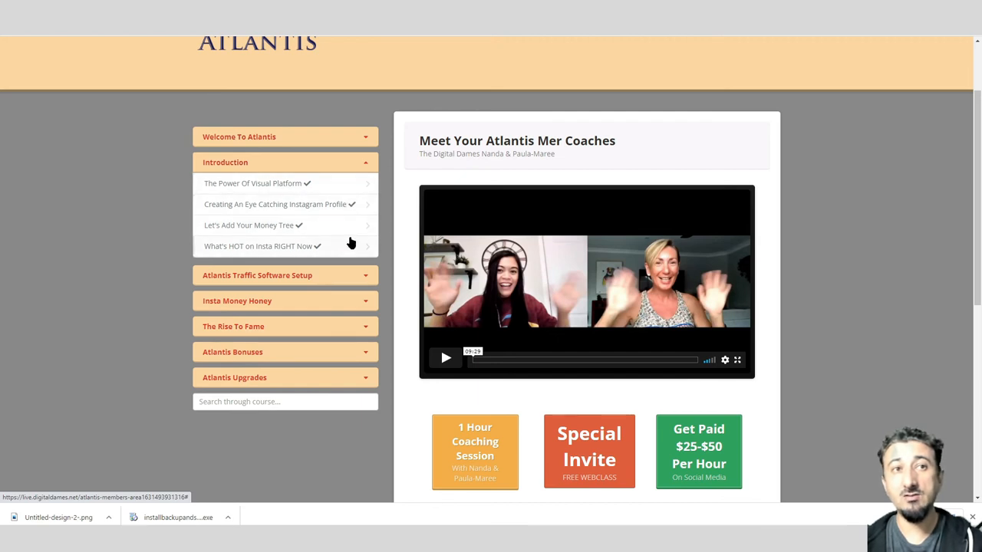
mouse_move(259, 259)
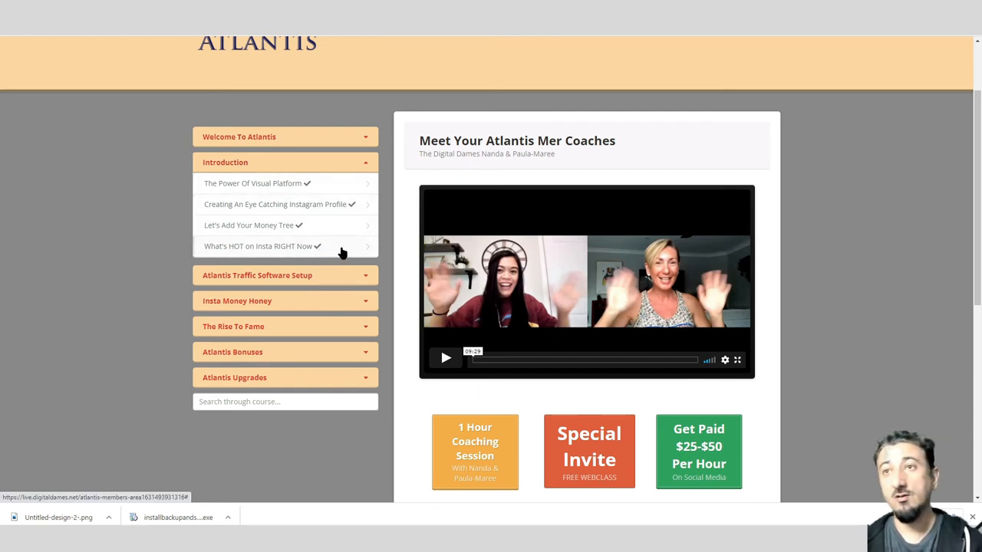
mouse_move(352, 254)
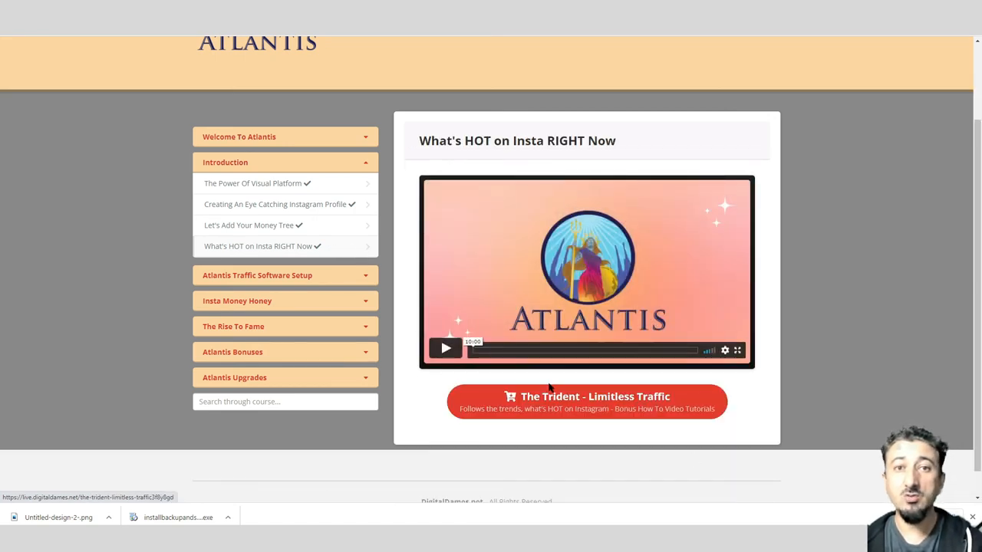
left_click(248, 225)
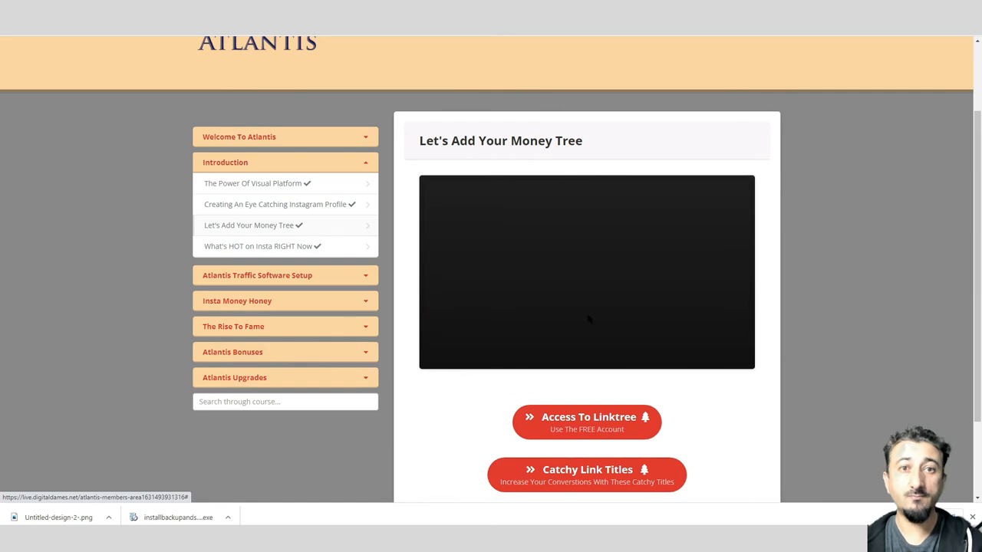
scroll("down", 3)
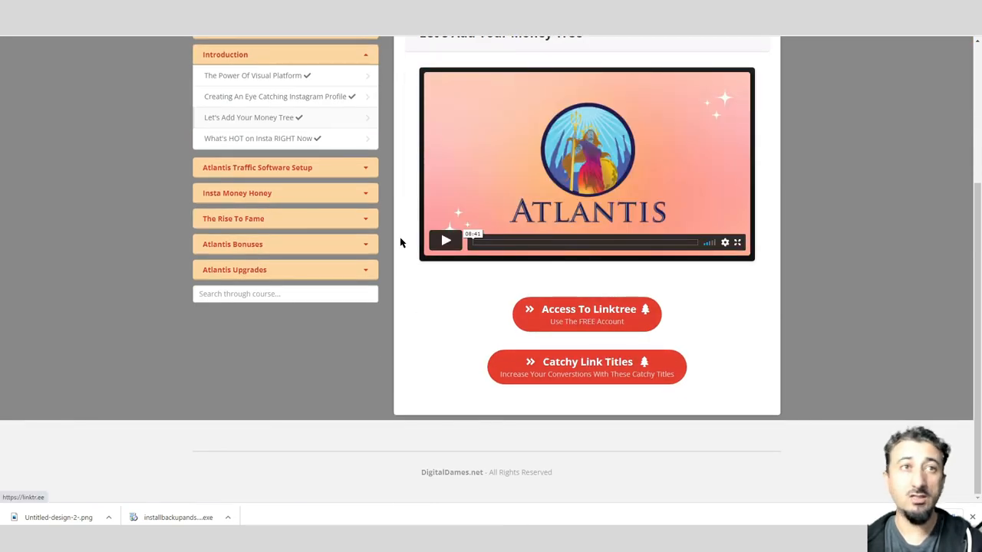
mouse_move(285, 103)
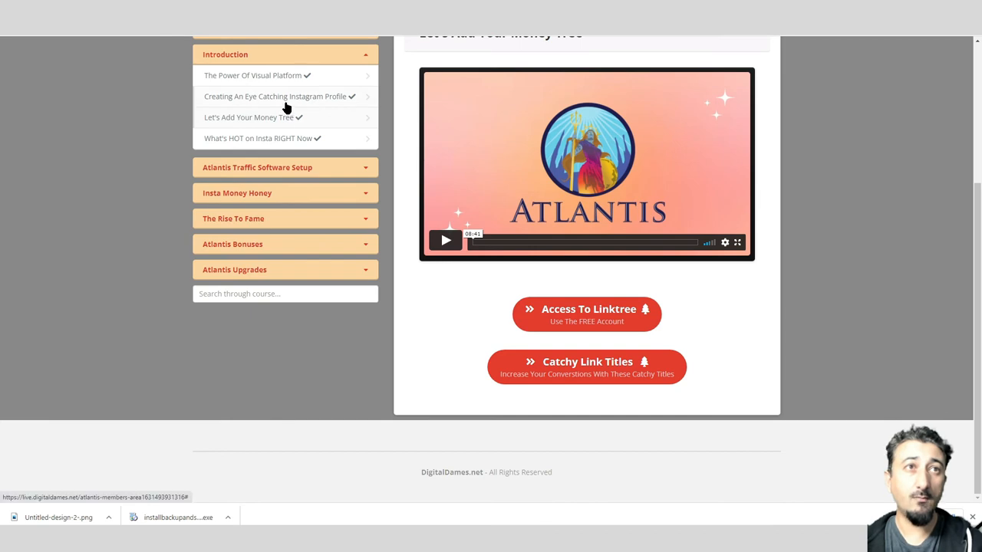
left_click(276, 95)
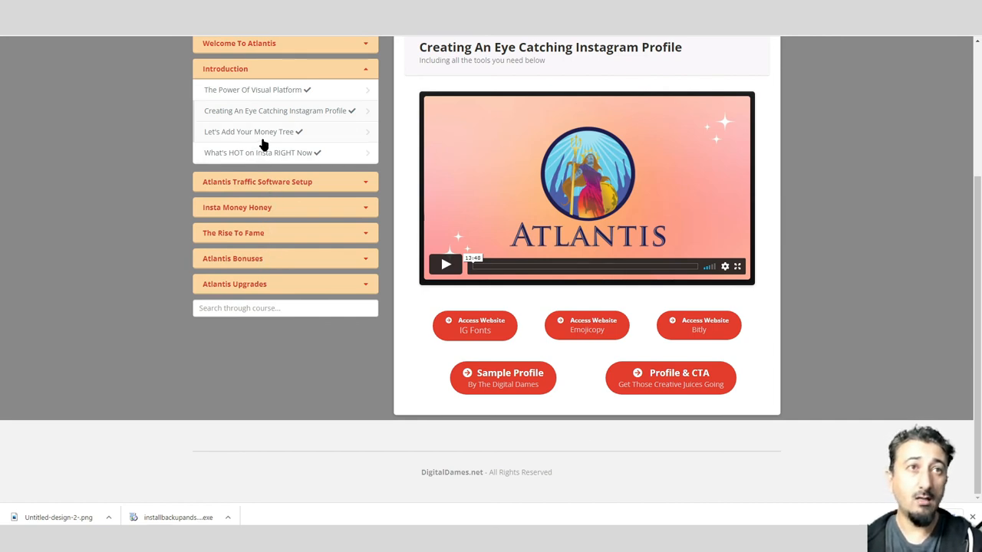
- Collapse Introduction, expand Atlantis Traffic Software Setup, and open Installation On A Windows Device
left_click(225, 69)
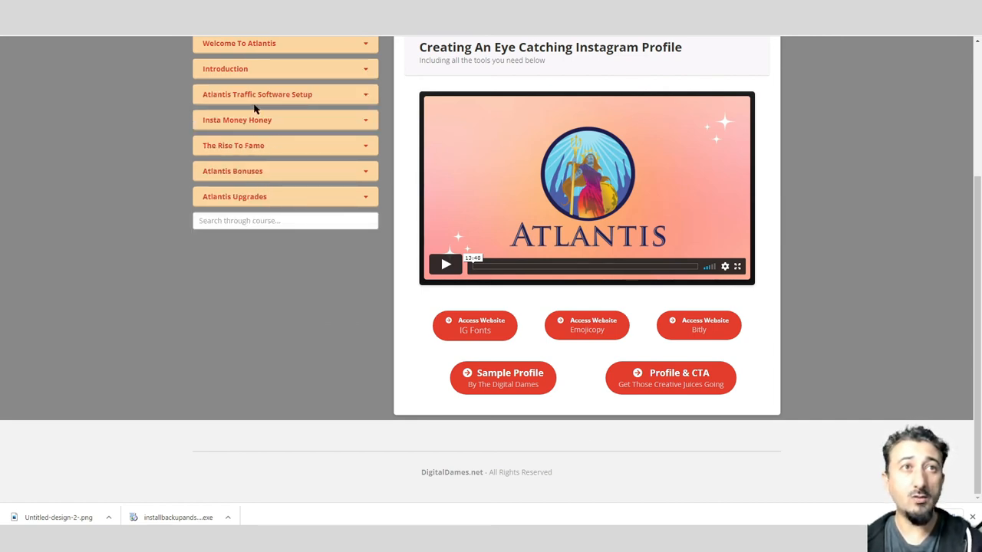
left_click(284, 94)
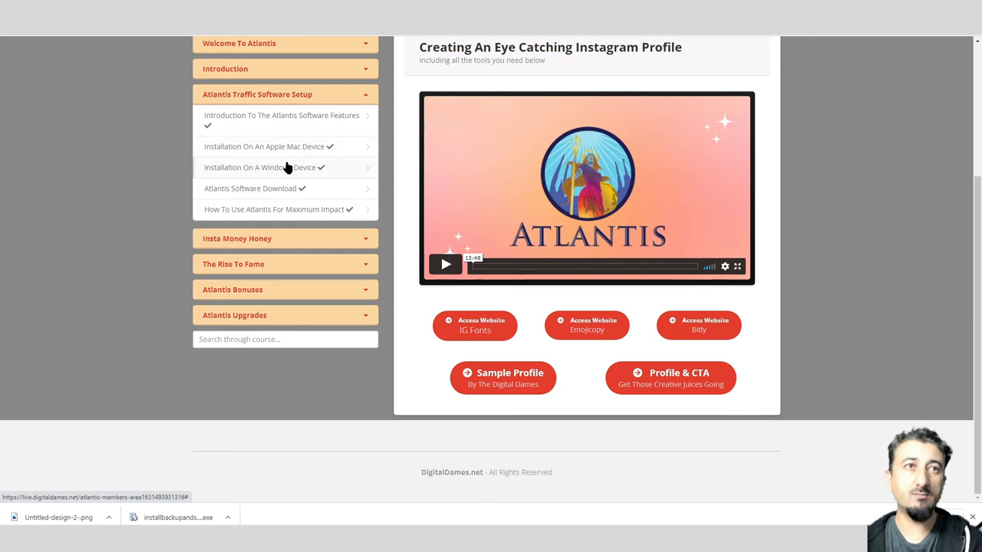
mouse_move(241, 144)
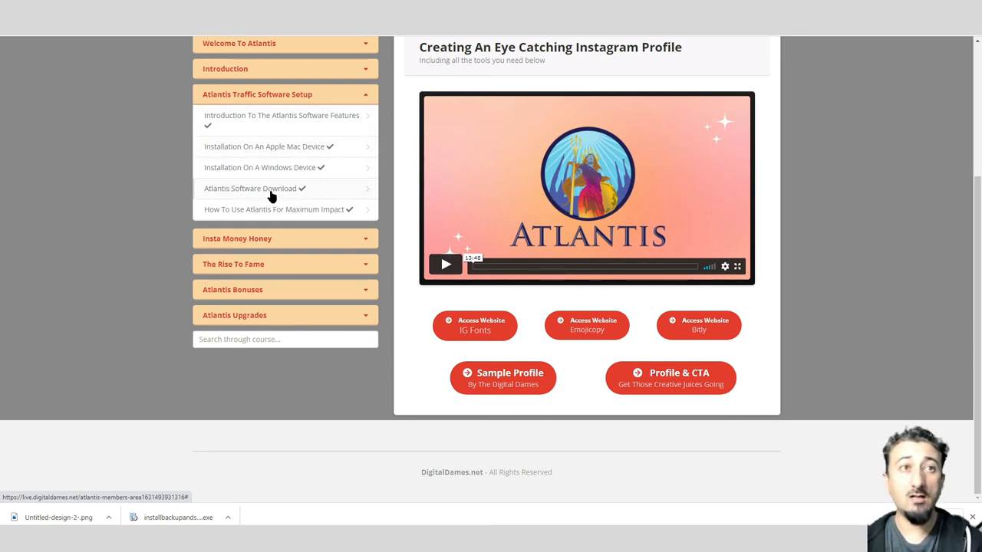
left_click(264, 168)
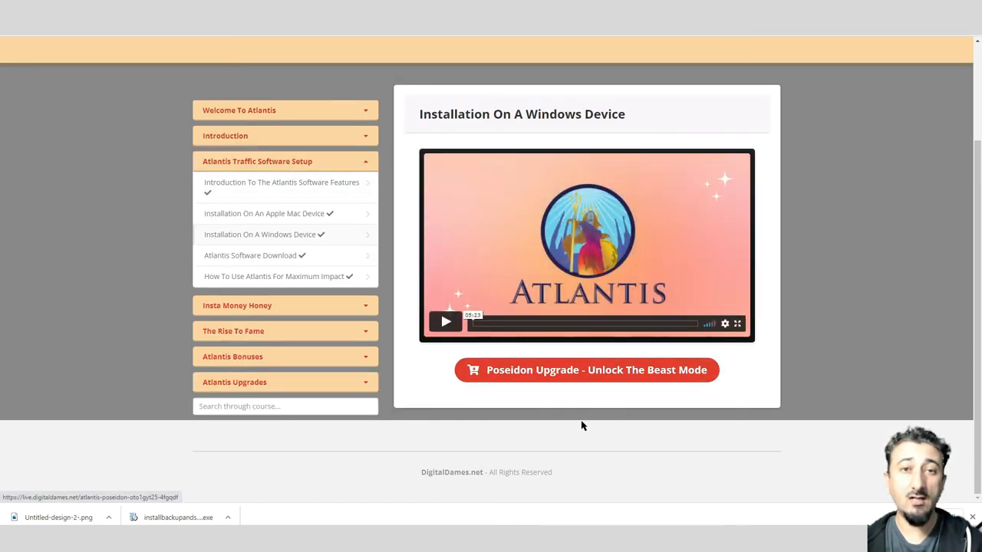
mouse_move(544, 385)
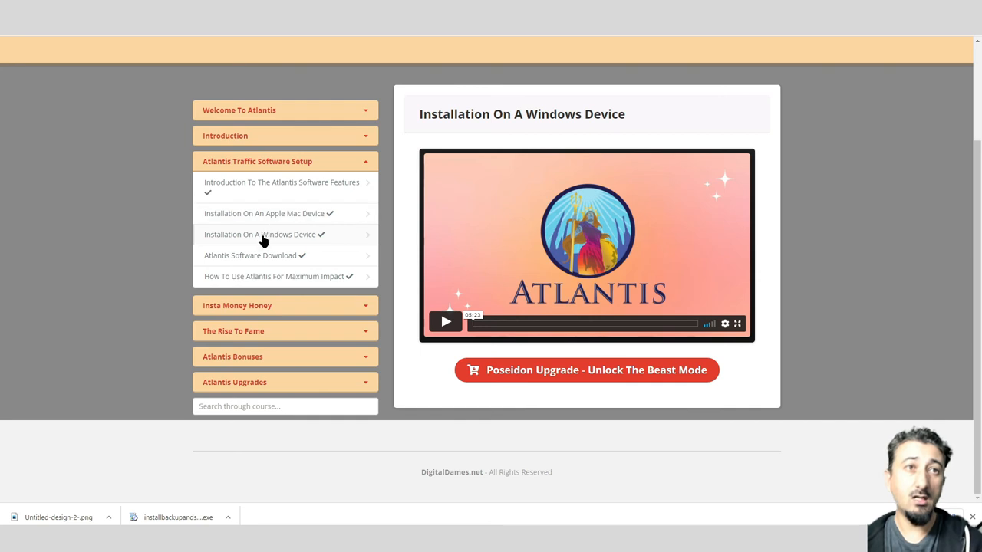
- Review the Atlantis Software Download and How To Use Atlantis For Maximum Impact lessons and upgrade buttons
left_click(254, 255)
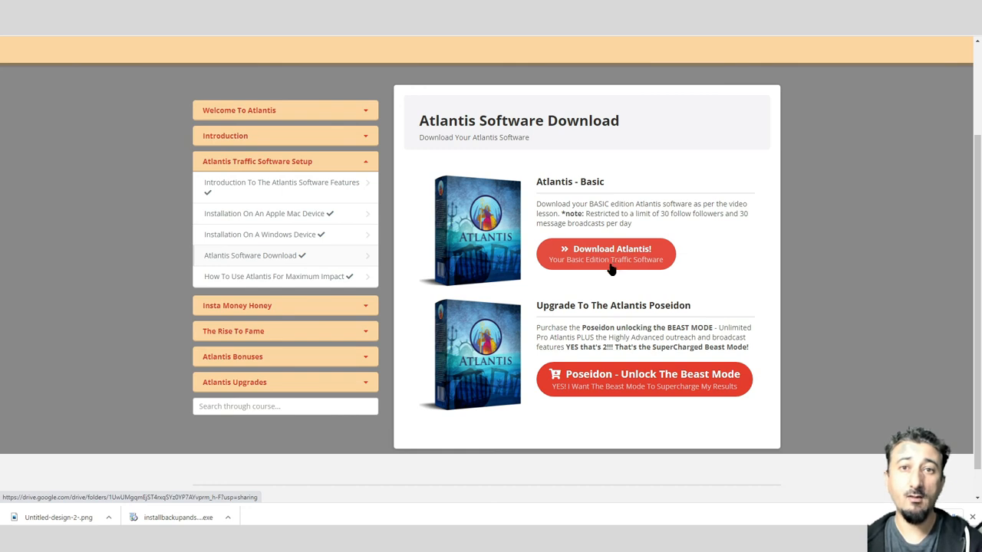
left_click(276, 277)
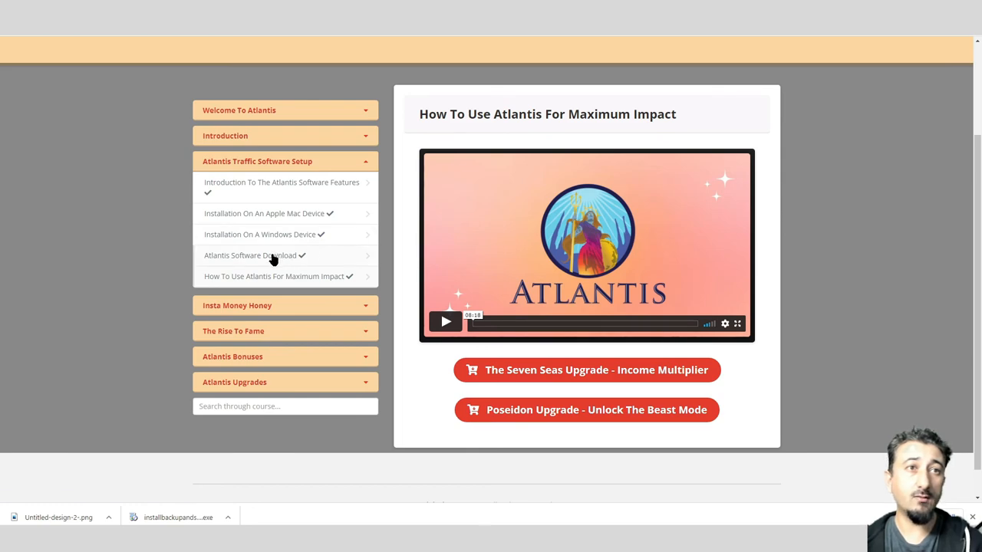
left_click(251, 255)
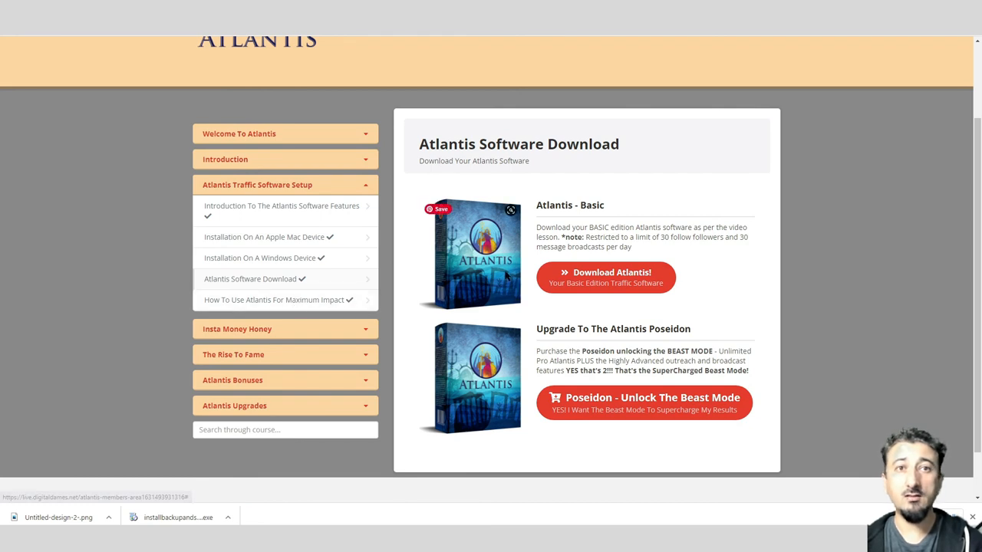
left_click(276, 299)
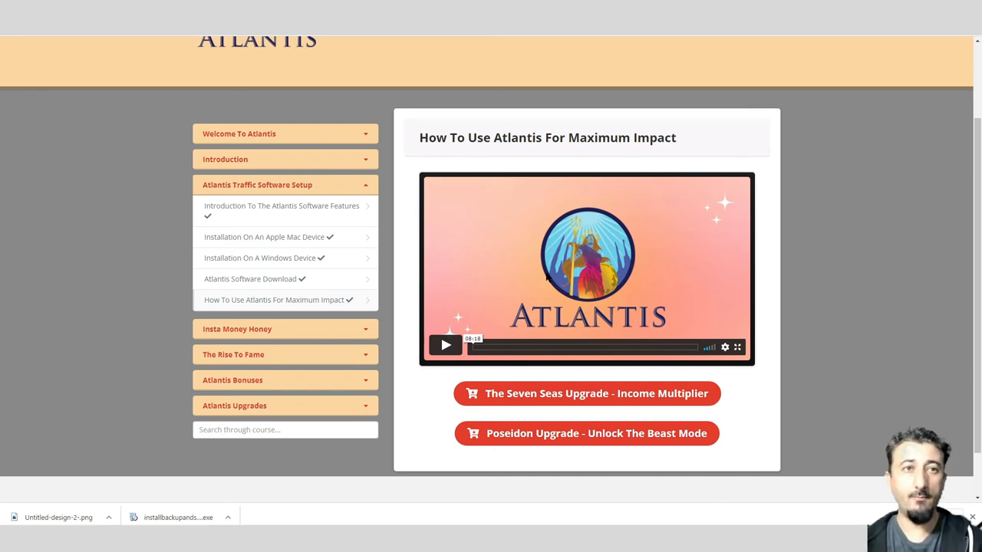
scroll("down", 3)
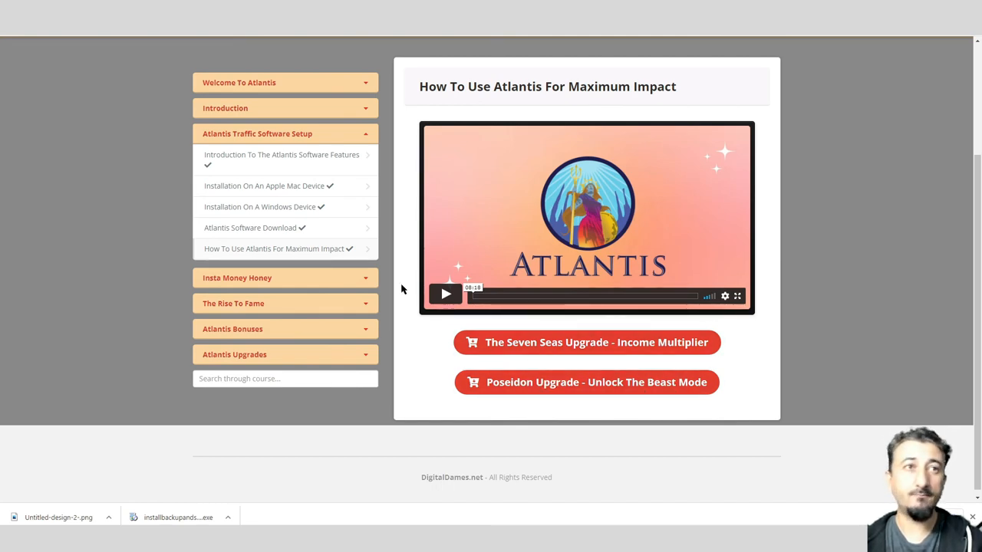
mouse_move(344, 147)
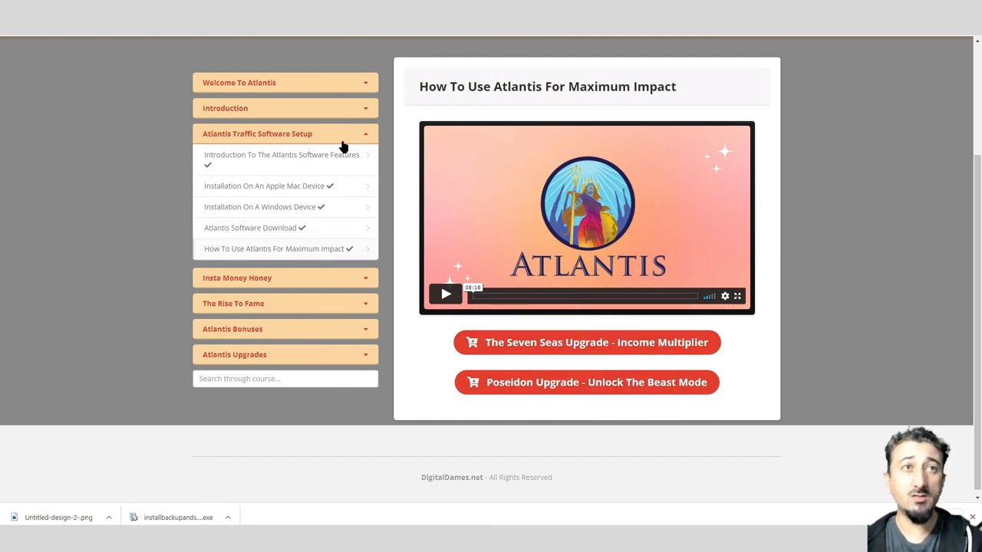
mouse_move(367, 138)
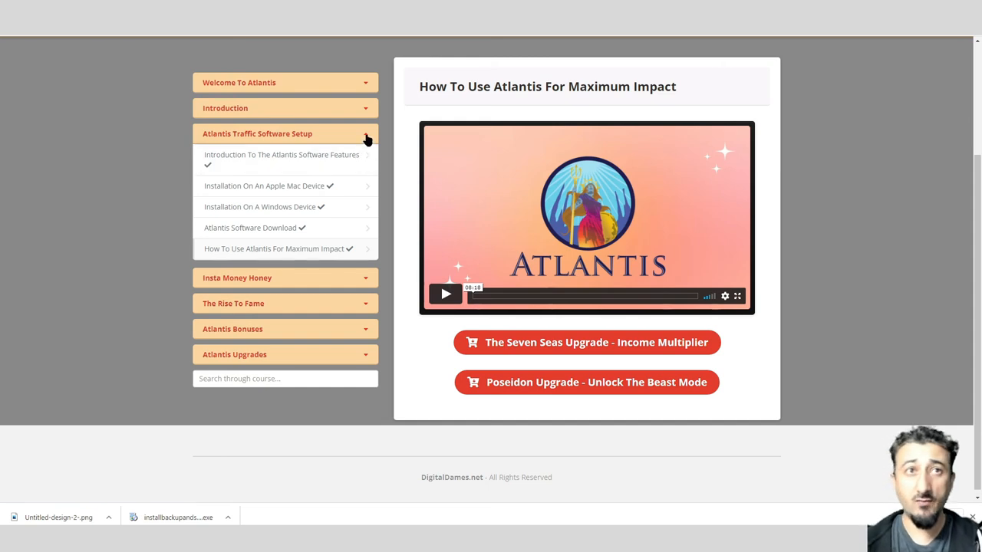
- Collapse Atlantis Traffic Software Setup and scroll through the affiliate links lesson
left_click(285, 134)
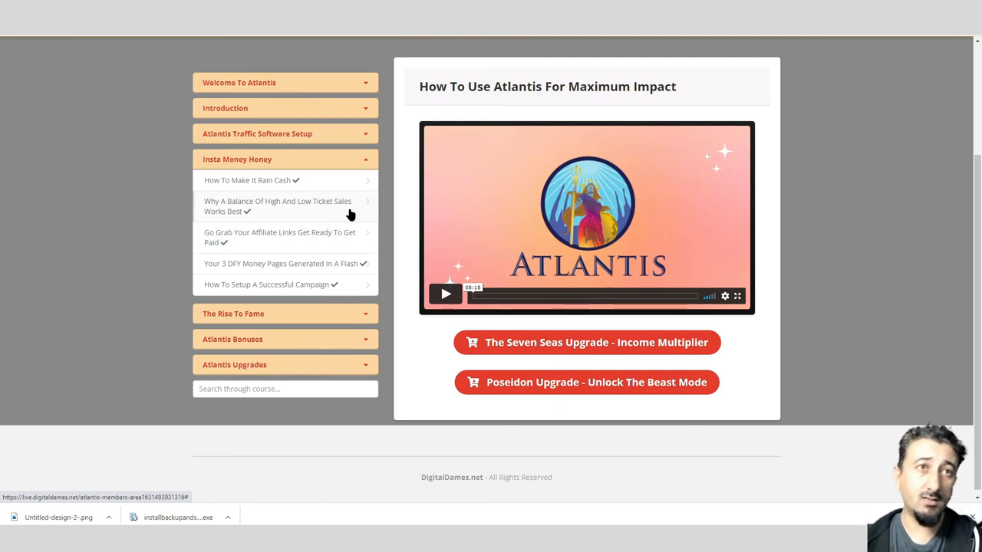
mouse_move(328, 209)
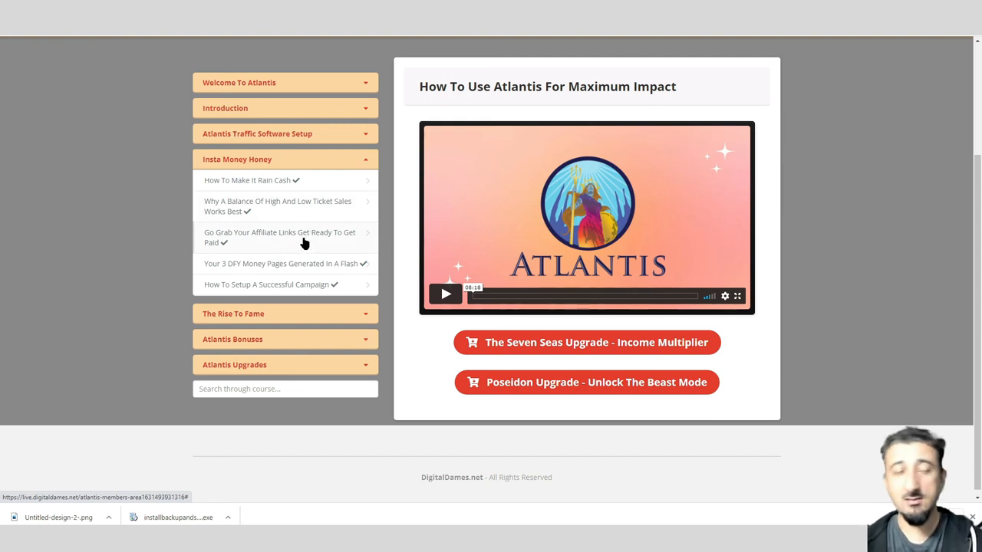
left_click(279, 237)
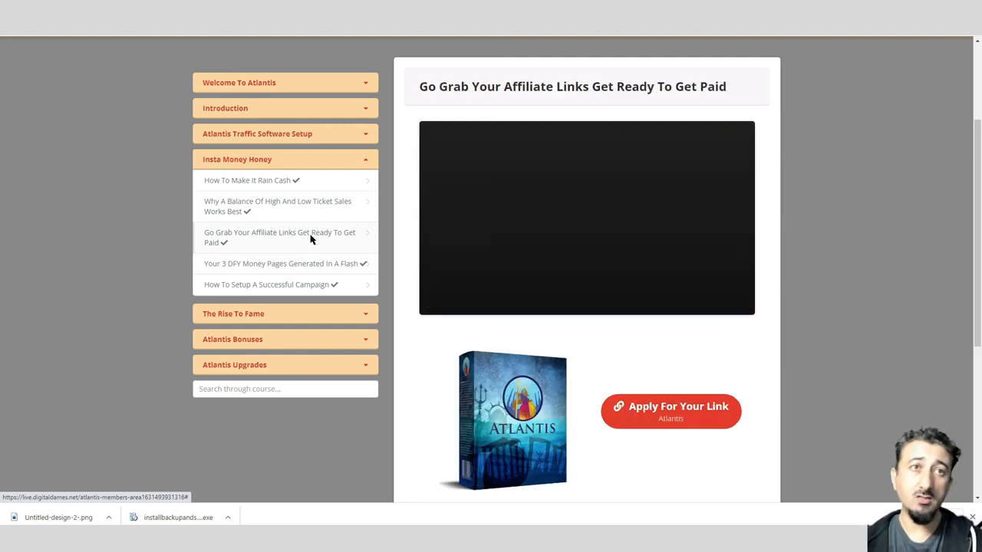
scroll("down", 3)
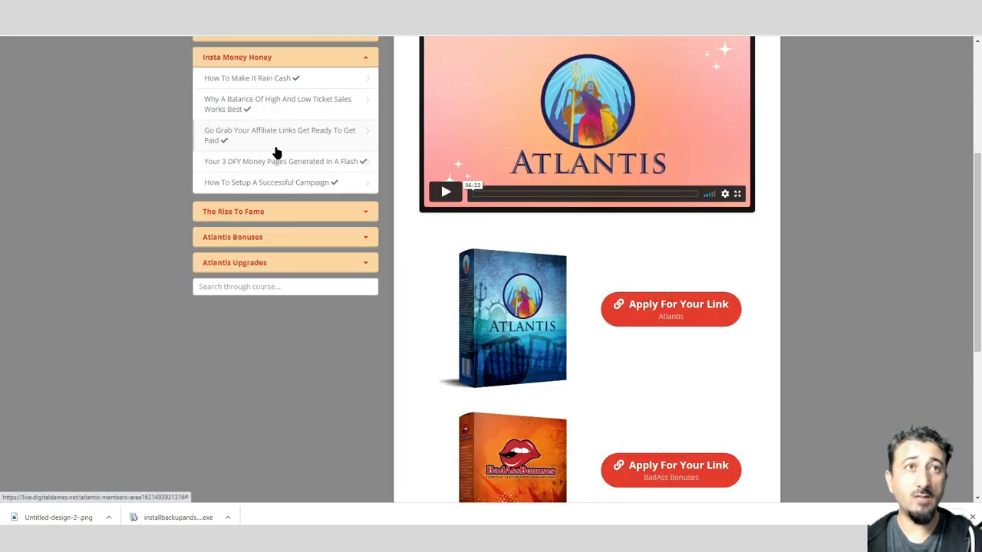
scroll("down", 3)
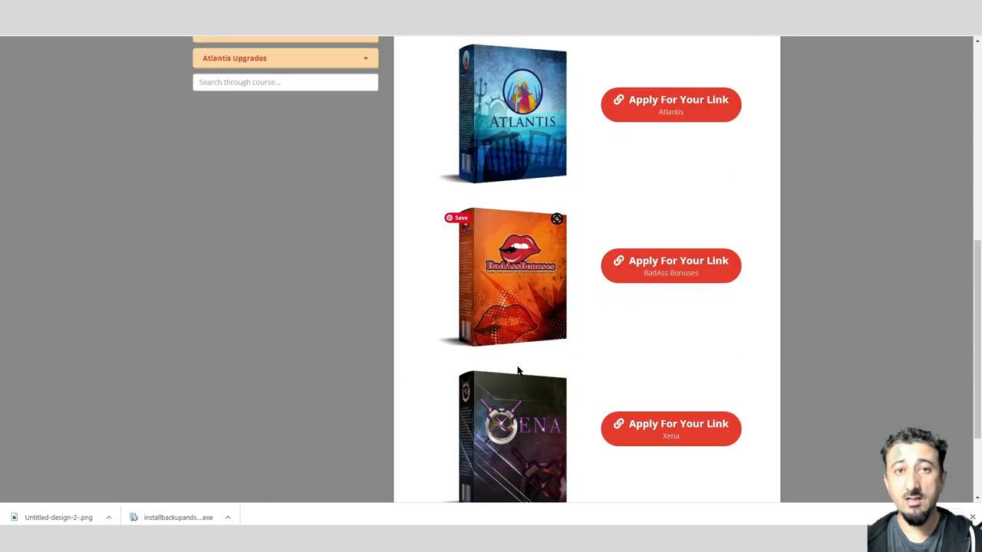
scroll("down", 3)
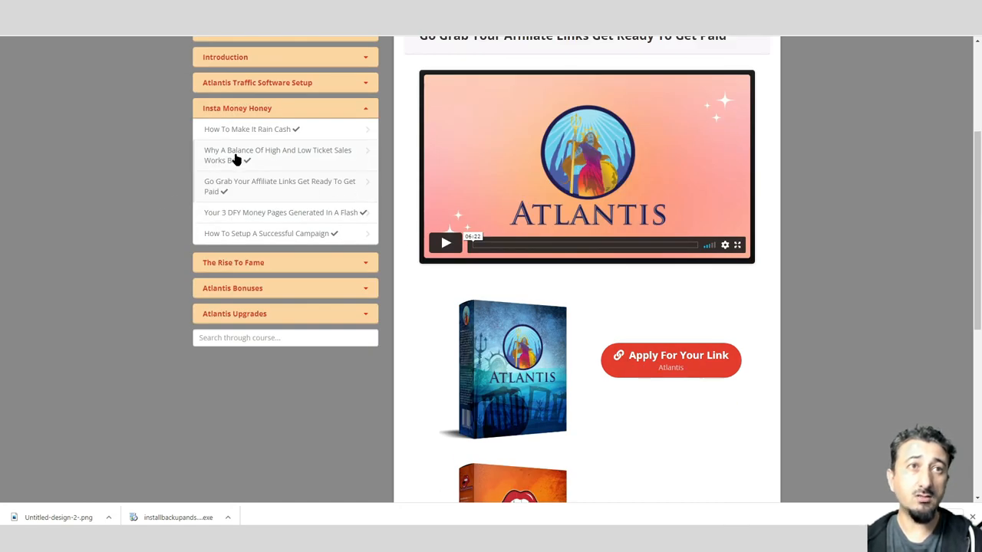
- Open the high and low ticket sales lesson, then How To Setup A Successful Campaign
left_click(278, 155)
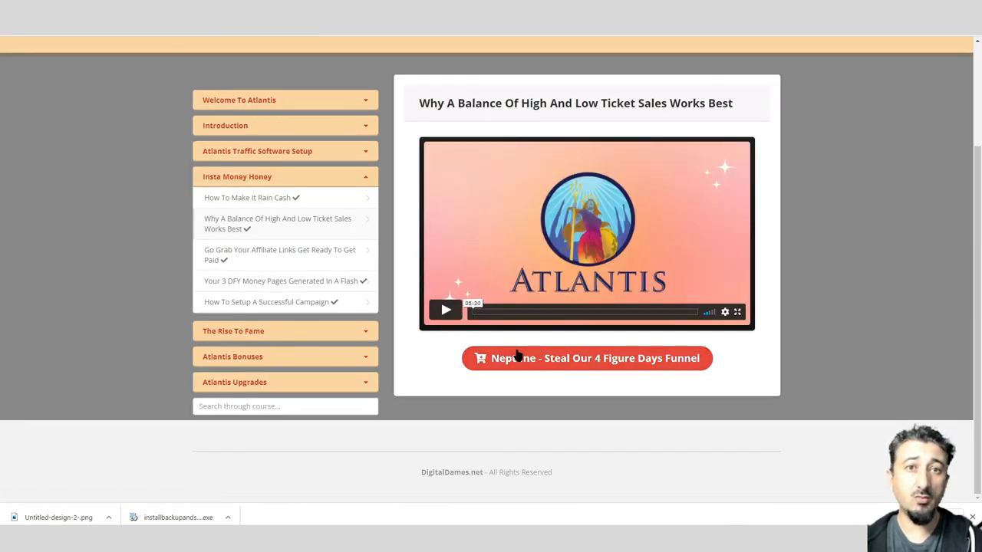
left_click(282, 280)
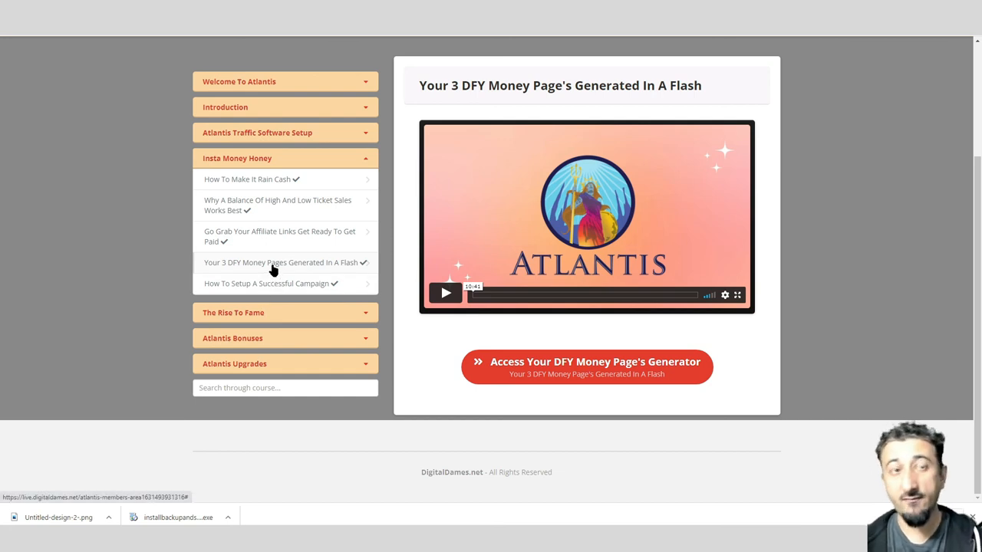
mouse_move(439, 328)
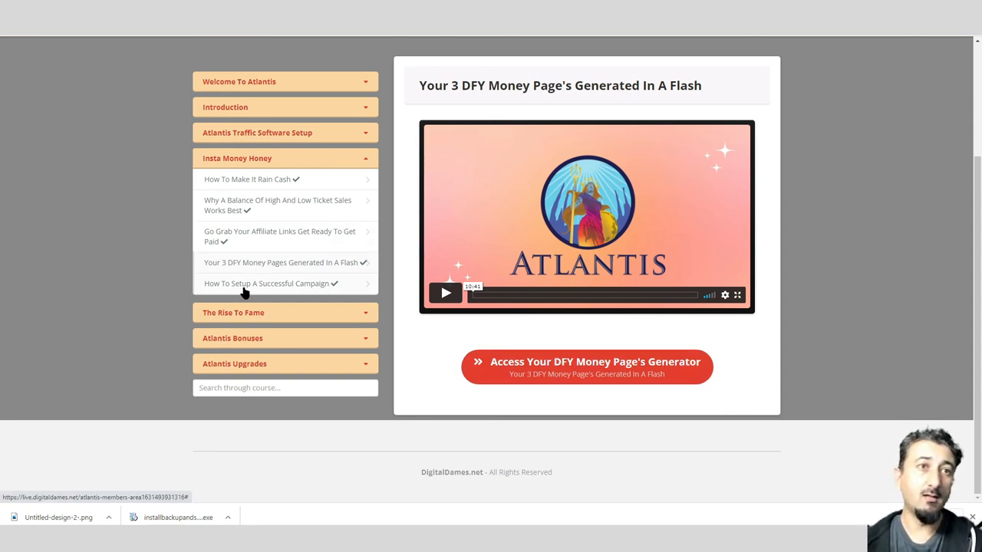
left_click(268, 283)
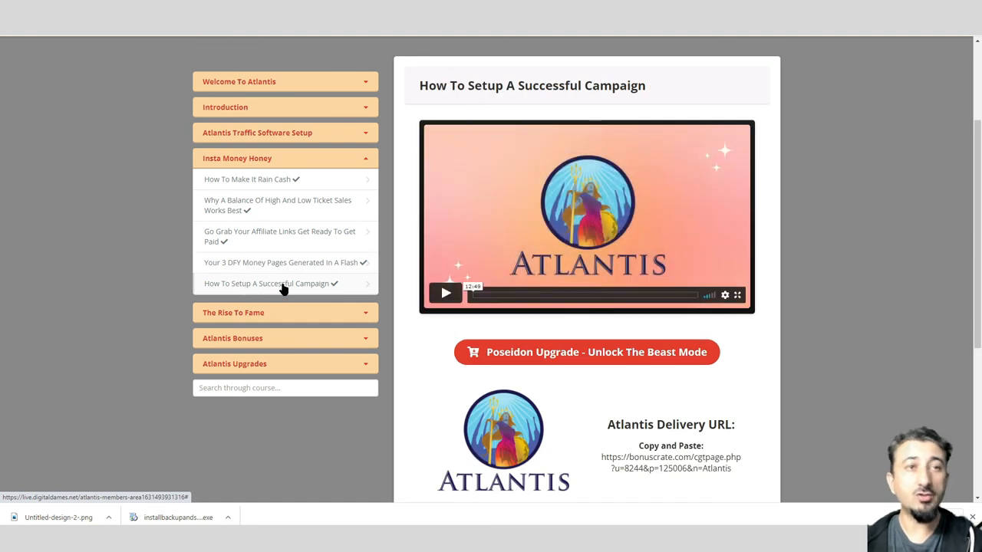
mouse_move(290, 292)
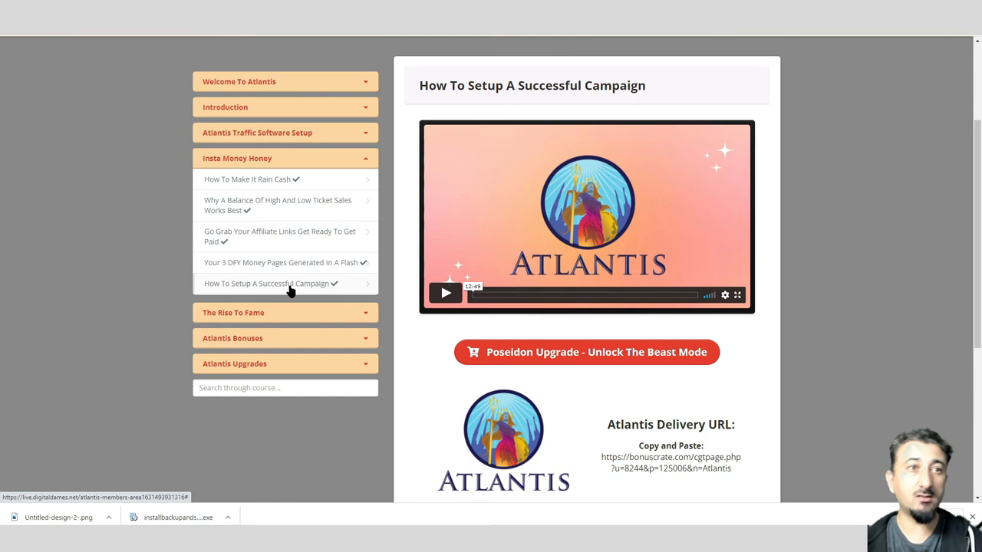
- Open Atlantis Bonuses' lessons: 5 Simple Tips, $110 into $1100, then Couch Potato
left_click(285, 158)
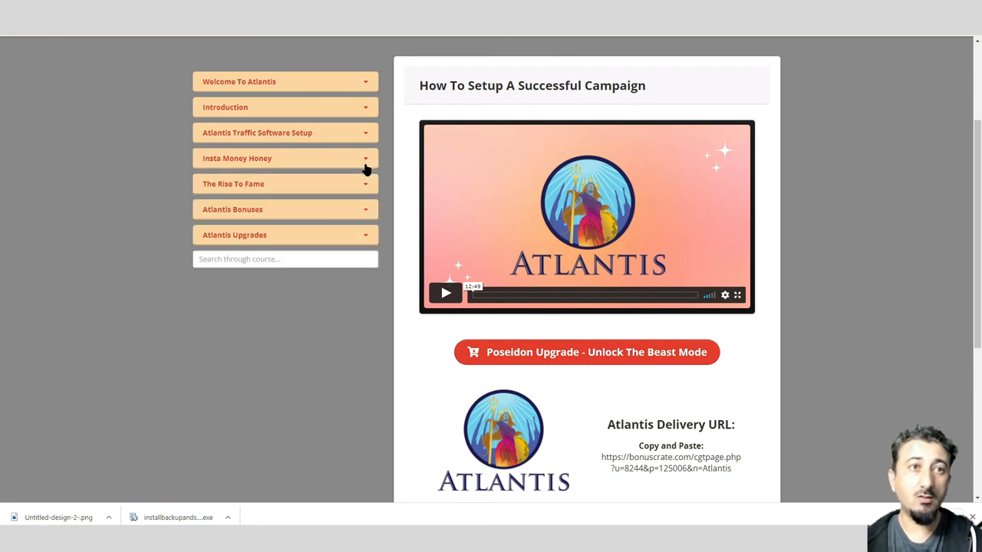
left_click(285, 209)
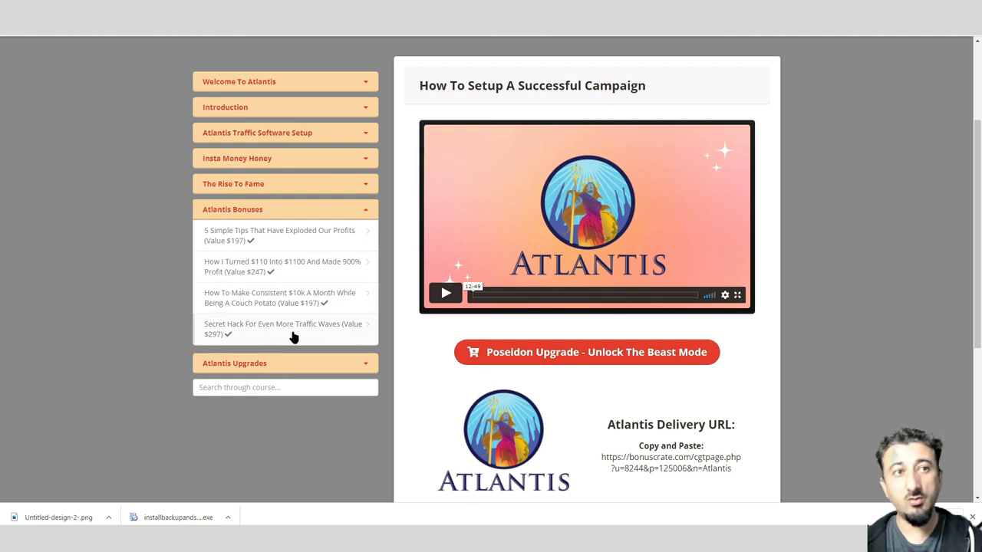
left_click(279, 236)
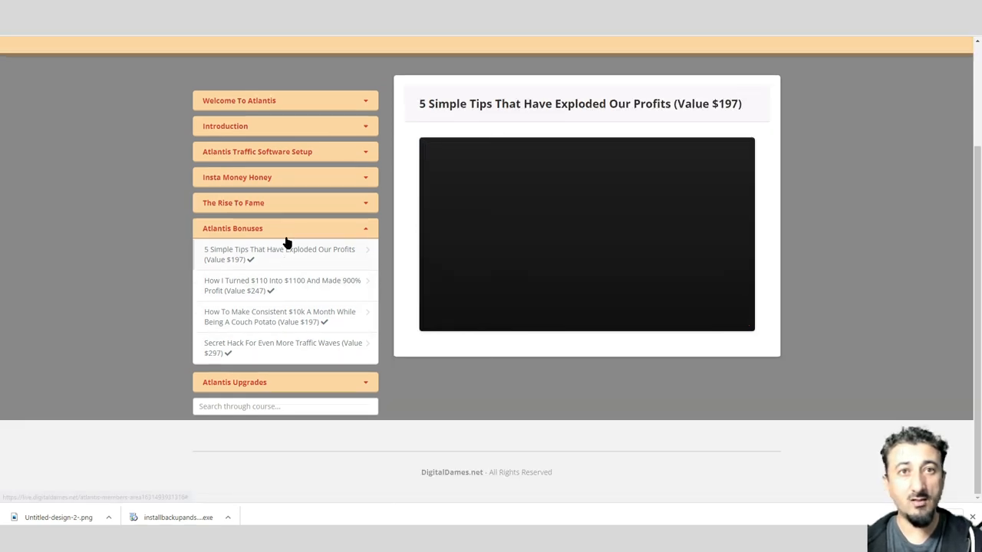
left_click(282, 285)
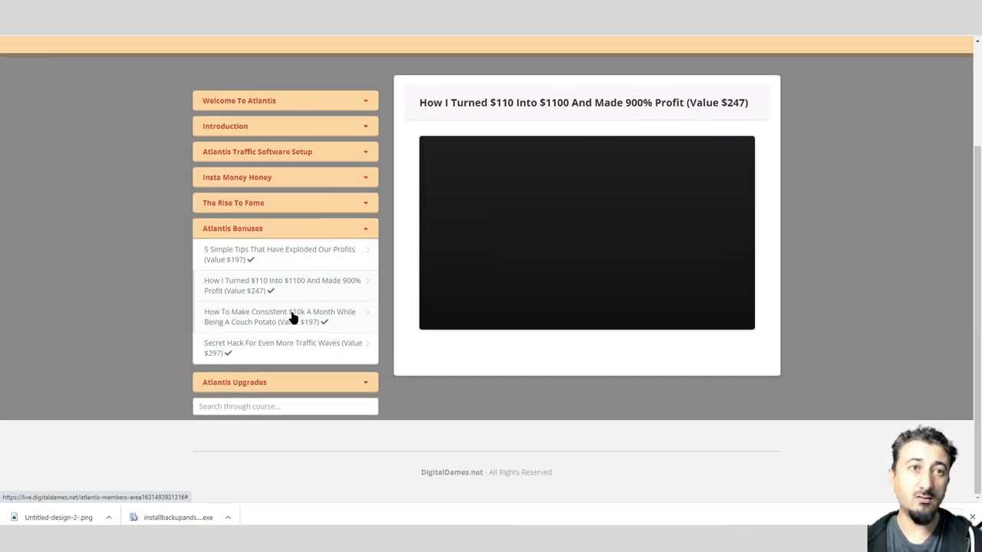
left_click(280, 316)
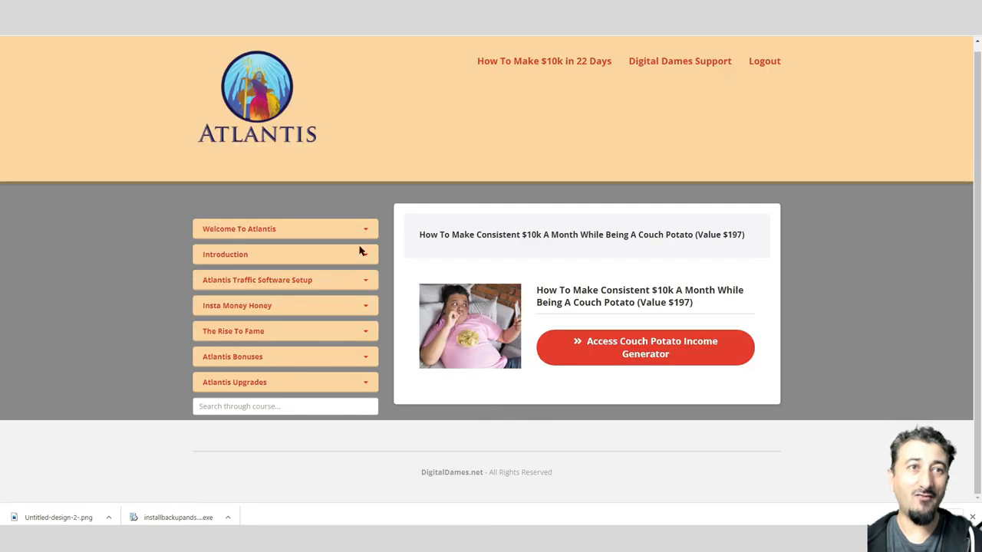
- Expand Atlantis Upgrades, open its lesson, and scroll through the Poseidon, Asgard and Seven Seas offers
left_click(285, 382)
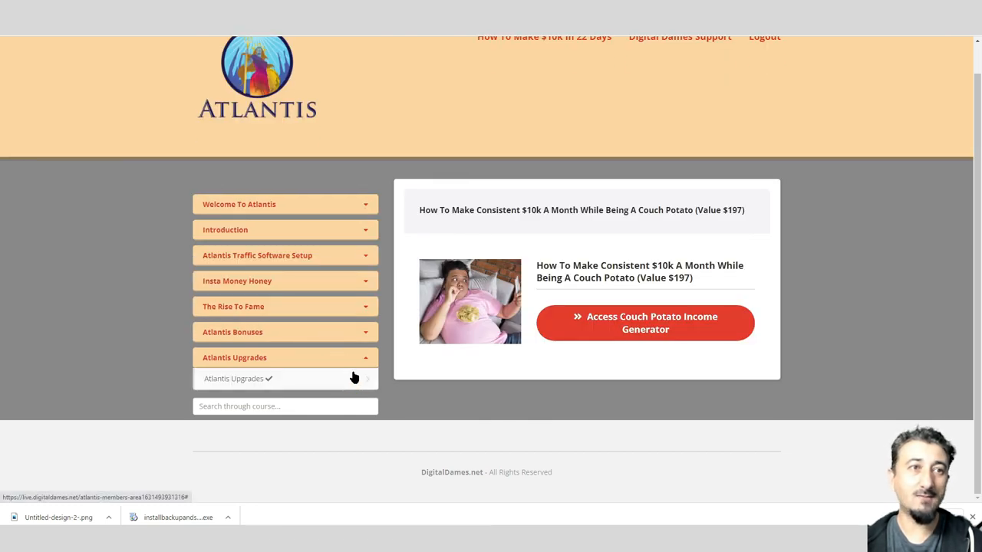
left_click(237, 378)
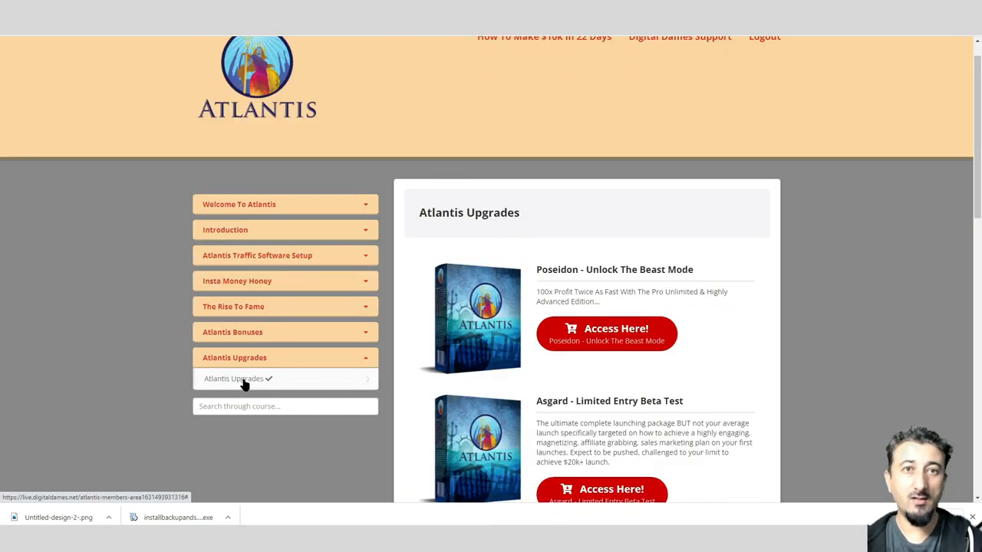
scroll("down", 3)
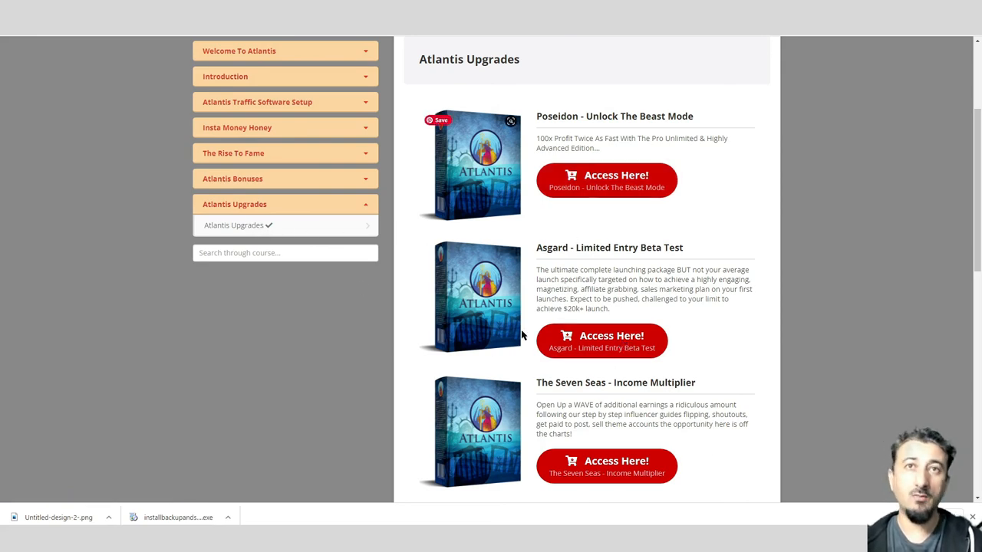
scroll("down", 3)
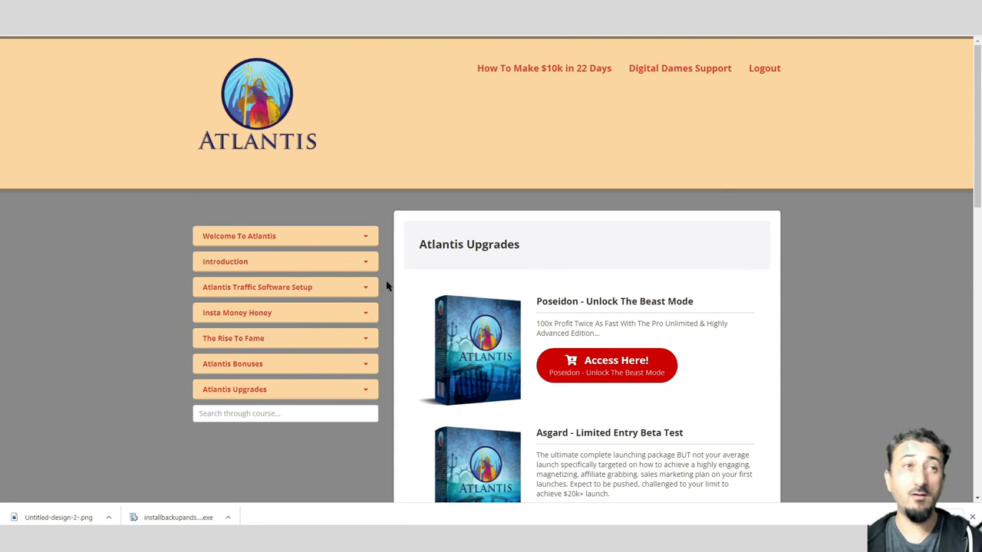
mouse_move(635, 183)
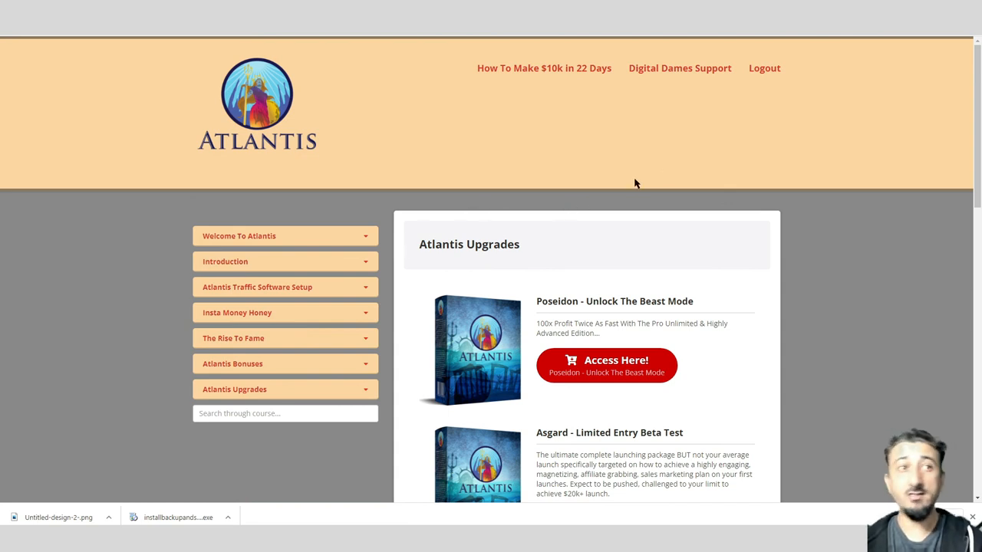